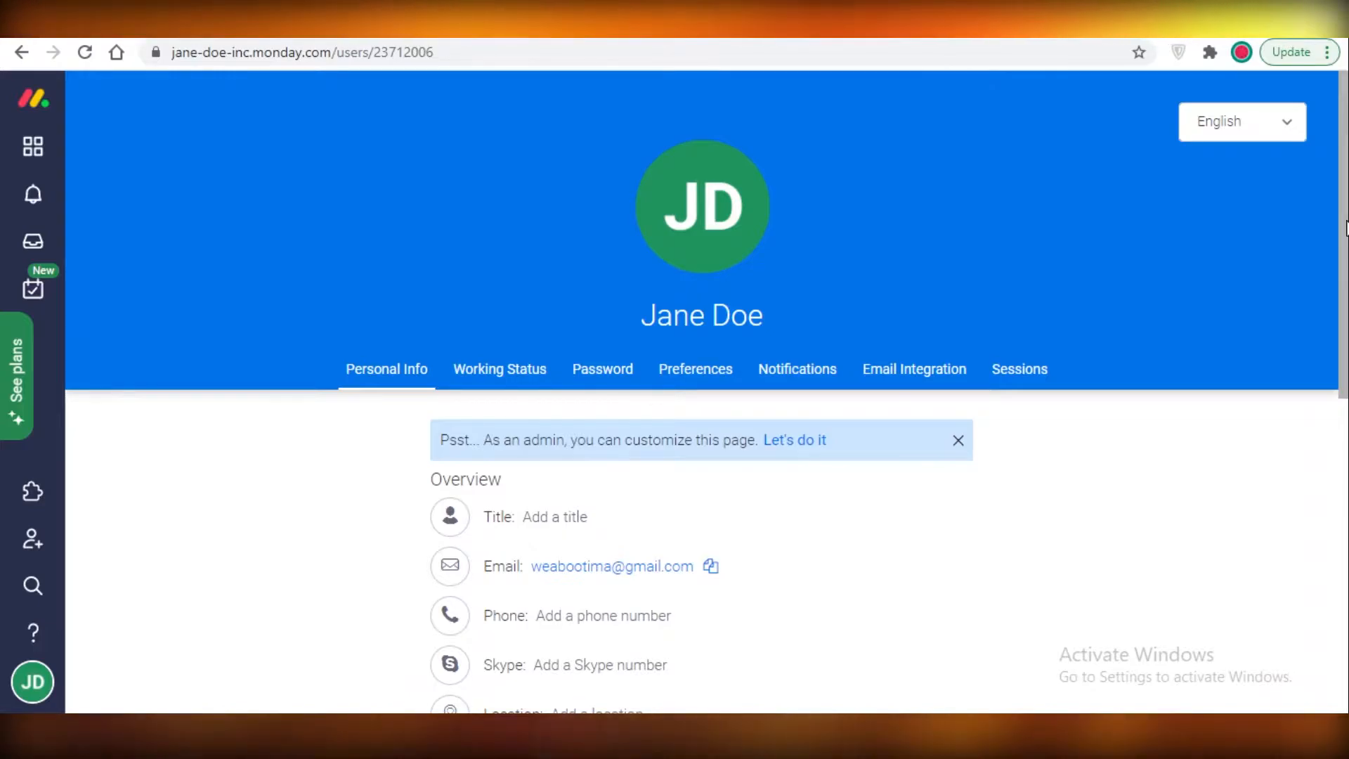
- Open monday.com's pricing page from 'See plans' in the left sidebar
{"action": "left_click", "coordinate": [15, 376]}
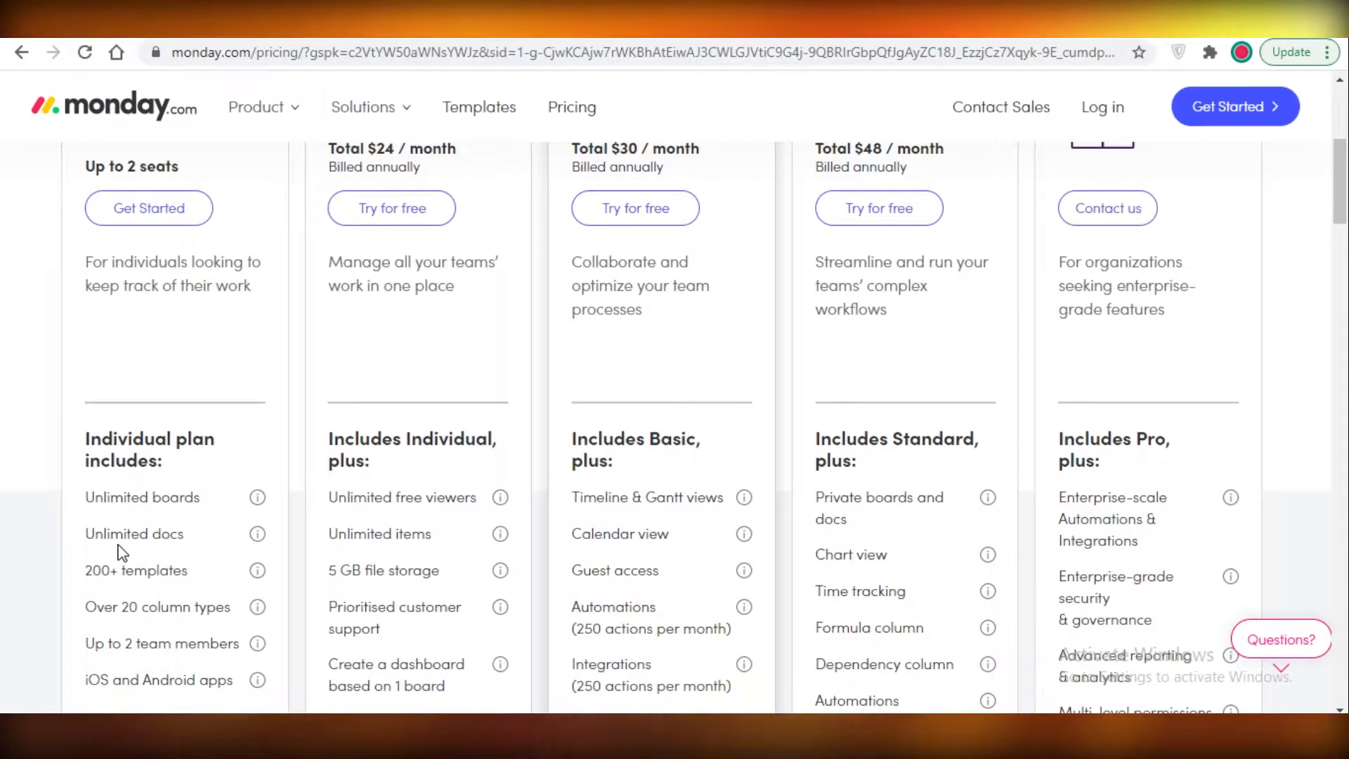
- Scroll through monday.com's plan features, then go to asana.com/pricing
{"action": "scroll", "scroll_direction": "up", "scroll_amount": 3}
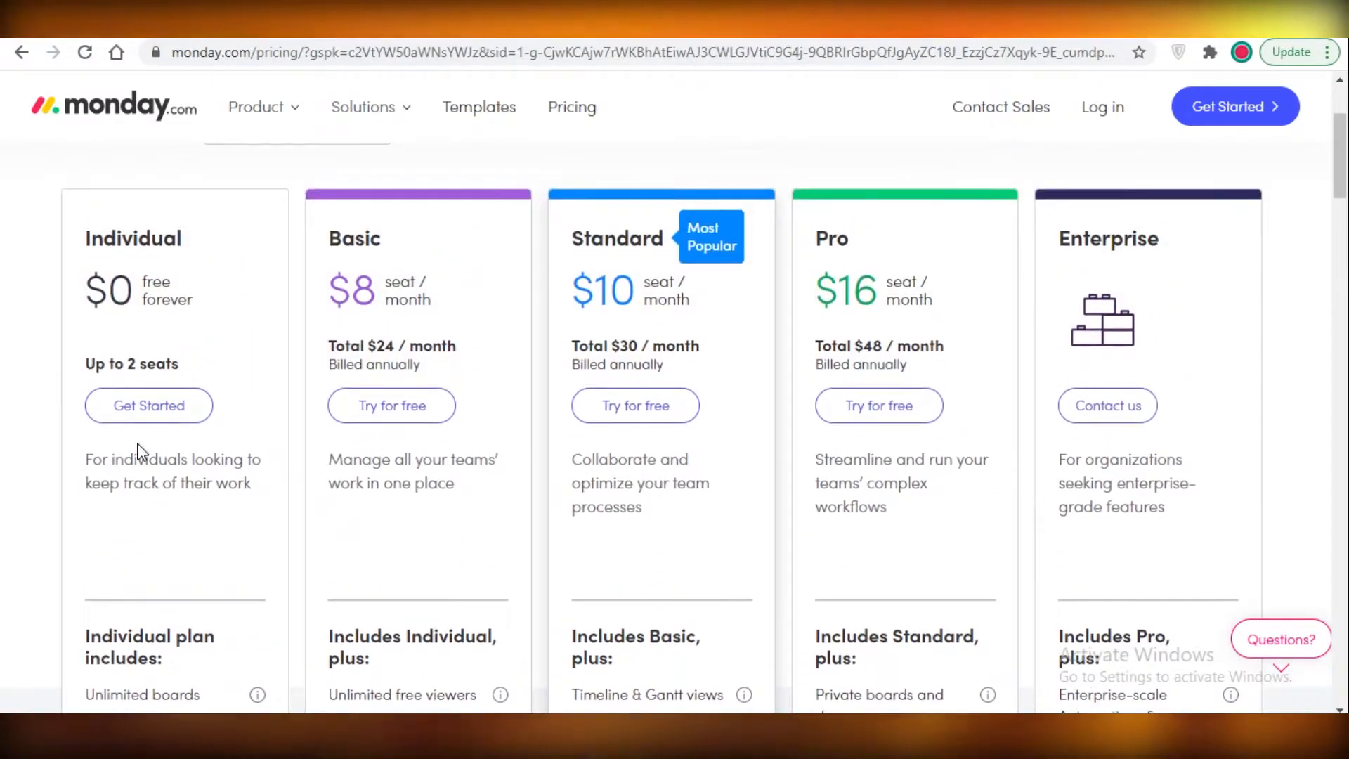
{"action": "scroll", "scroll_direction": "down", "scroll_amount": 3}
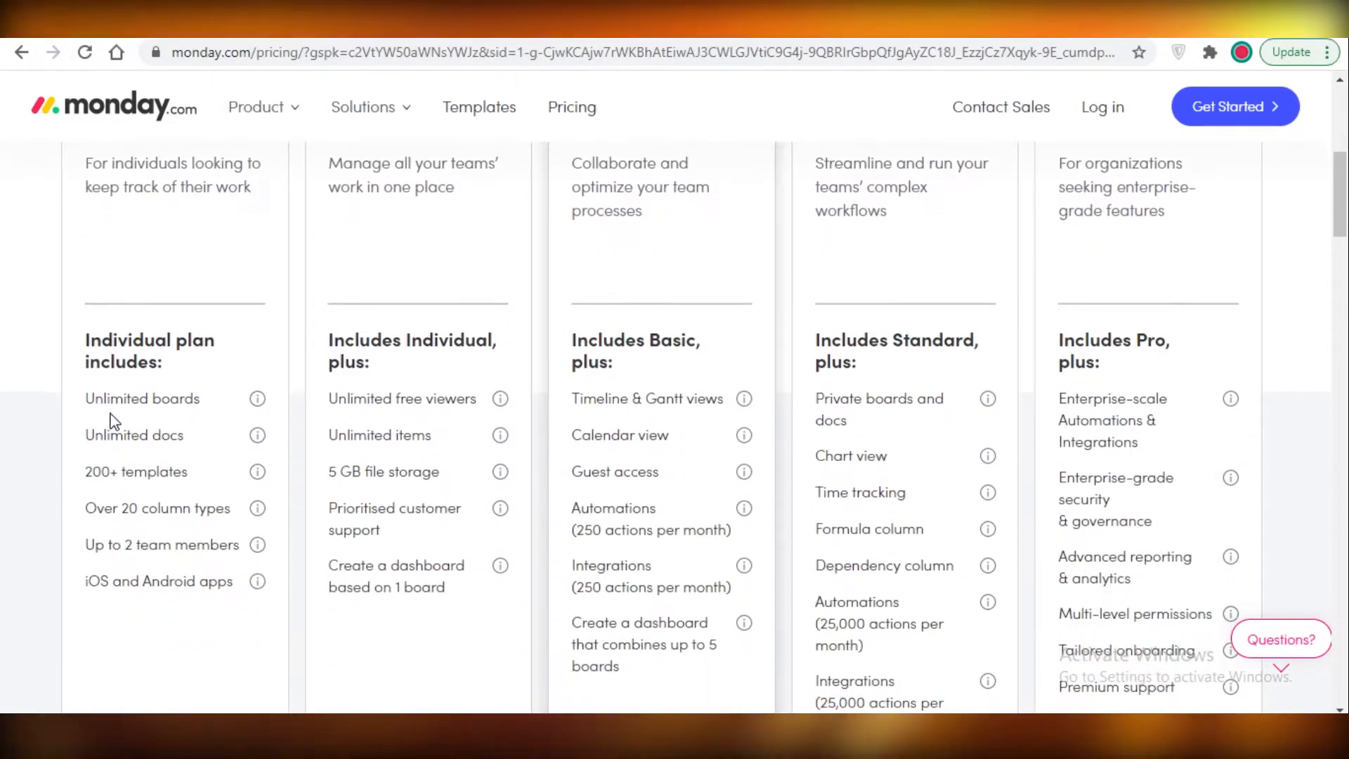
{"action": "mouse_move", "coordinate": [96, 434]}
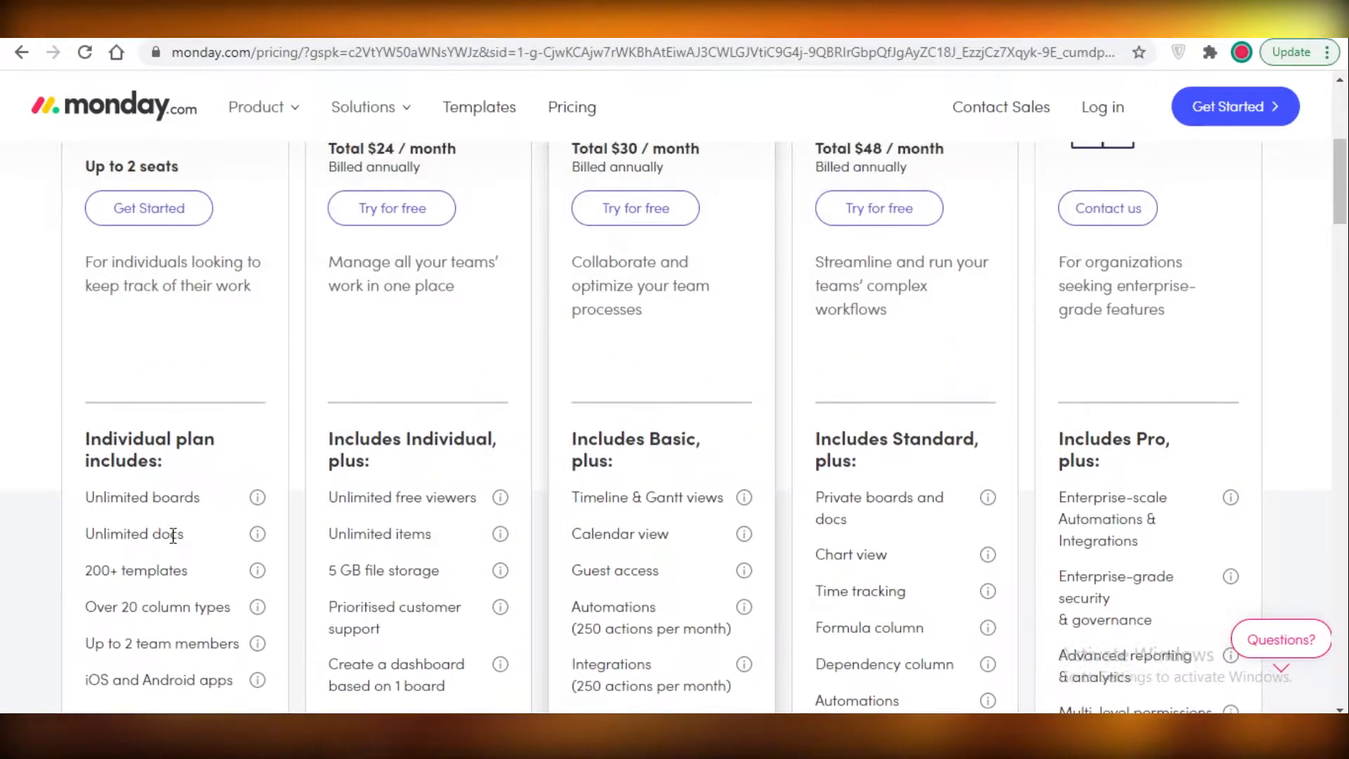
{"action": "scroll", "scroll_direction": "down", "scroll_amount": 3}
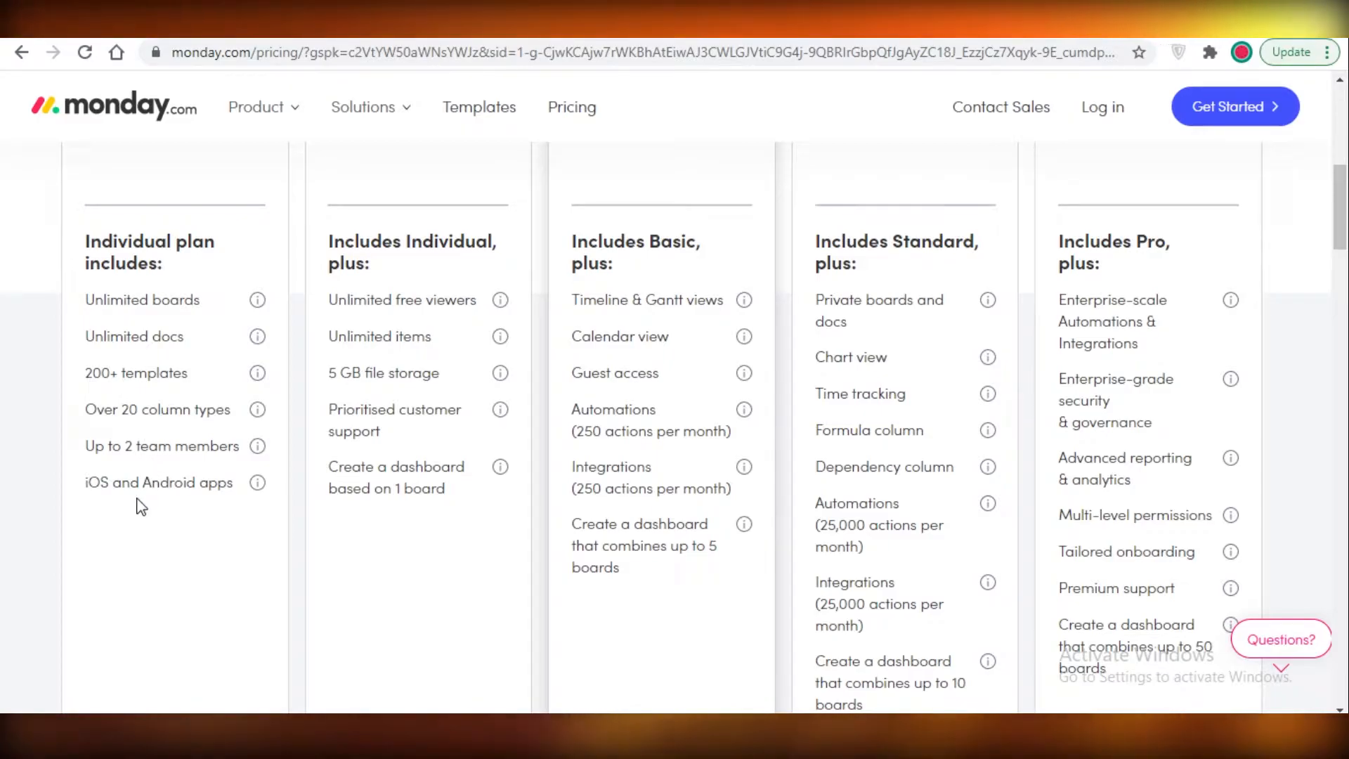
{"action": "mouse_move", "coordinate": [116, 565]}
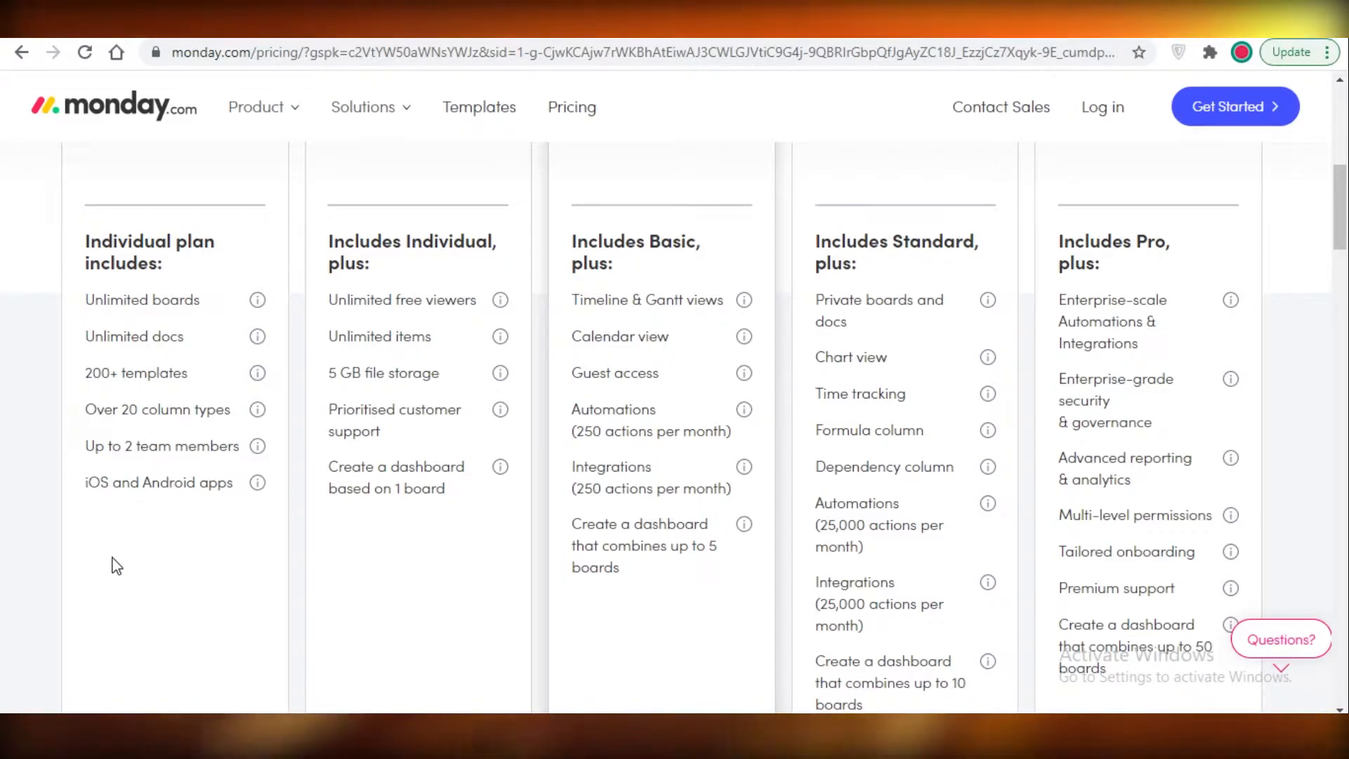
{"action": "mouse_move", "coordinate": [101, 593]}
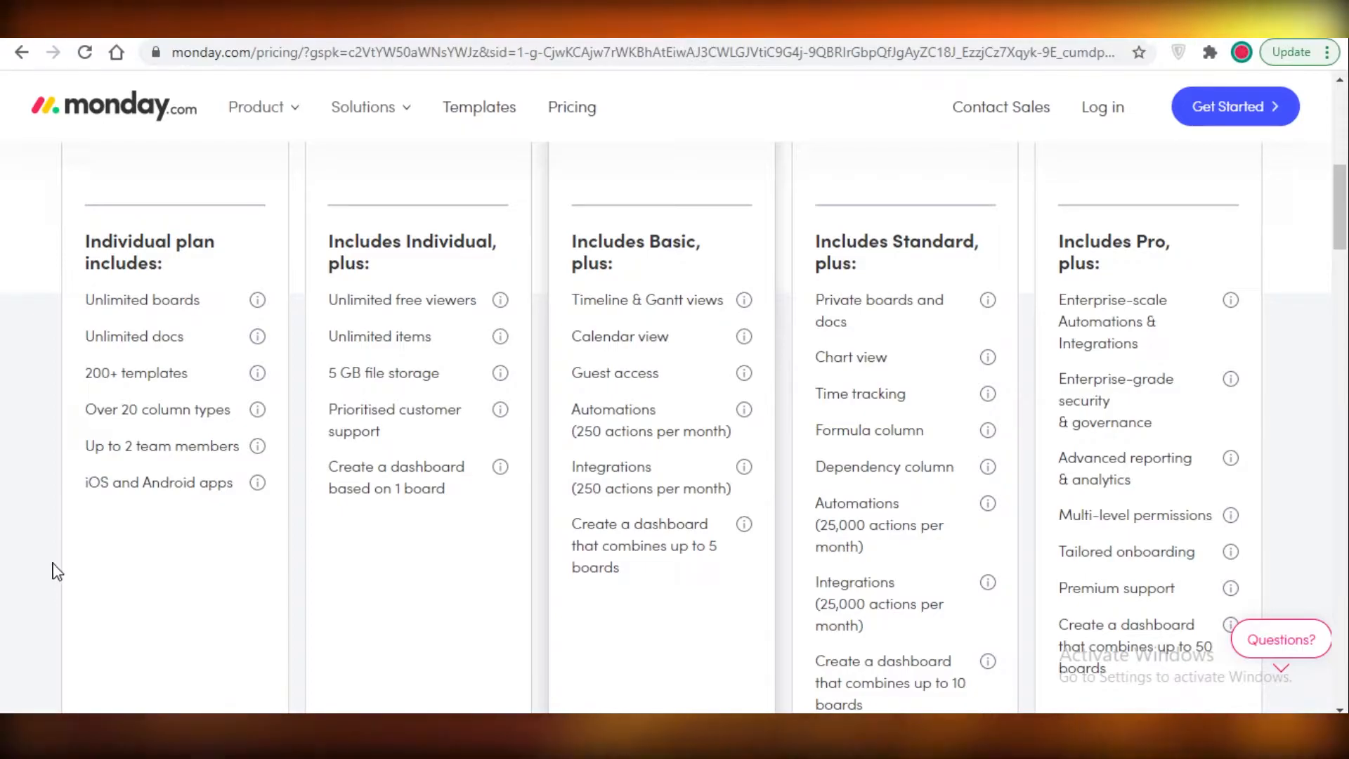
{"action": "scroll", "scroll_direction": "up", "scroll_amount": 3}
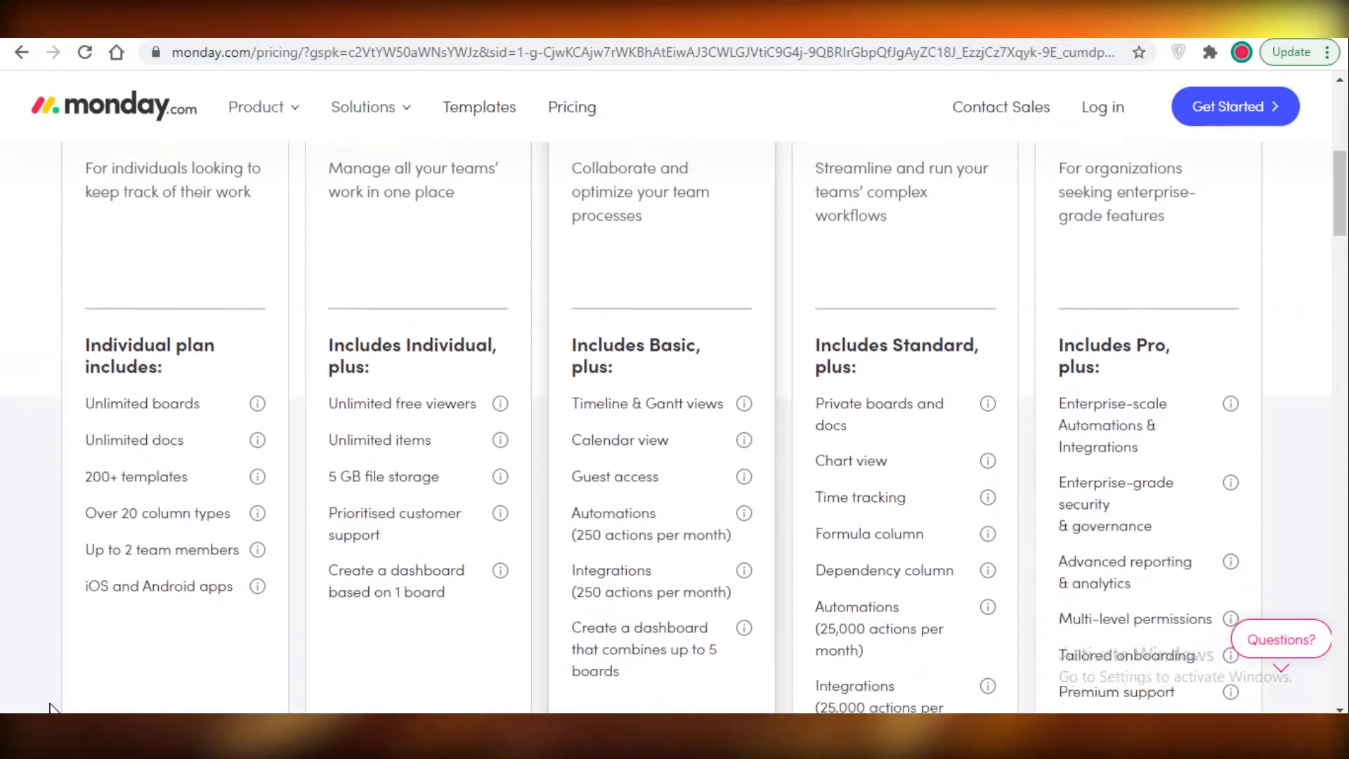
{"action": "scroll", "scroll_direction": "down", "scroll_amount": 3}
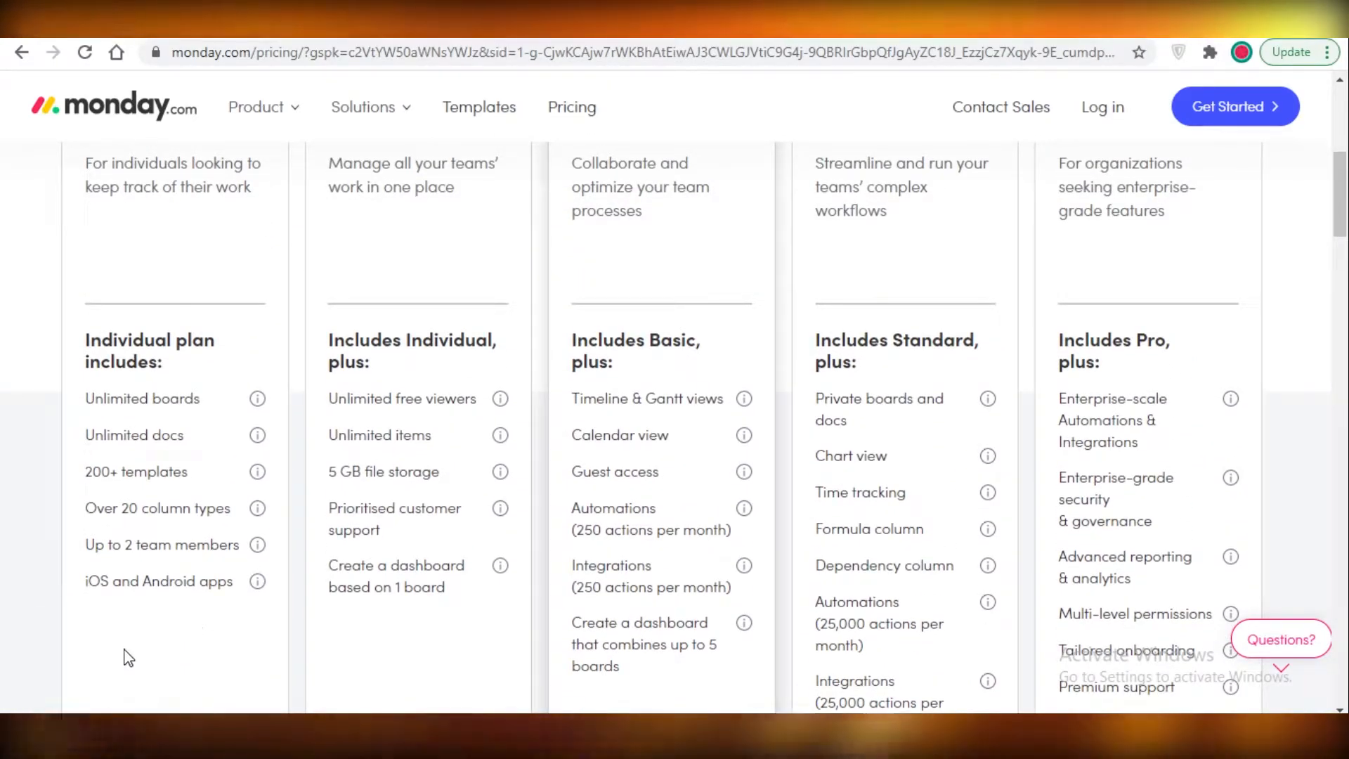
{"action": "type", "text": "asana.com/pricing"}
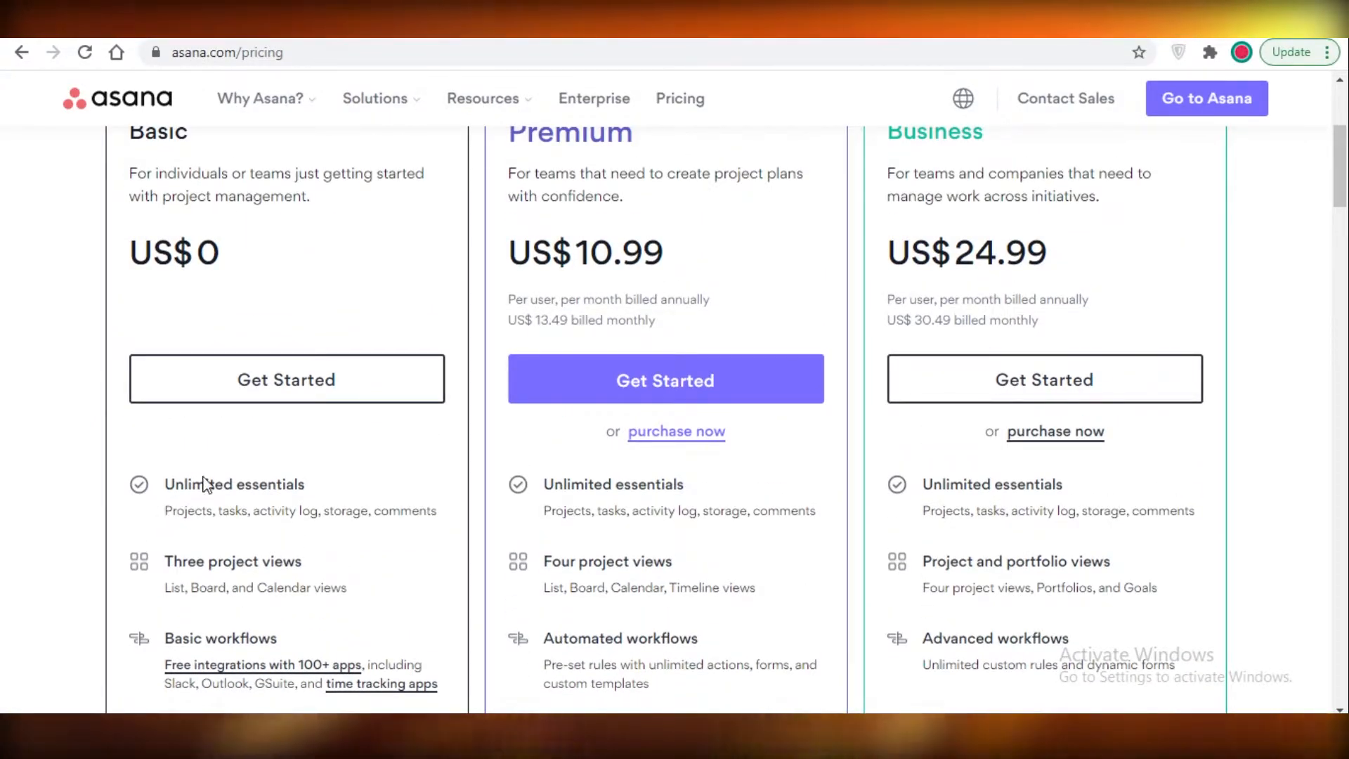
{"action": "scroll", "scroll_direction": "down", "scroll_amount": 3}
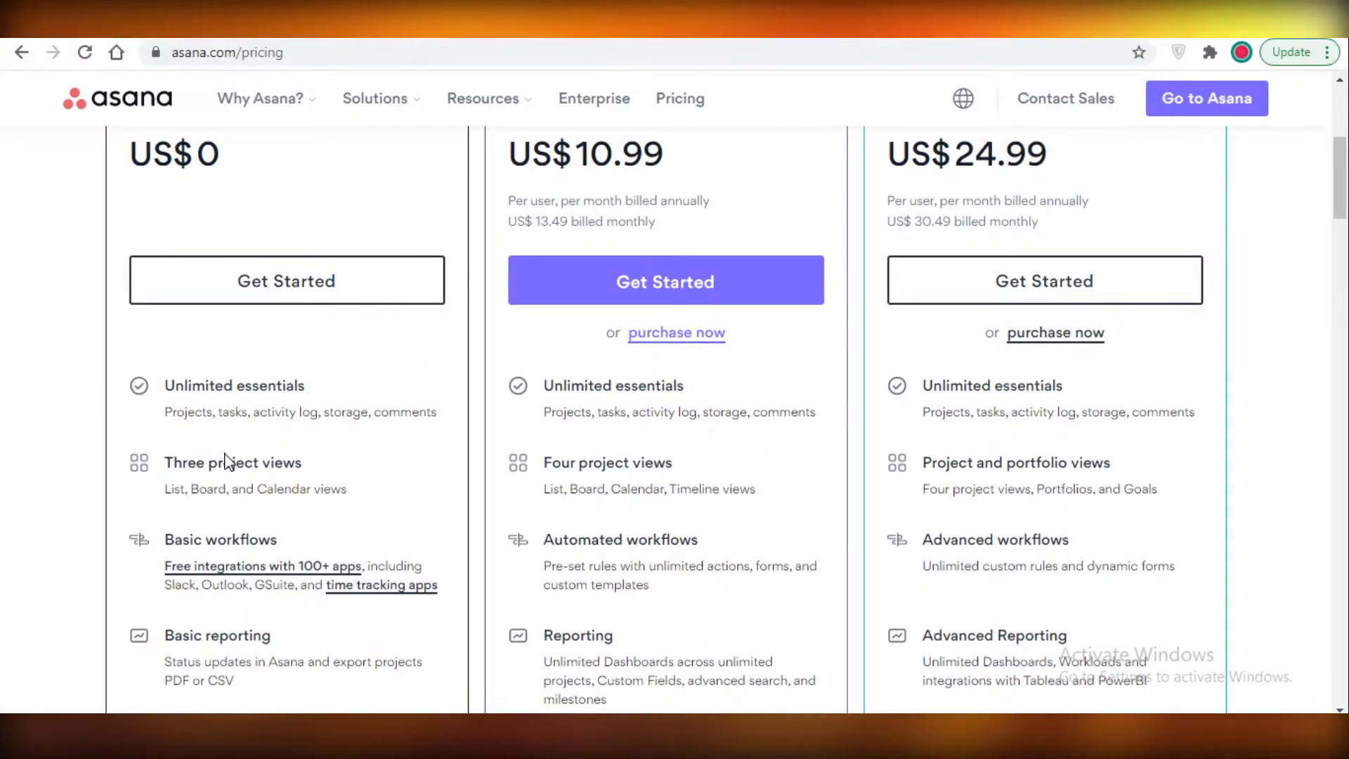
{"action": "mouse_move", "coordinate": [350, 429]}
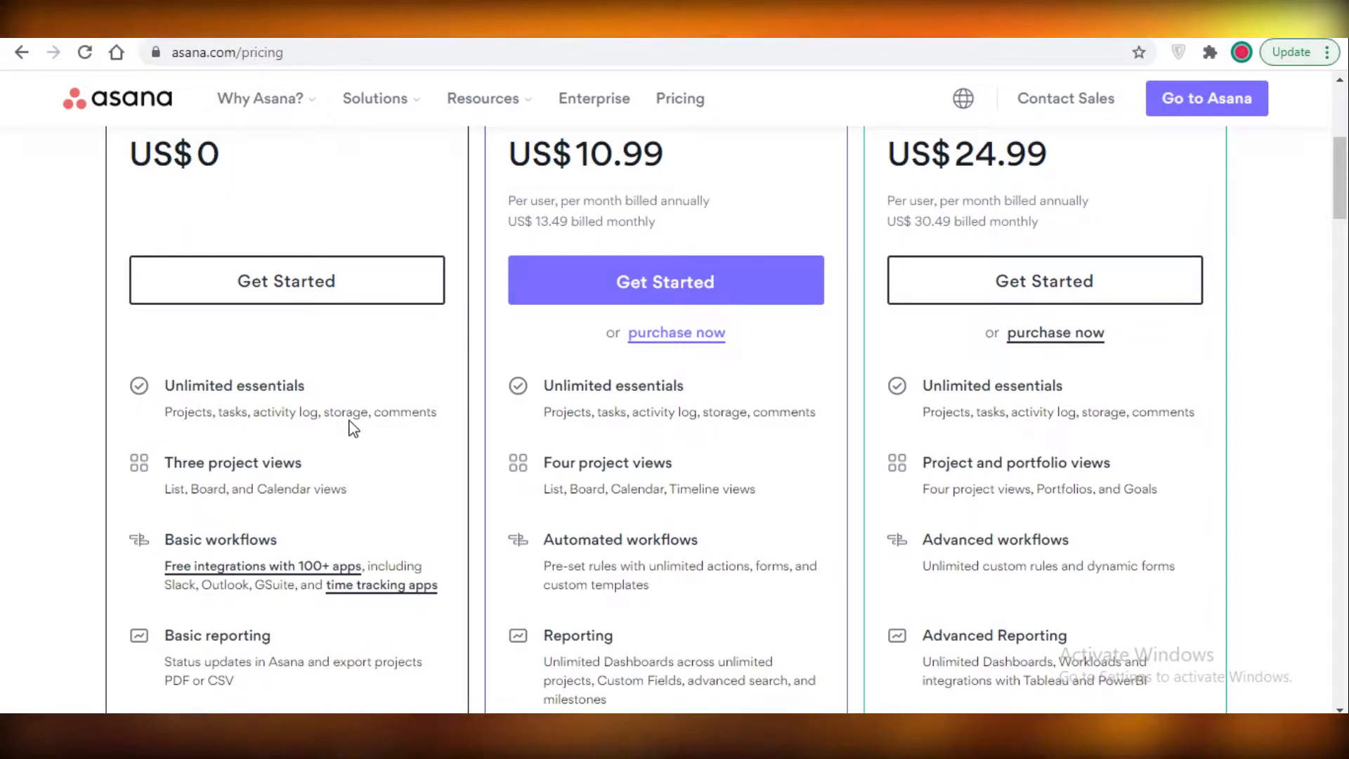
{"action": "mouse_move", "coordinate": [383, 337]}
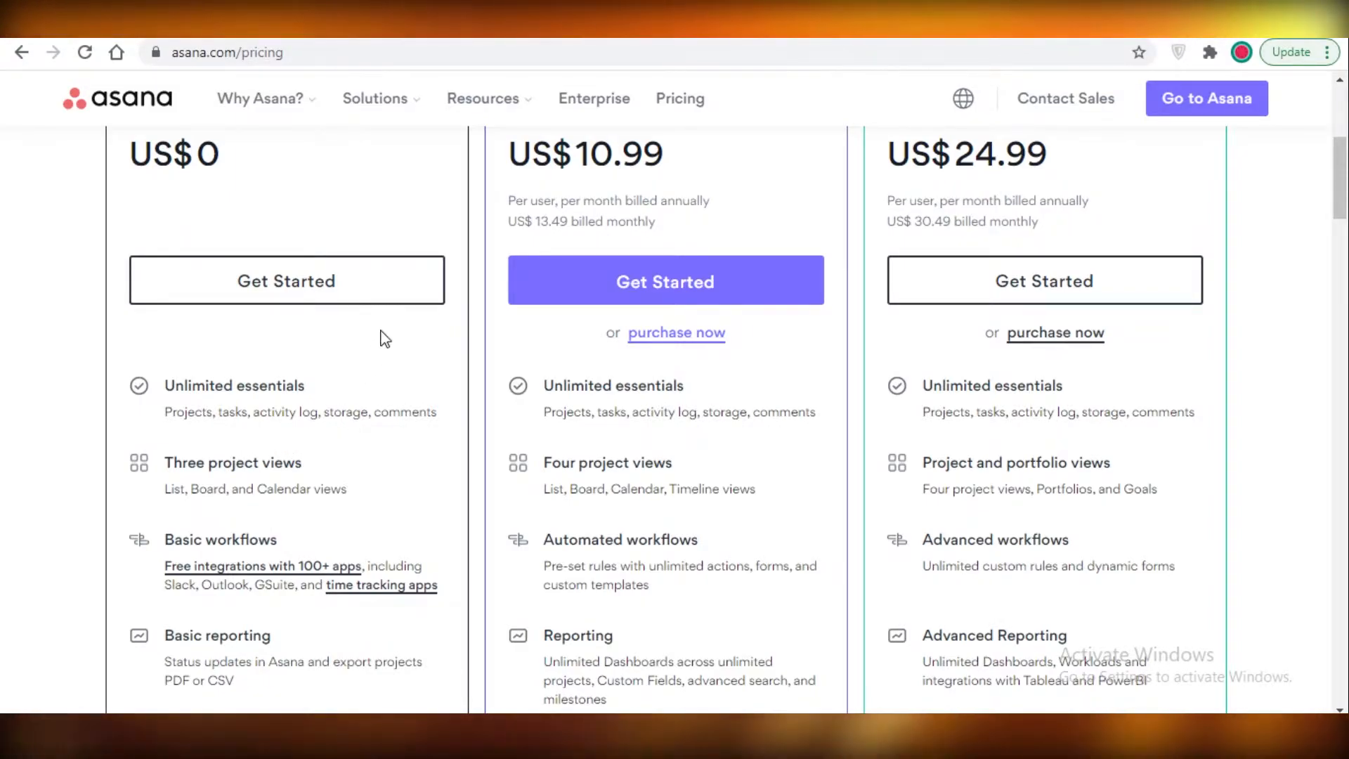
{"action": "mouse_move", "coordinate": [283, 495]}
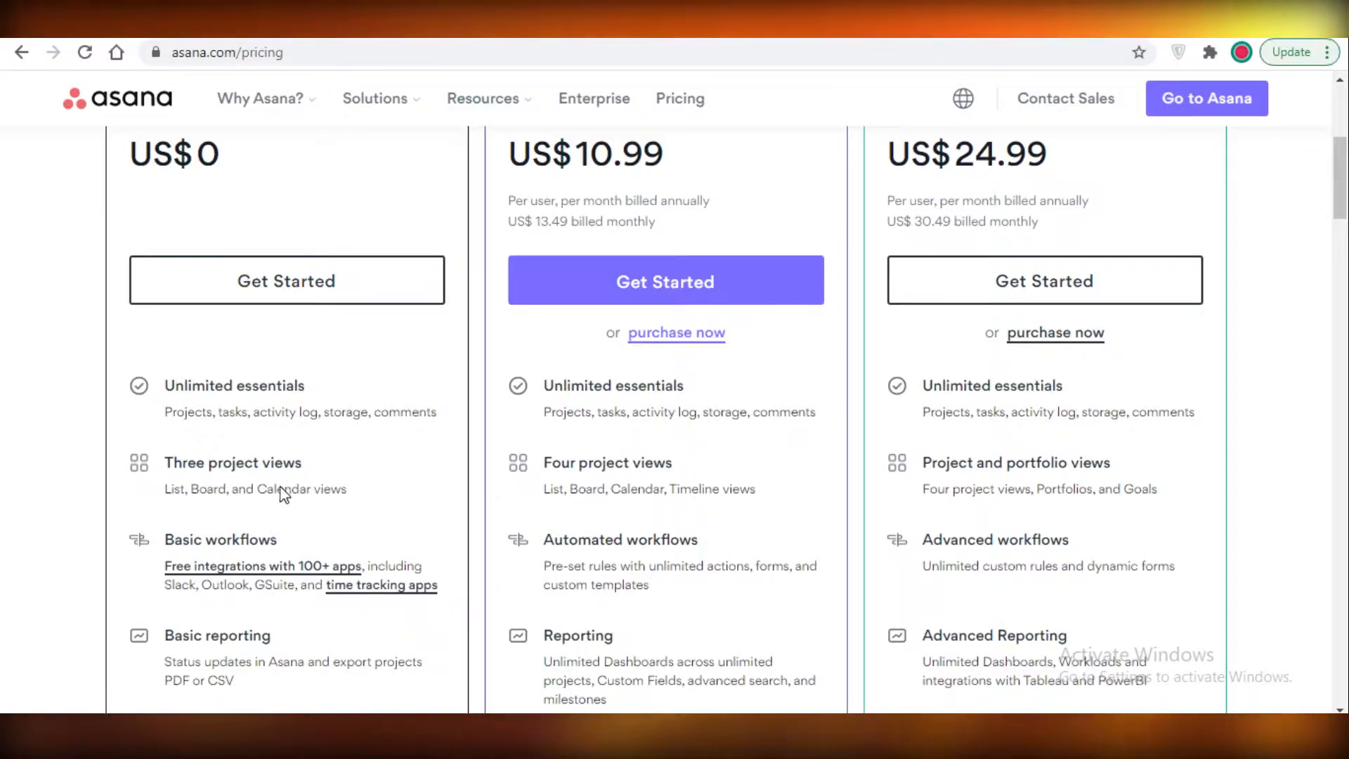
{"action": "mouse_move", "coordinate": [172, 482]}
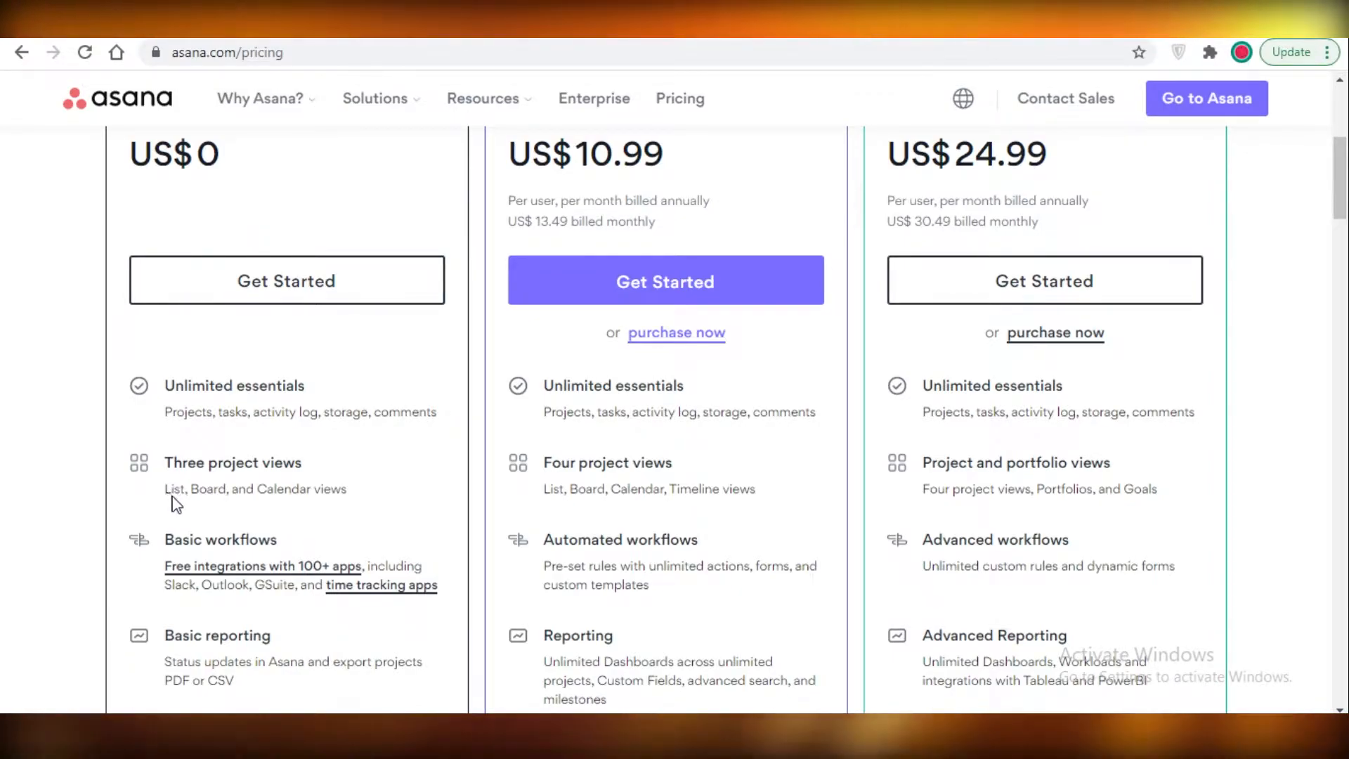
{"action": "mouse_move", "coordinate": [322, 512]}
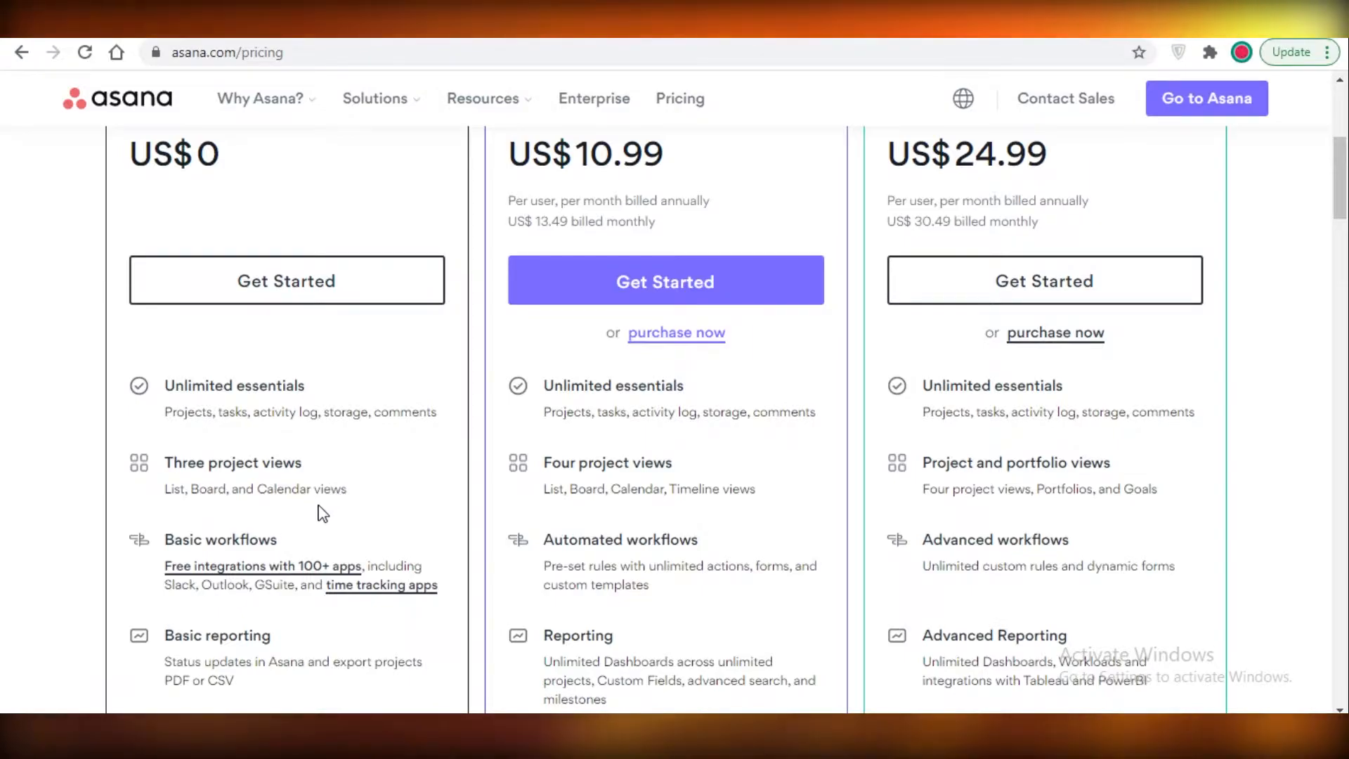
{"action": "mouse_move", "coordinate": [230, 542]}
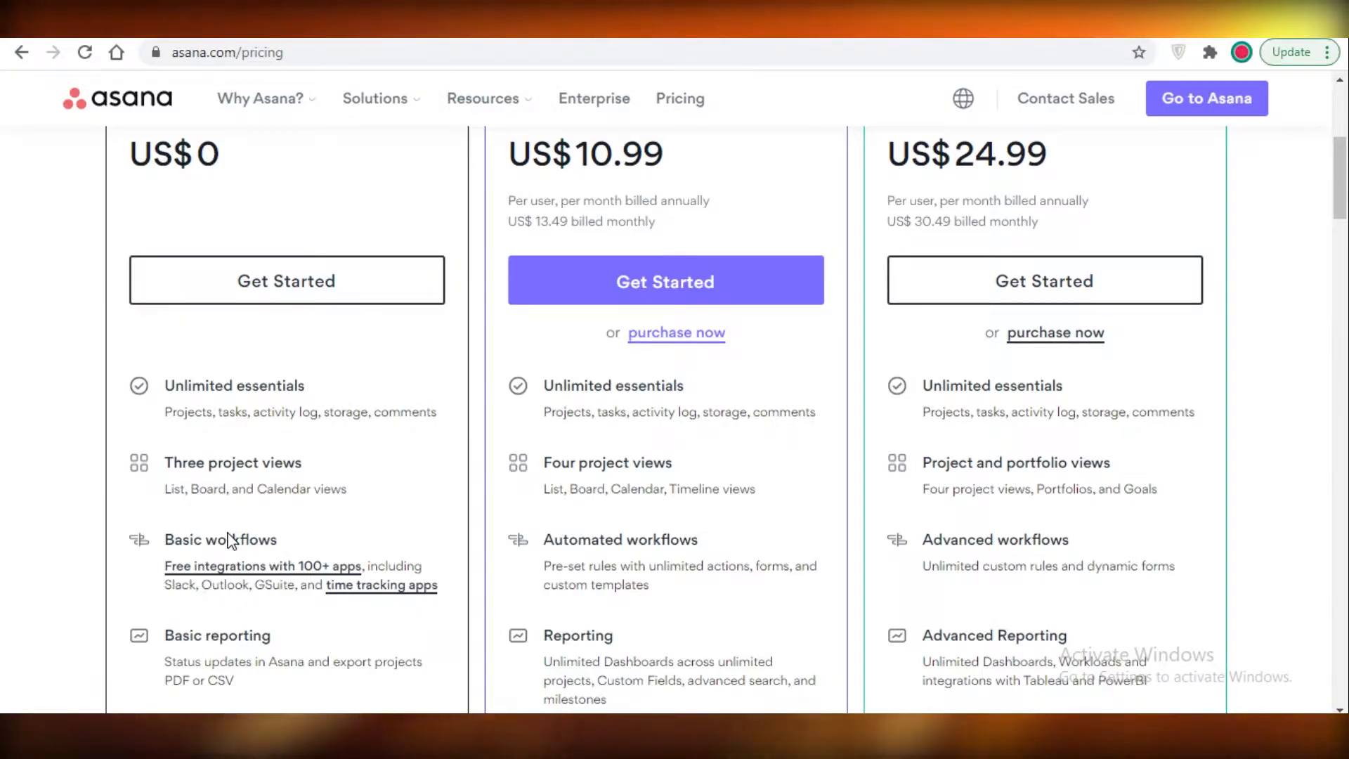
{"action": "scroll", "scroll_direction": "down", "scroll_amount": 3}
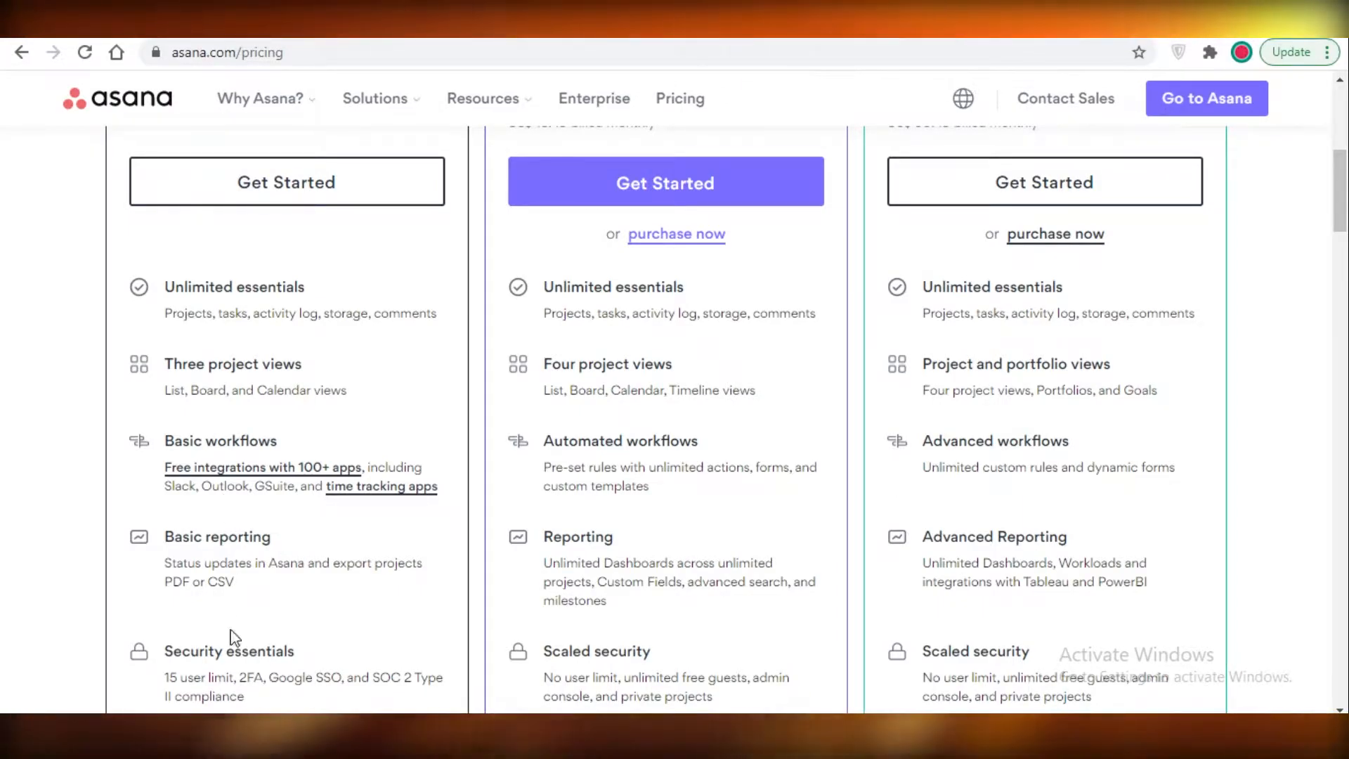
{"action": "mouse_move", "coordinate": [379, 487]}
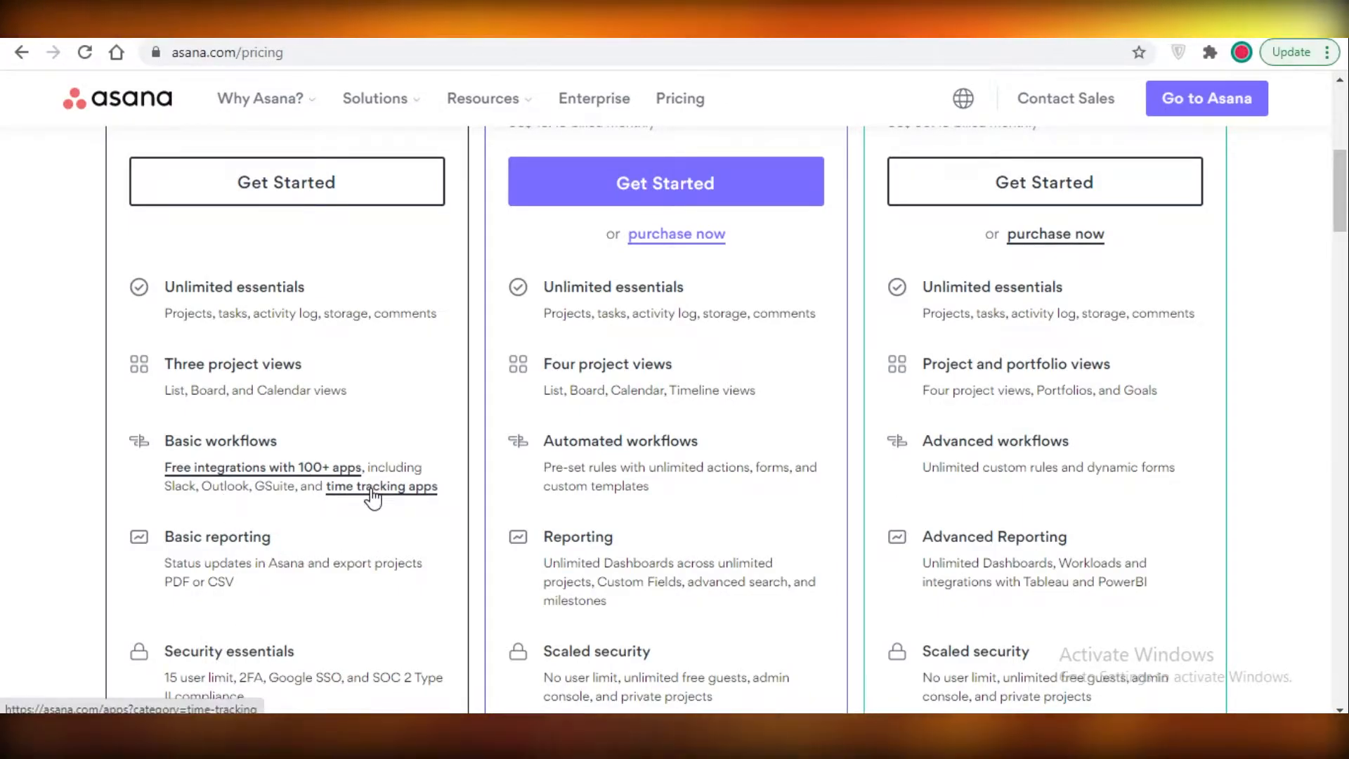
{"action": "mouse_move", "coordinate": [227, 568]}
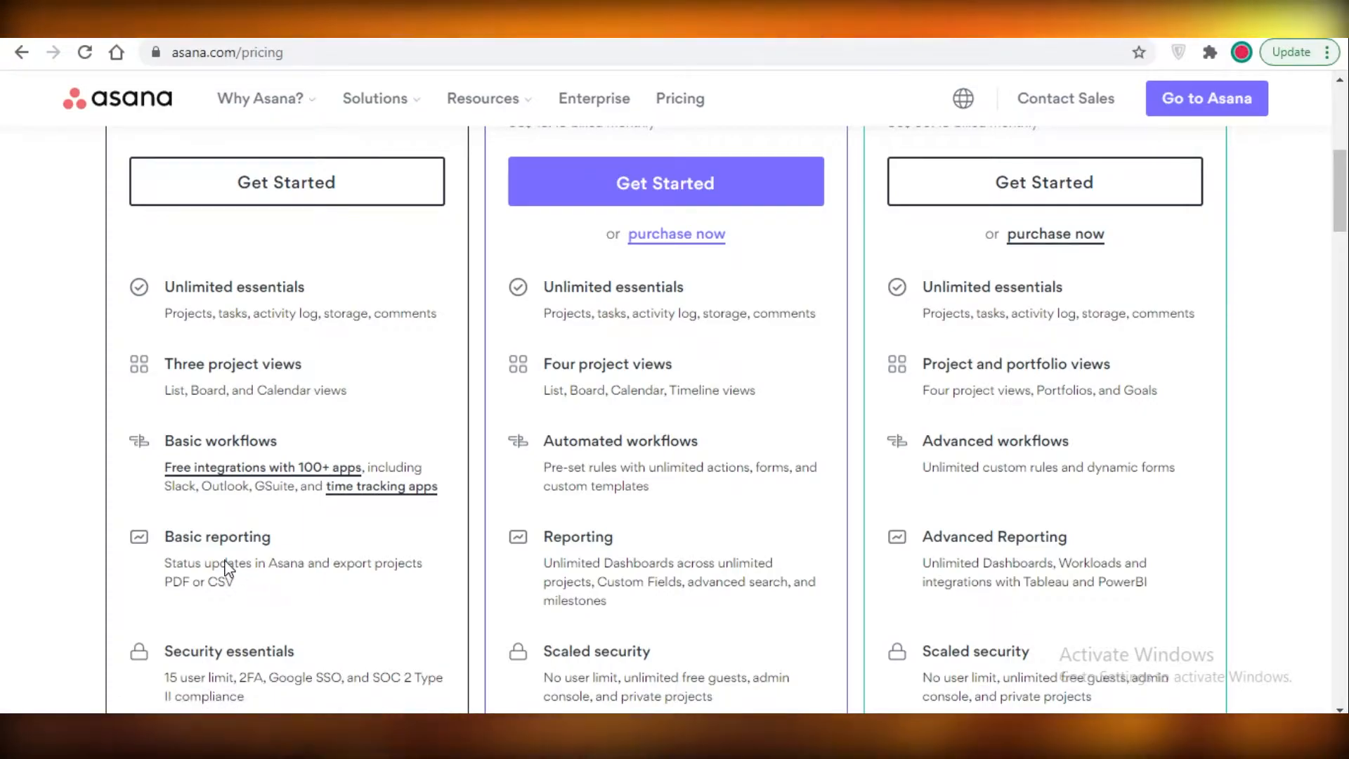
{"action": "scroll", "scroll_direction": "down", "scroll_amount": 3}
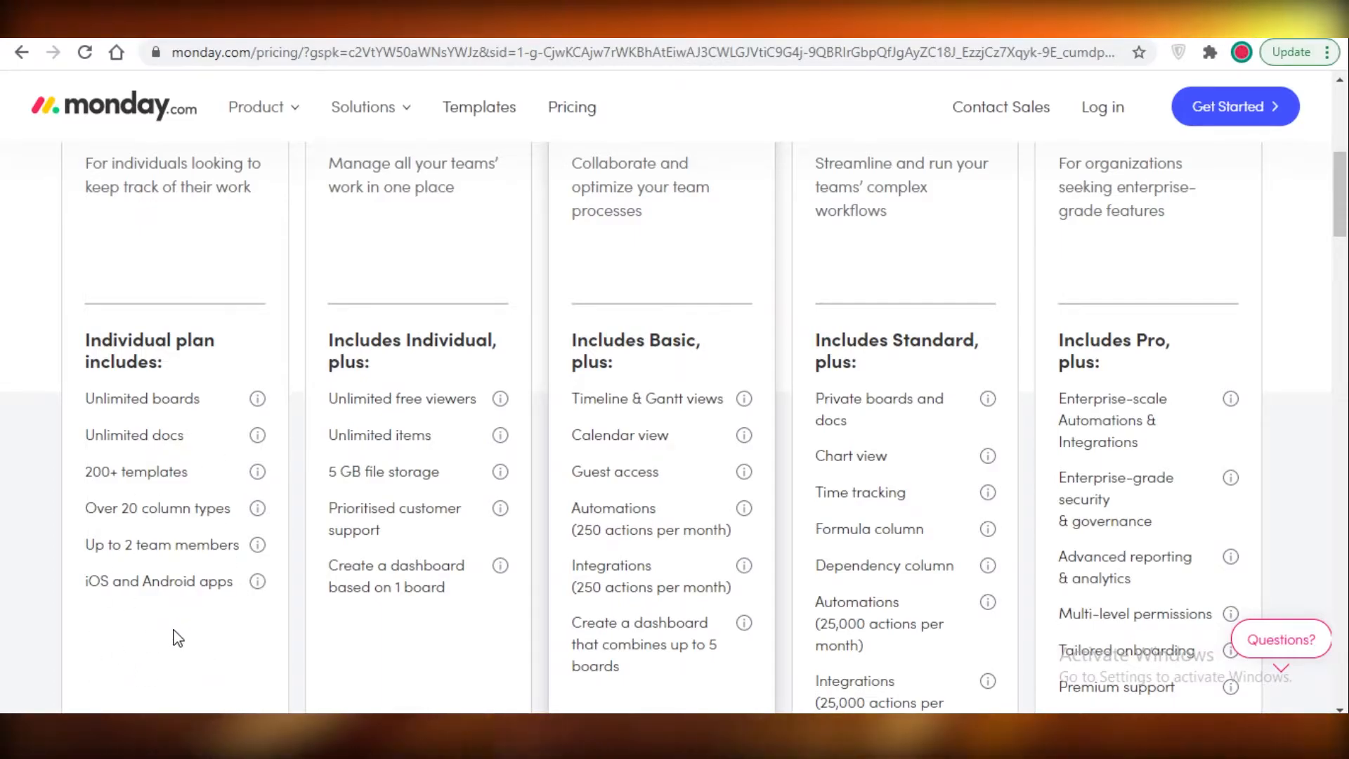
{"action": "mouse_move", "coordinate": [448, 353]}
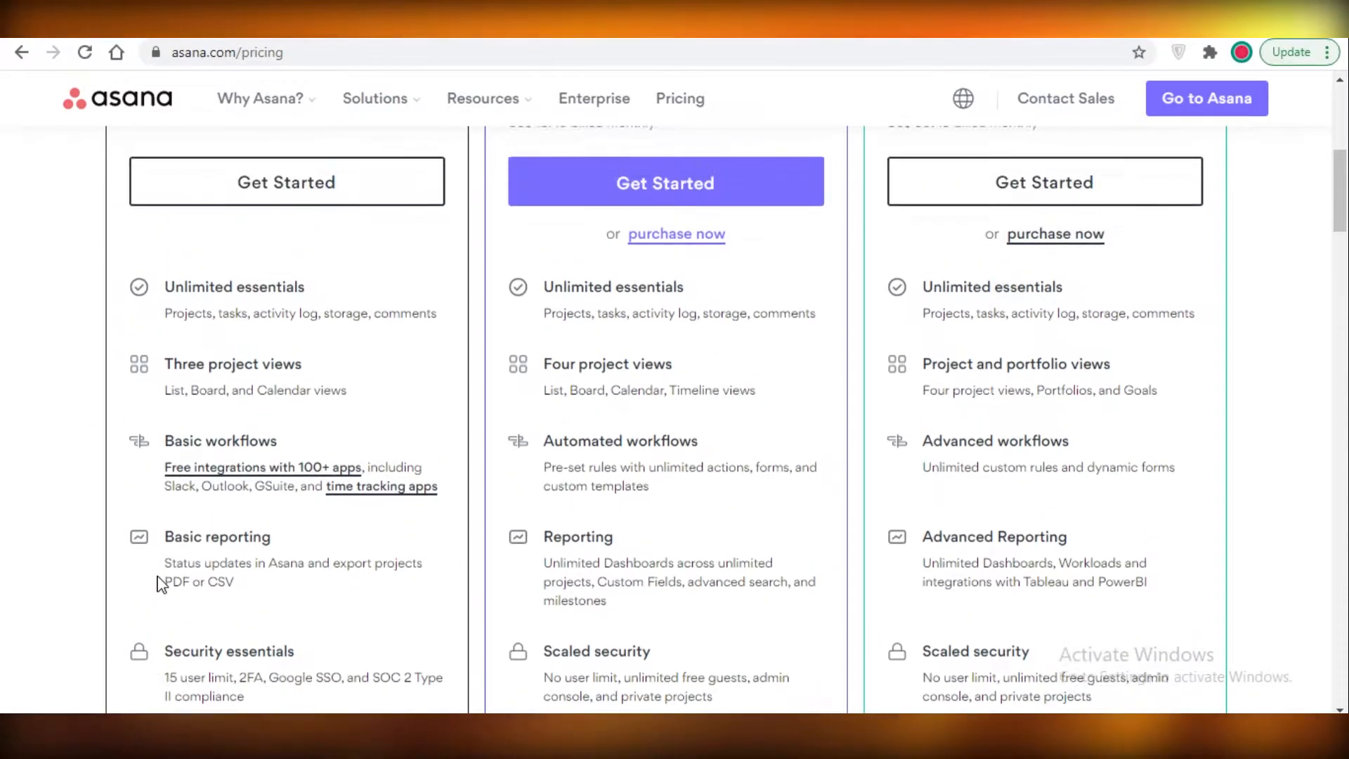
- Scroll down Asana's plans to compare their security and support features
{"action": "scroll", "scroll_direction": "down", "scroll_amount": 3}
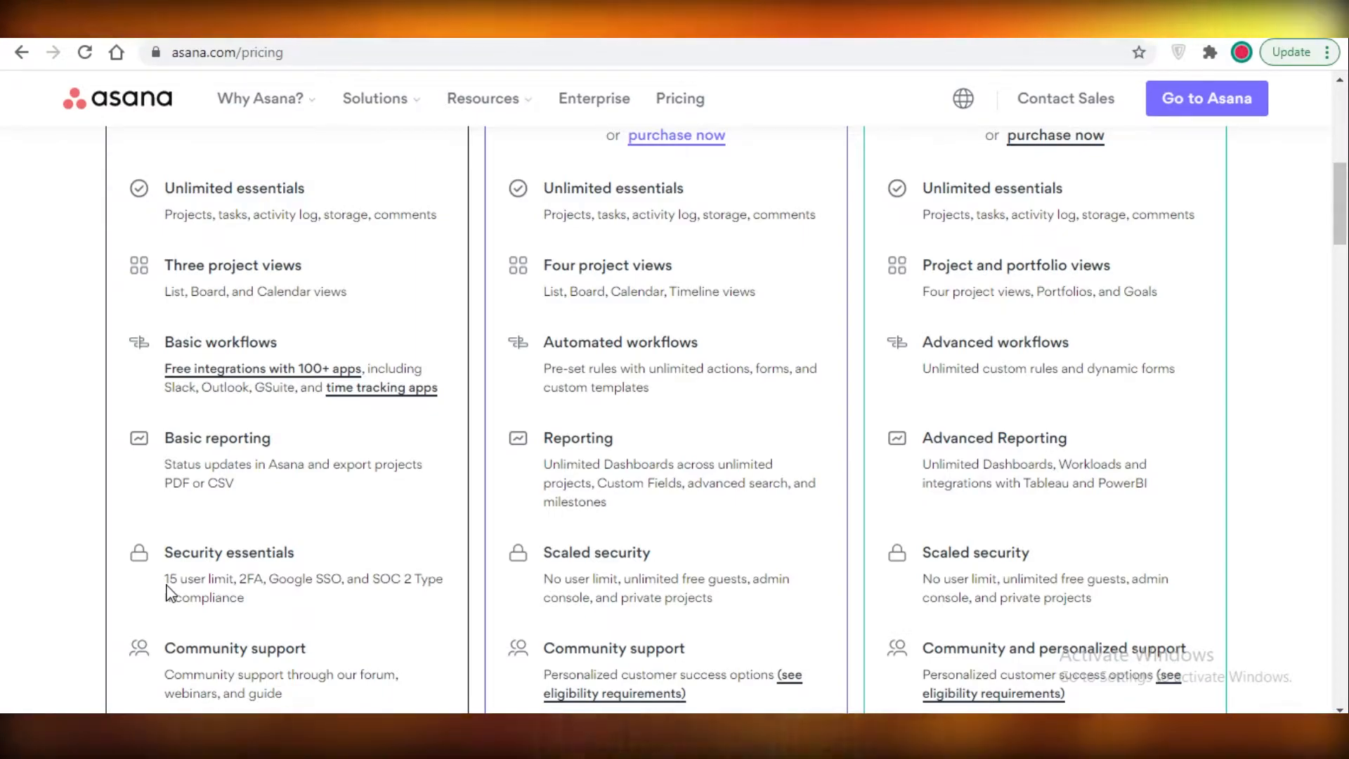
{"action": "mouse_move", "coordinate": [155, 625]}
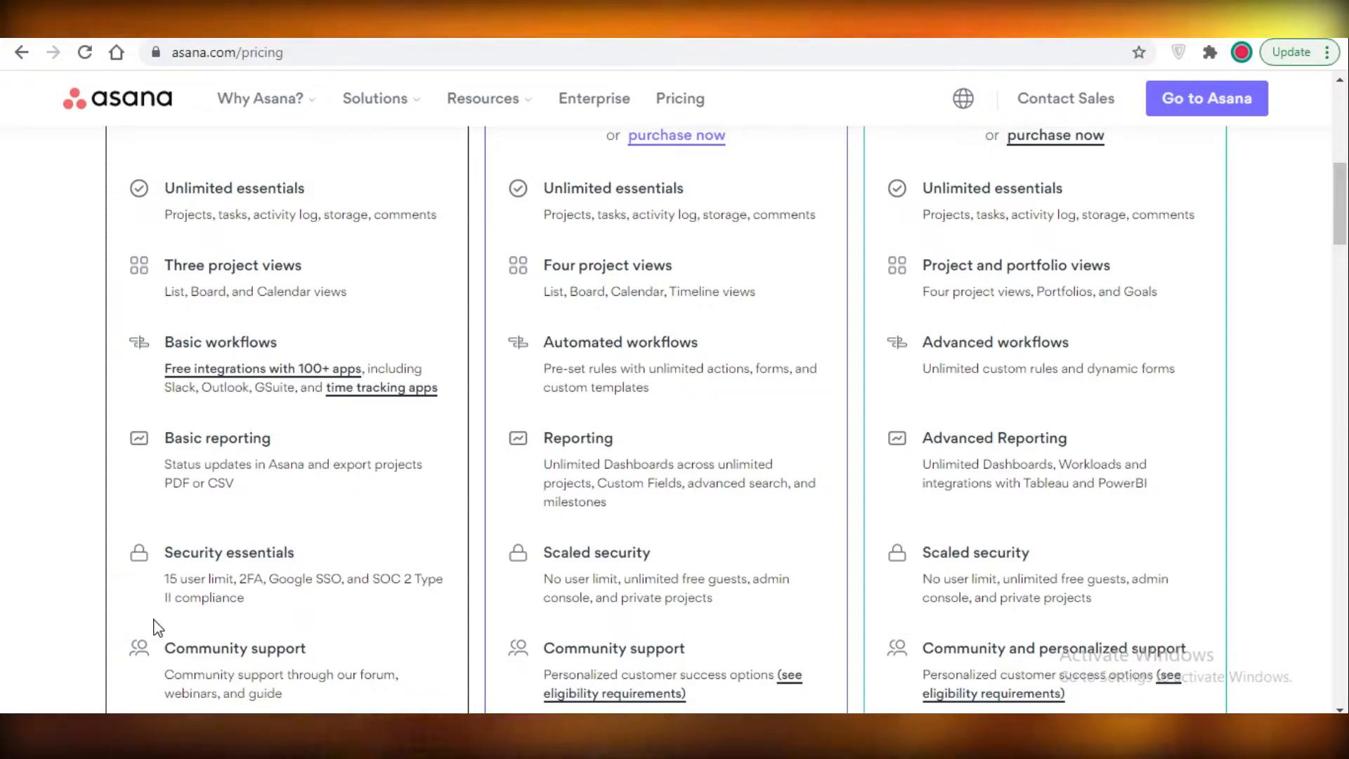
{"action": "mouse_move", "coordinate": [120, 574]}
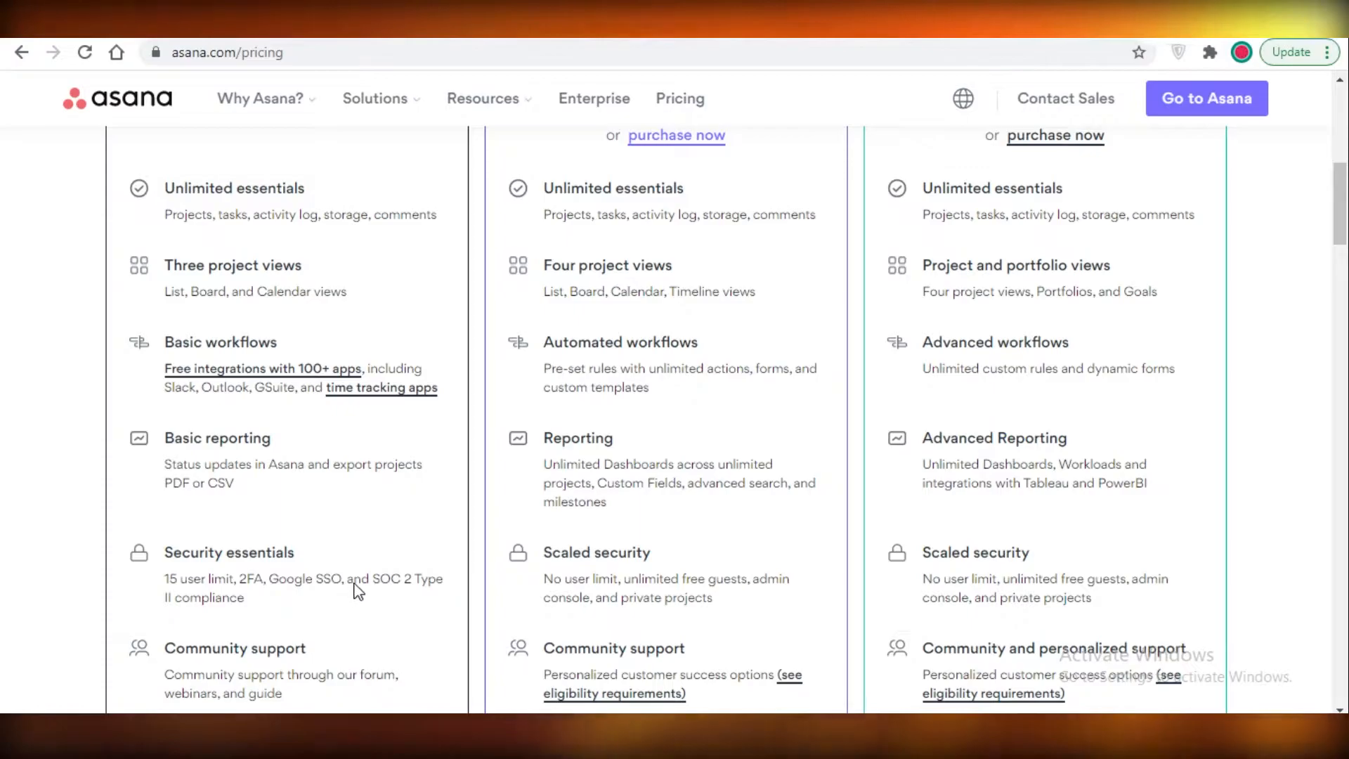
{"action": "mouse_move", "coordinate": [262, 696]}
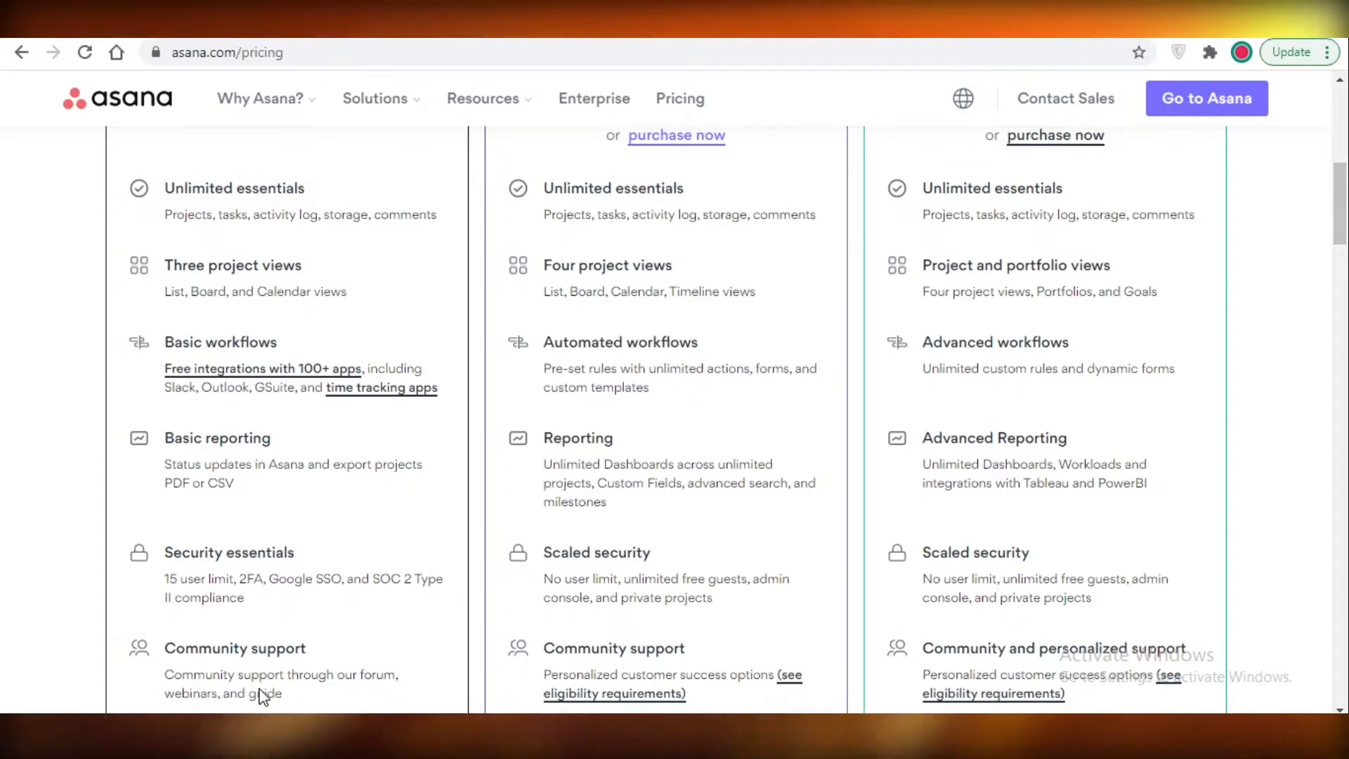
{"action": "scroll", "scroll_direction": "down", "scroll_amount": 3}
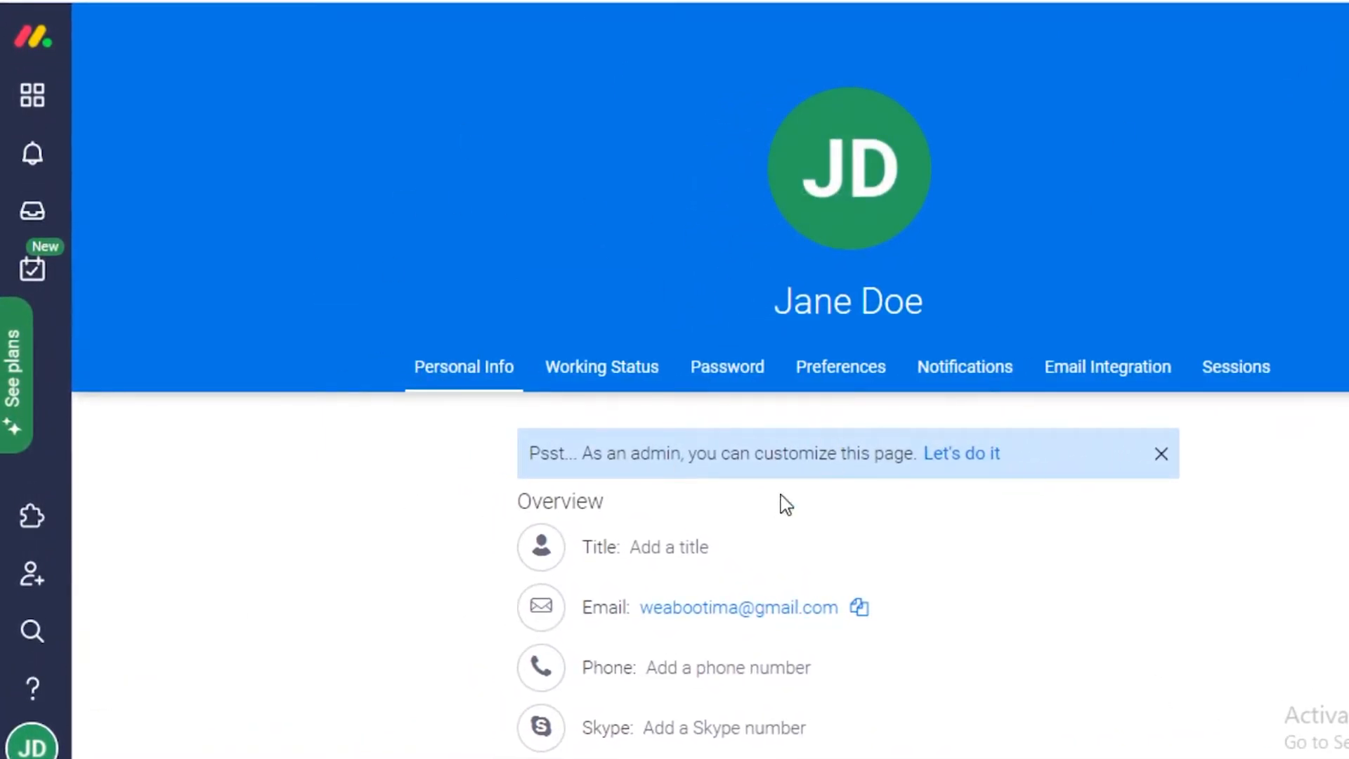
{"action": "mouse_move", "coordinate": [32, 92]}
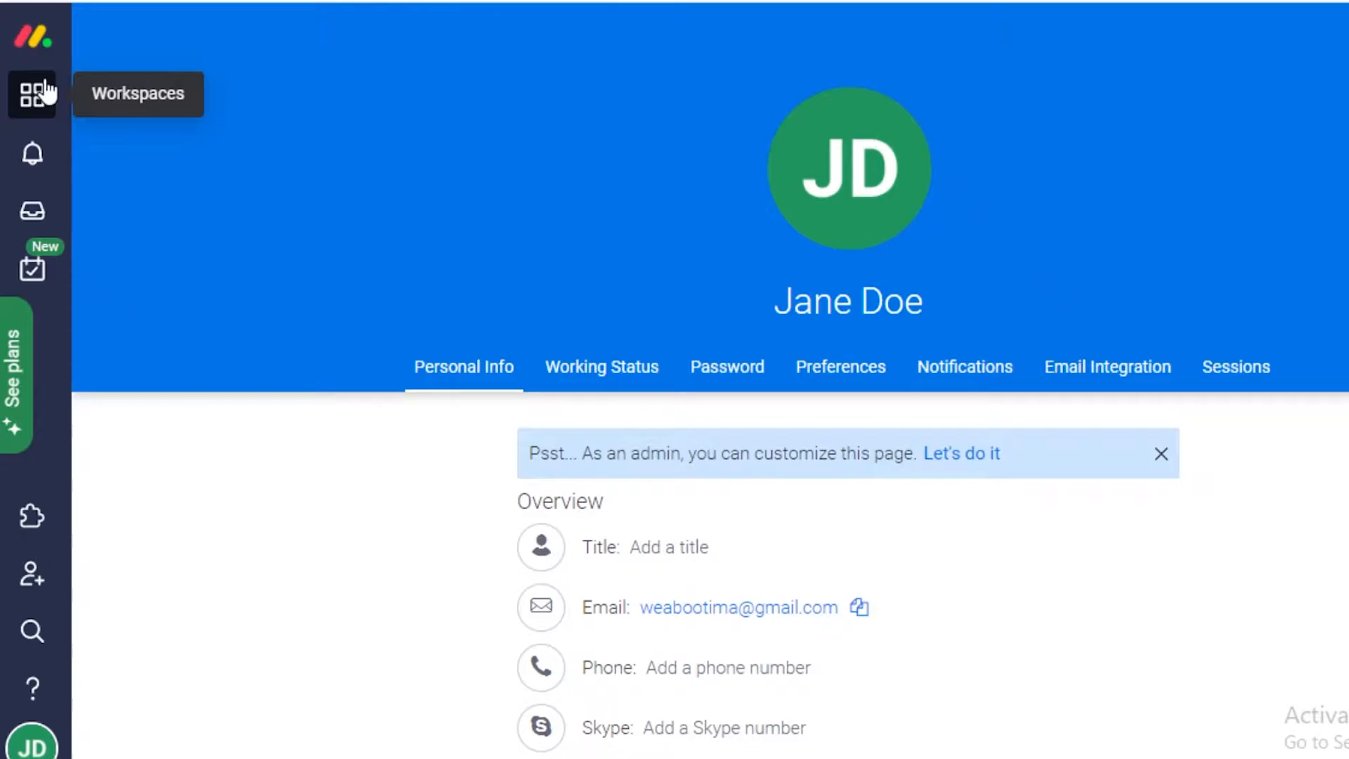
- Star and unstar the Campaign Tracking & Status board, then switch to Main workspace
{"action": "left_click", "coordinate": [31, 94]}
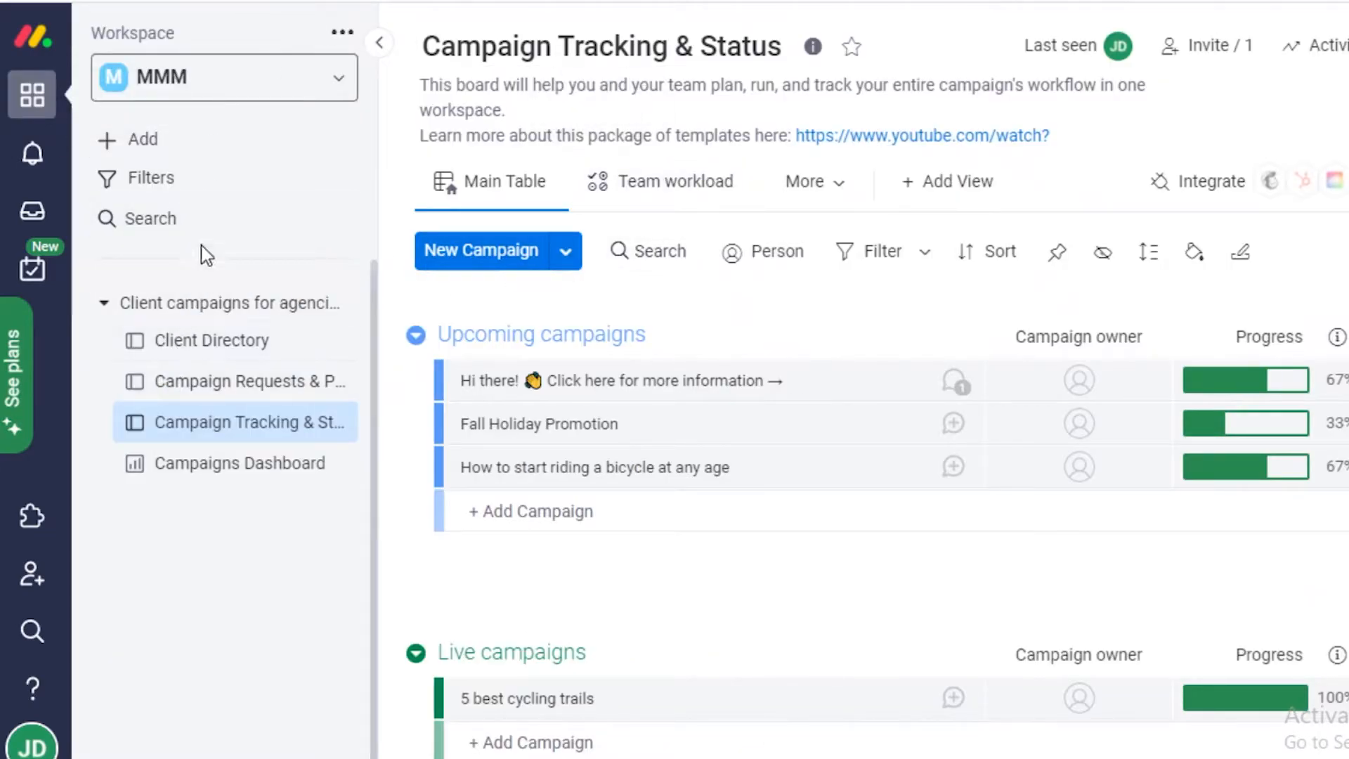
{"action": "left_click", "coordinate": [223, 76]}
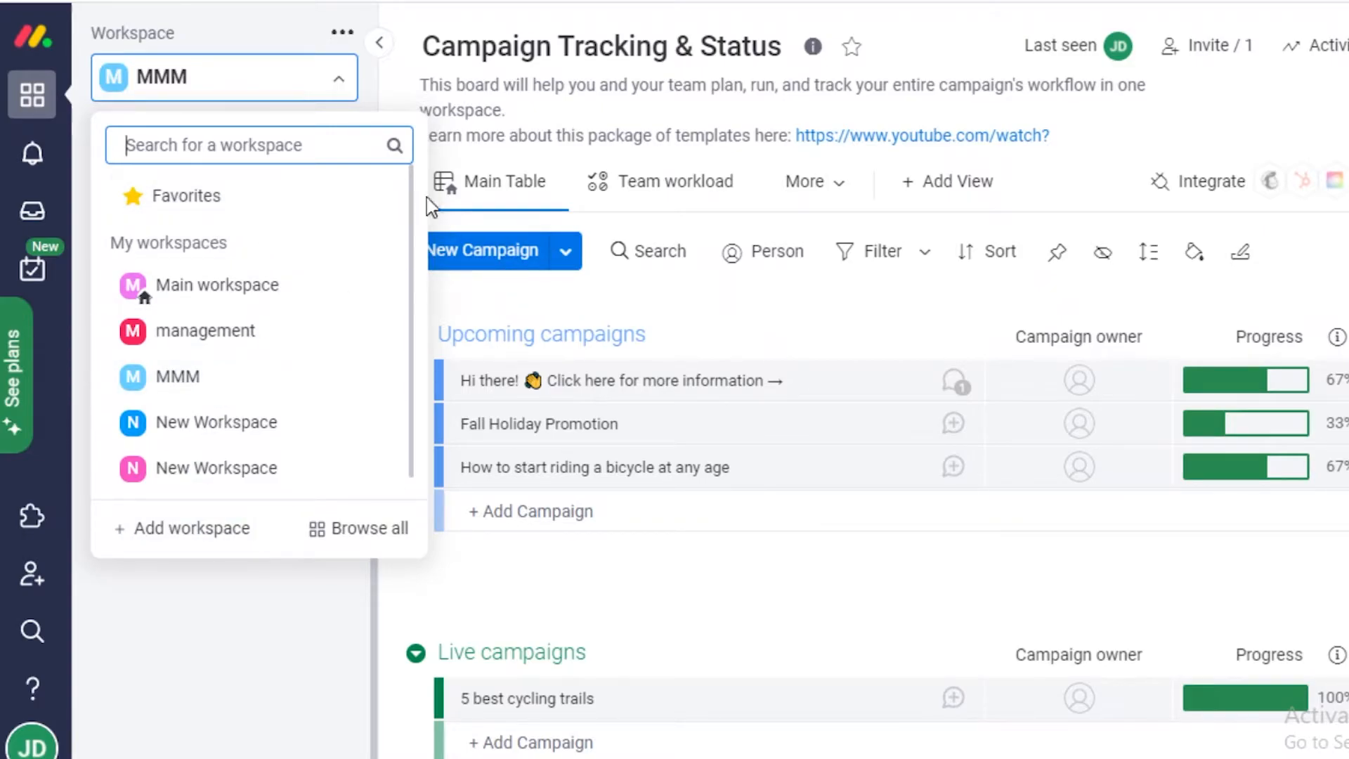
{"action": "left_click", "coordinate": [850, 47]}
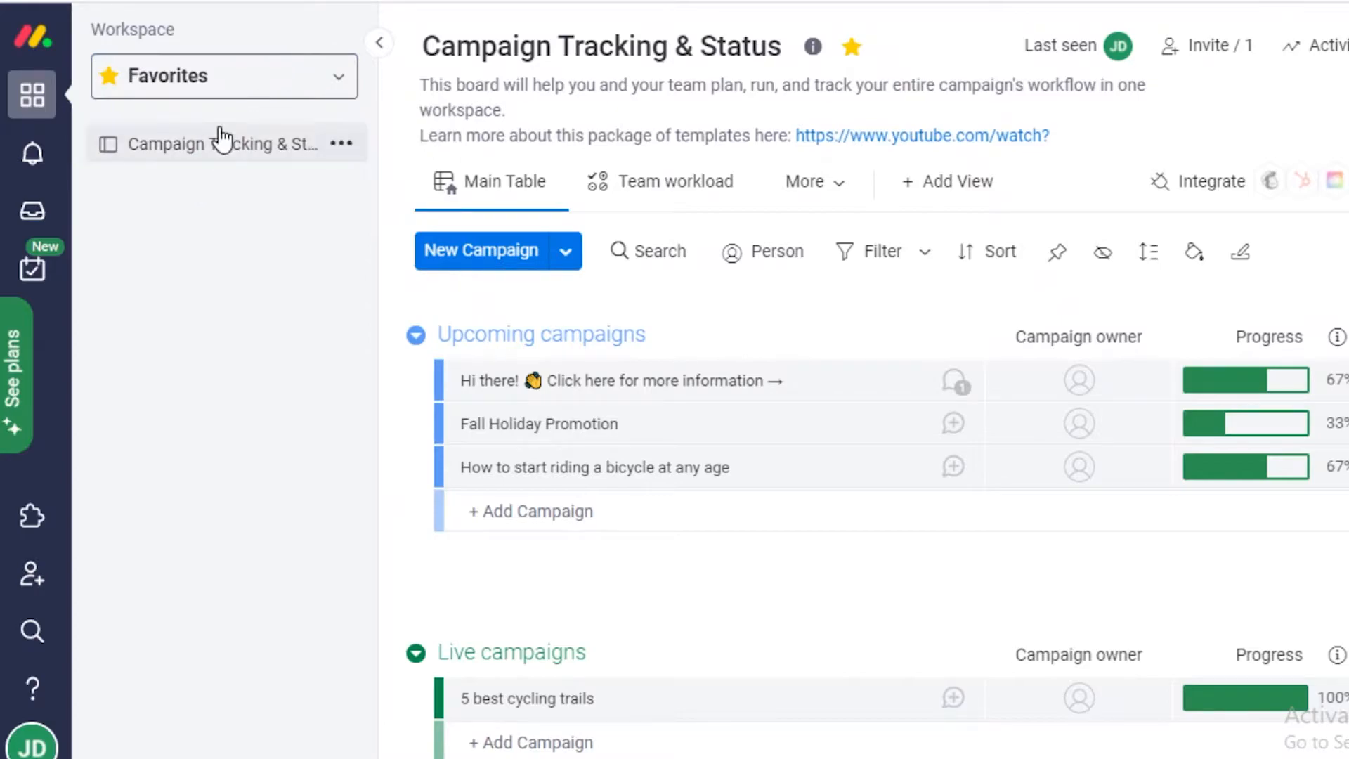
{"action": "left_click", "coordinate": [851, 46]}
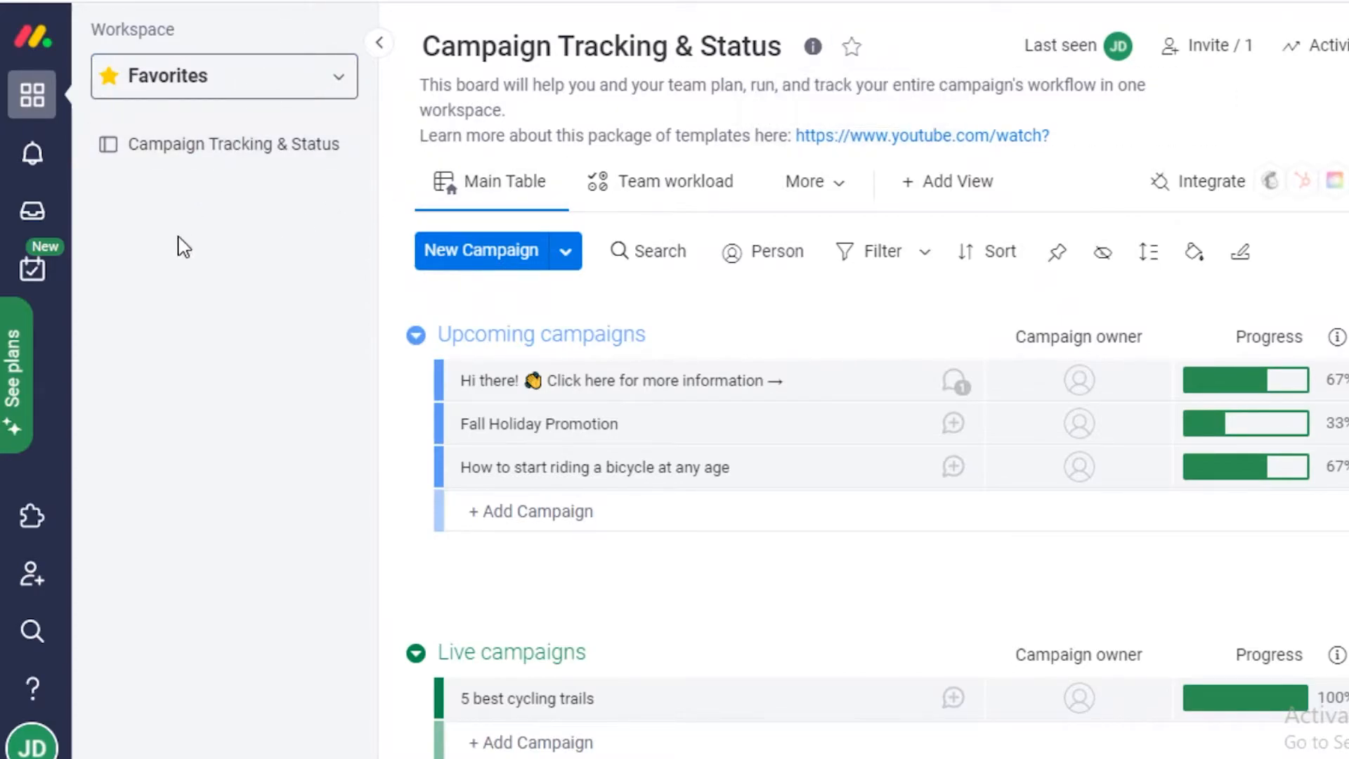
{"action": "left_click", "coordinate": [223, 76]}
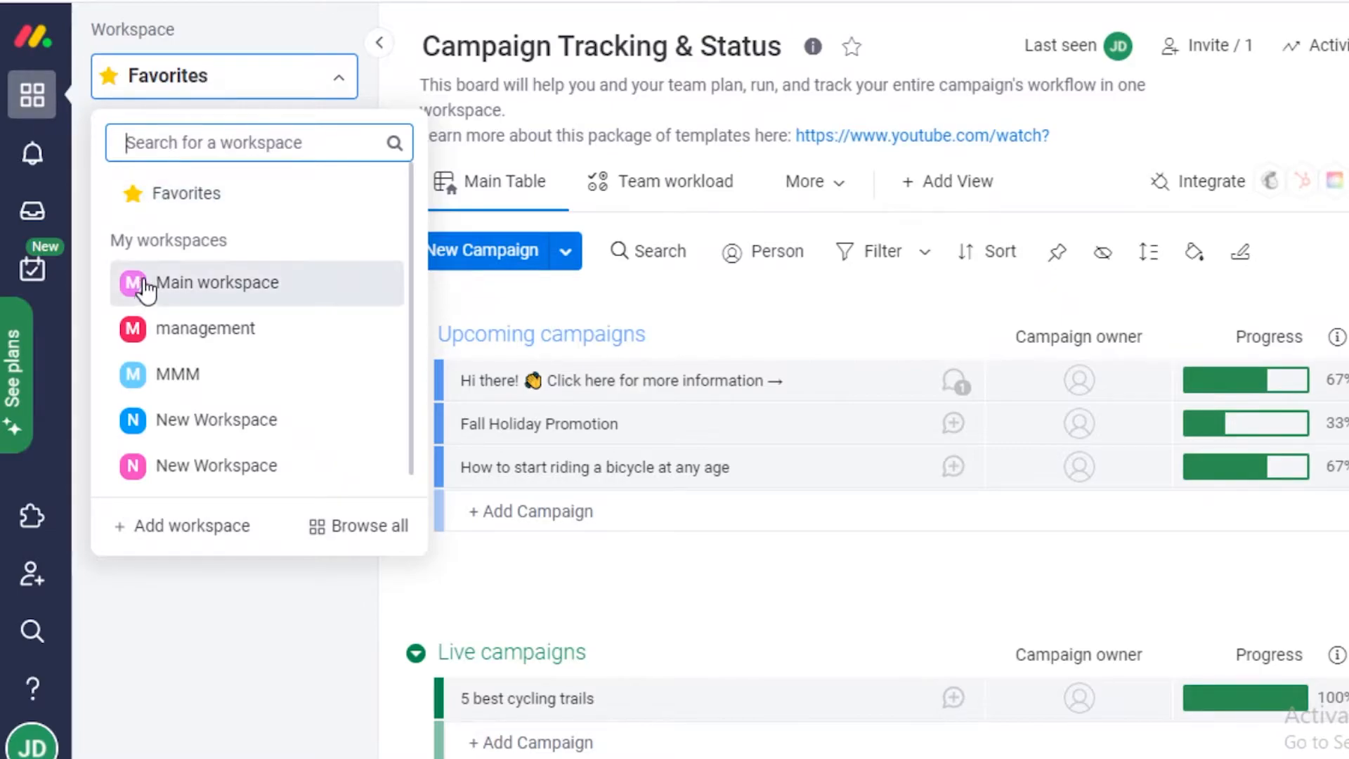
{"action": "left_click", "coordinate": [218, 282]}
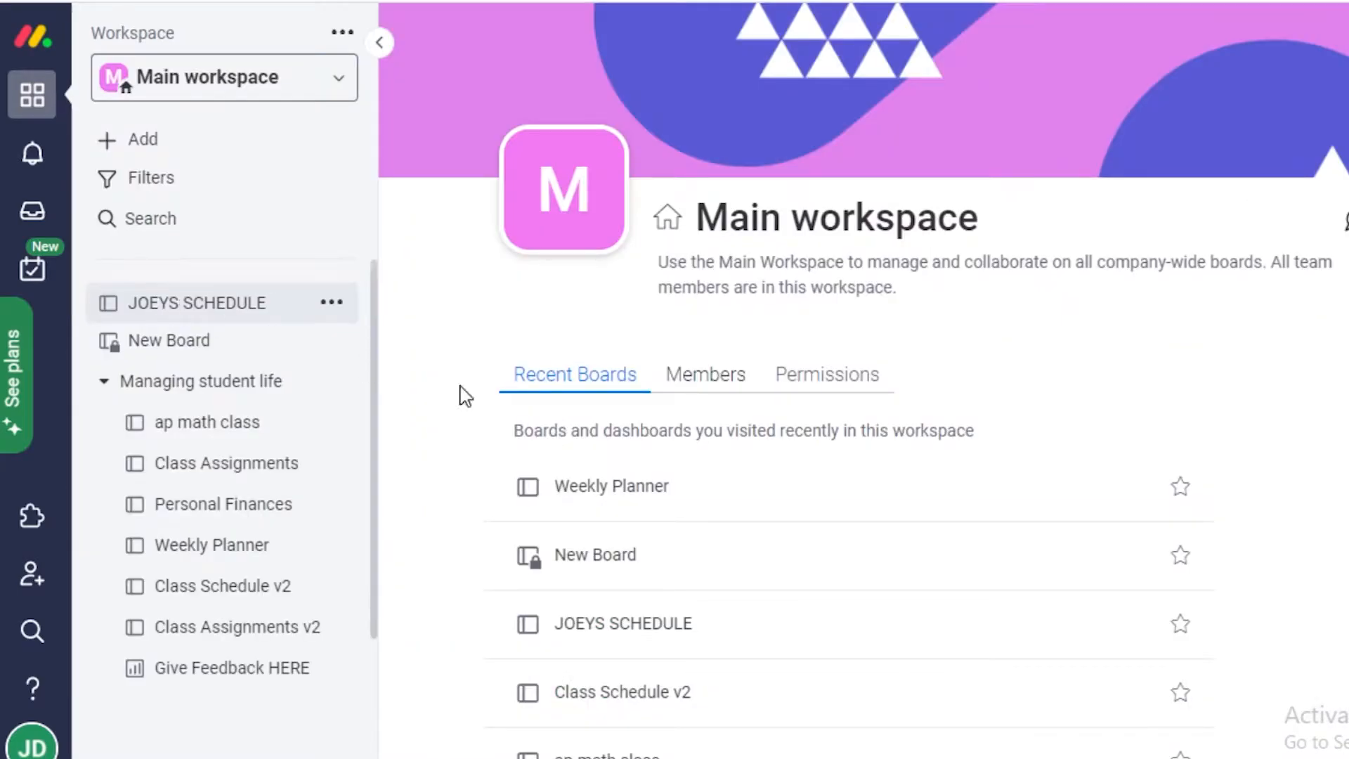
{"action": "mouse_move", "coordinate": [770, 514]}
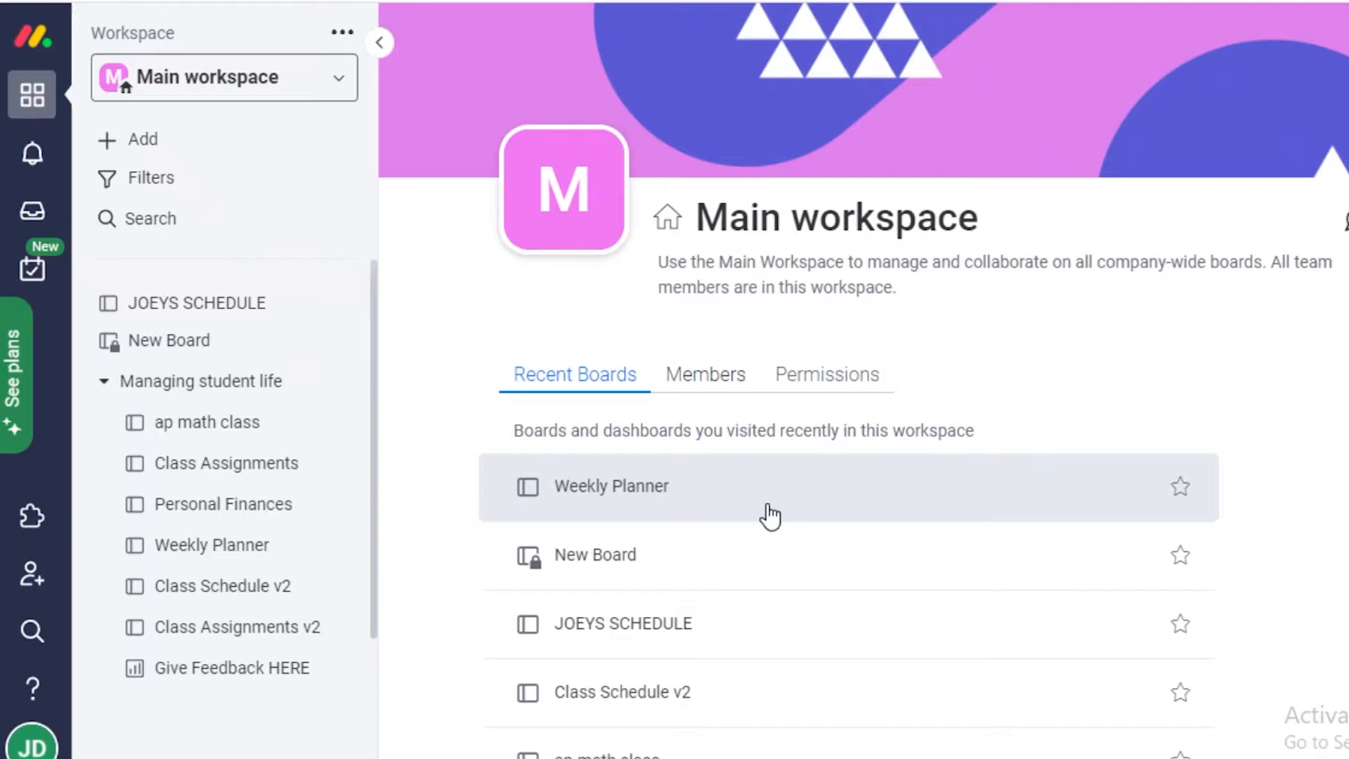
{"action": "mouse_move", "coordinate": [674, 523]}
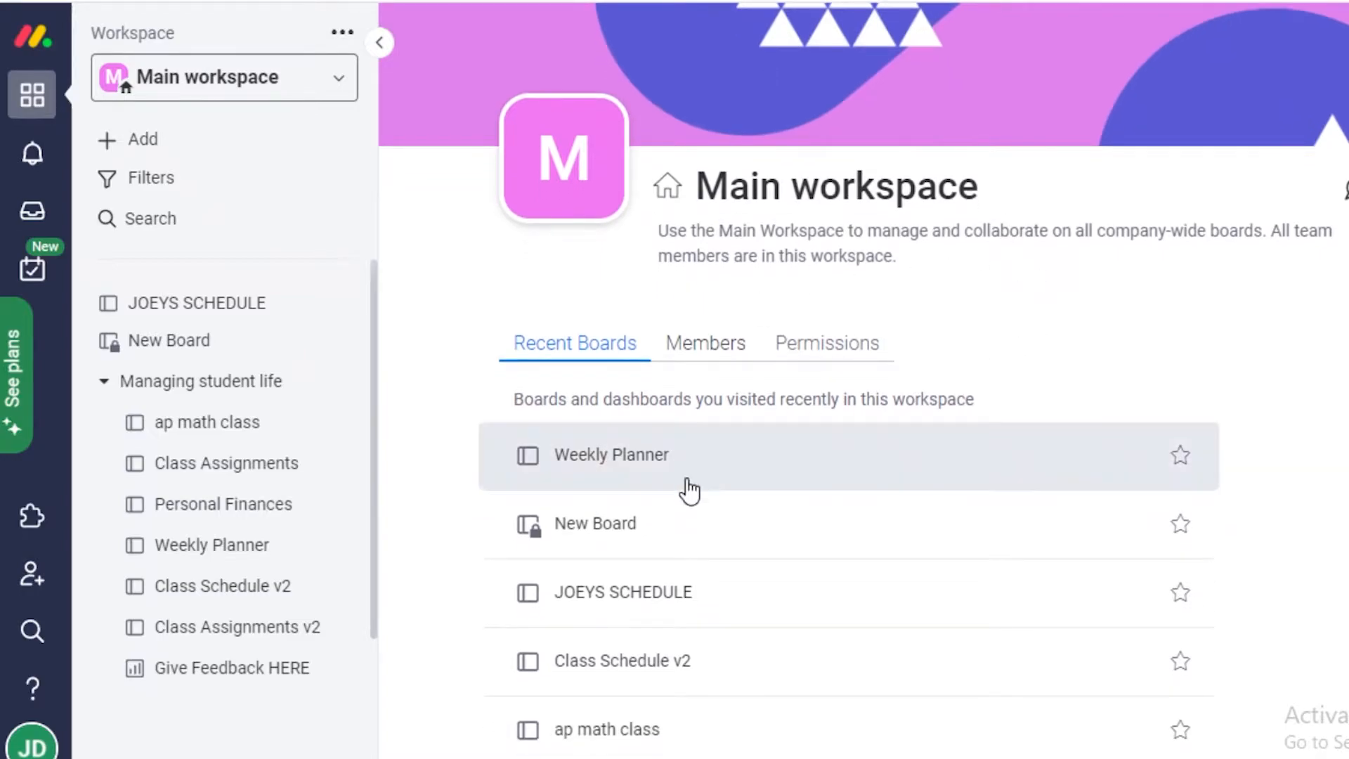
- Open Weekly Planner and scroll through its owner, priority, status, date and time columns
{"action": "left_click", "coordinate": [610, 455]}
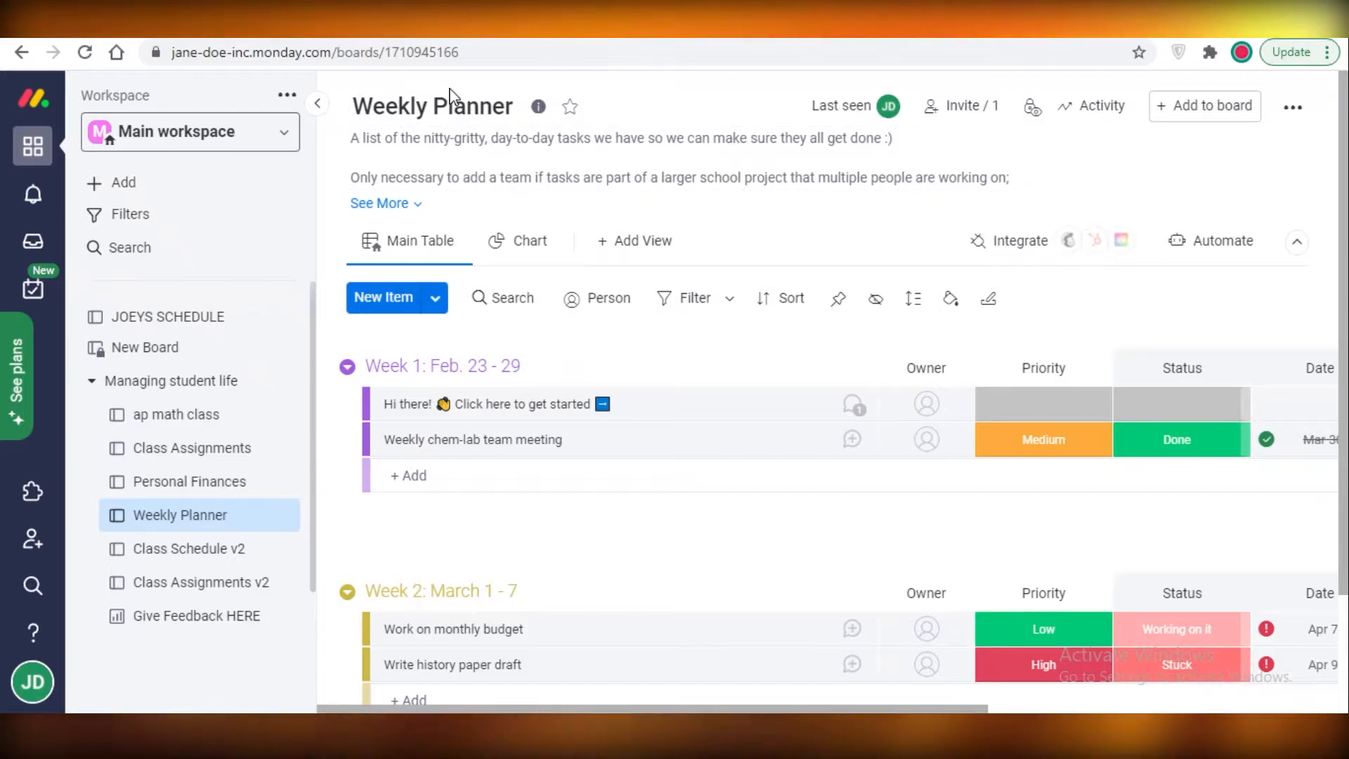
{"action": "mouse_move", "coordinate": [748, 52]}
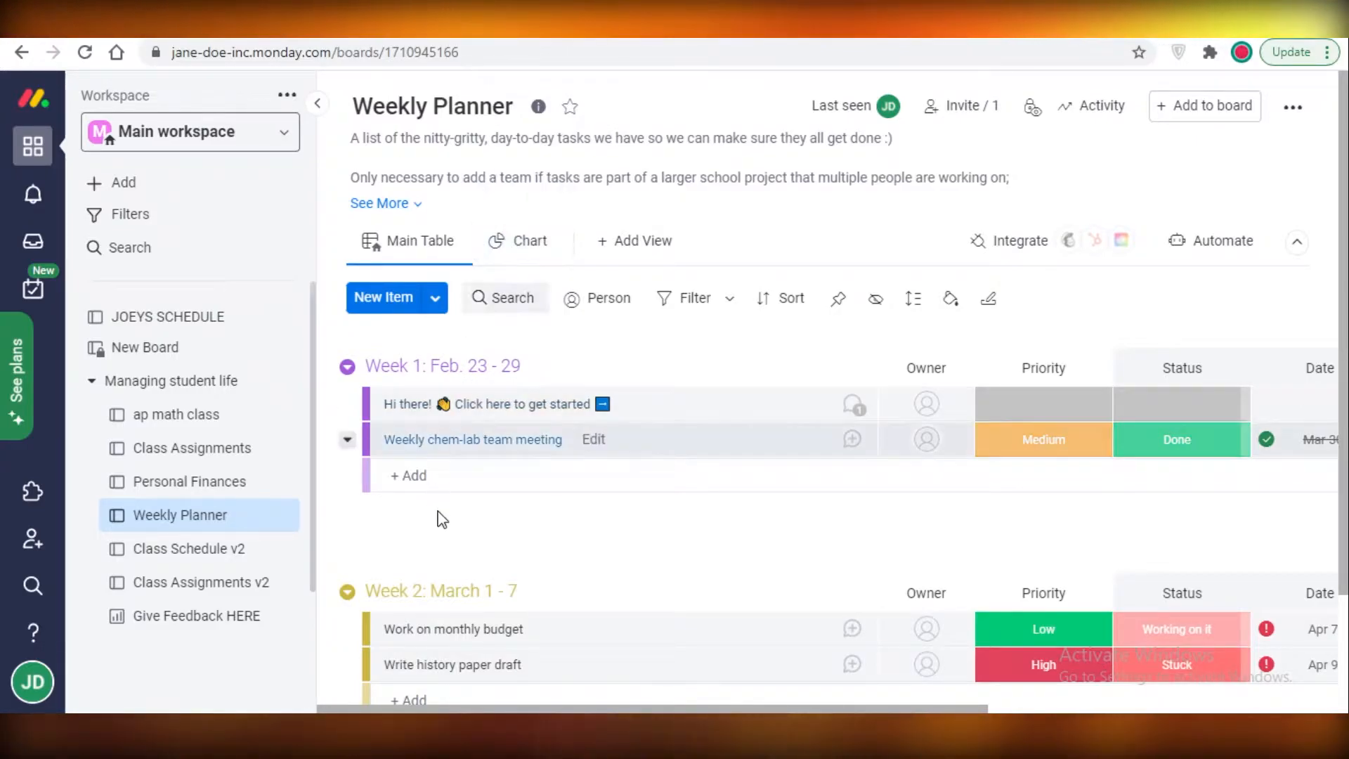
{"action": "scroll", "scroll_direction": "down", "scroll_amount": 3}
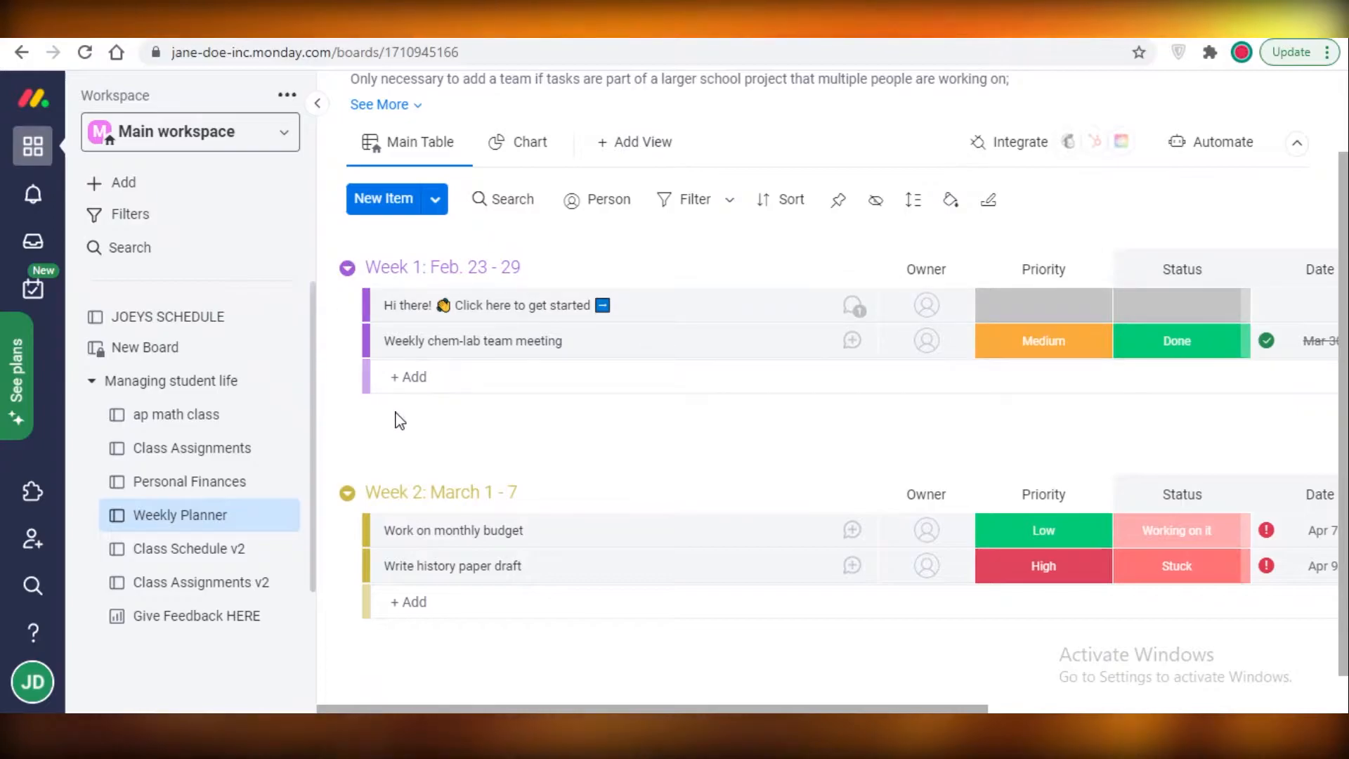
{"action": "left_click", "coordinate": [409, 377]}
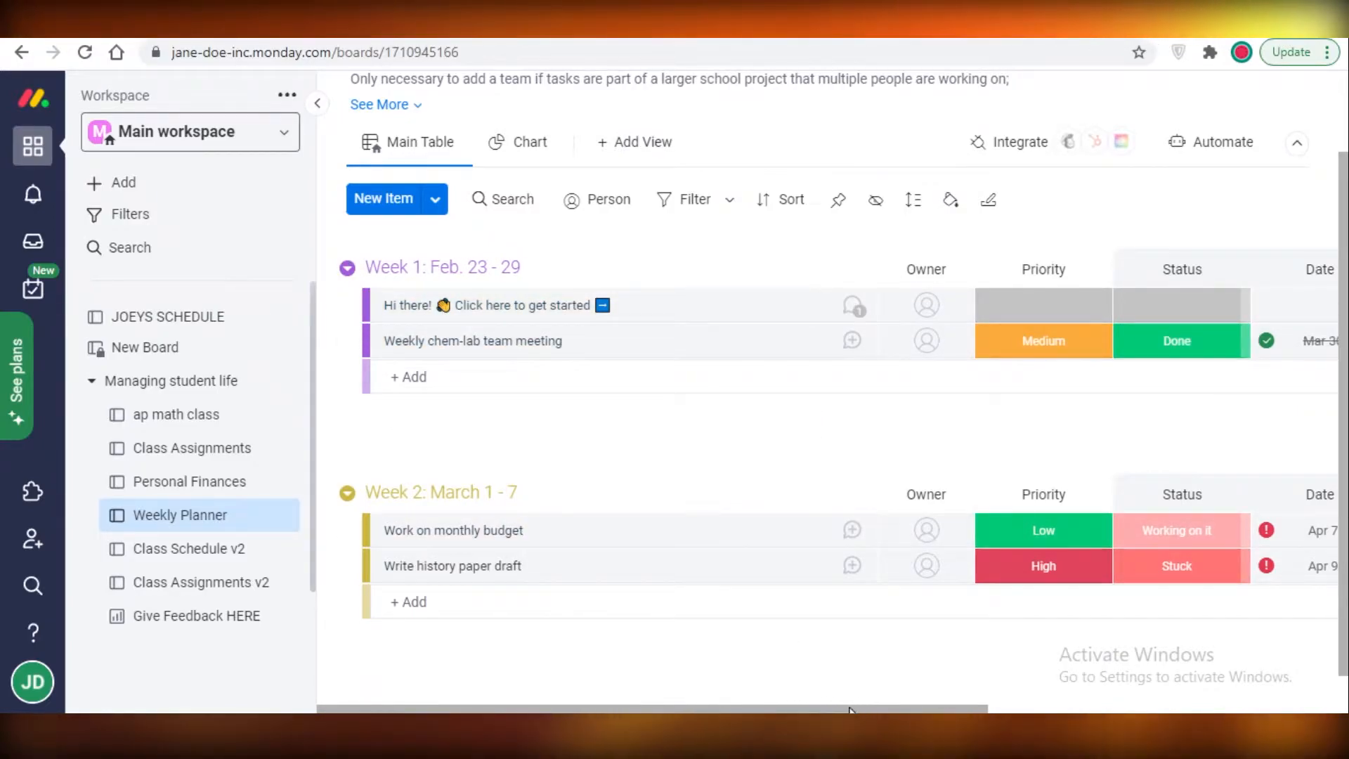
{"action": "scroll", "scroll_direction": "right", "scroll_amount": 3}
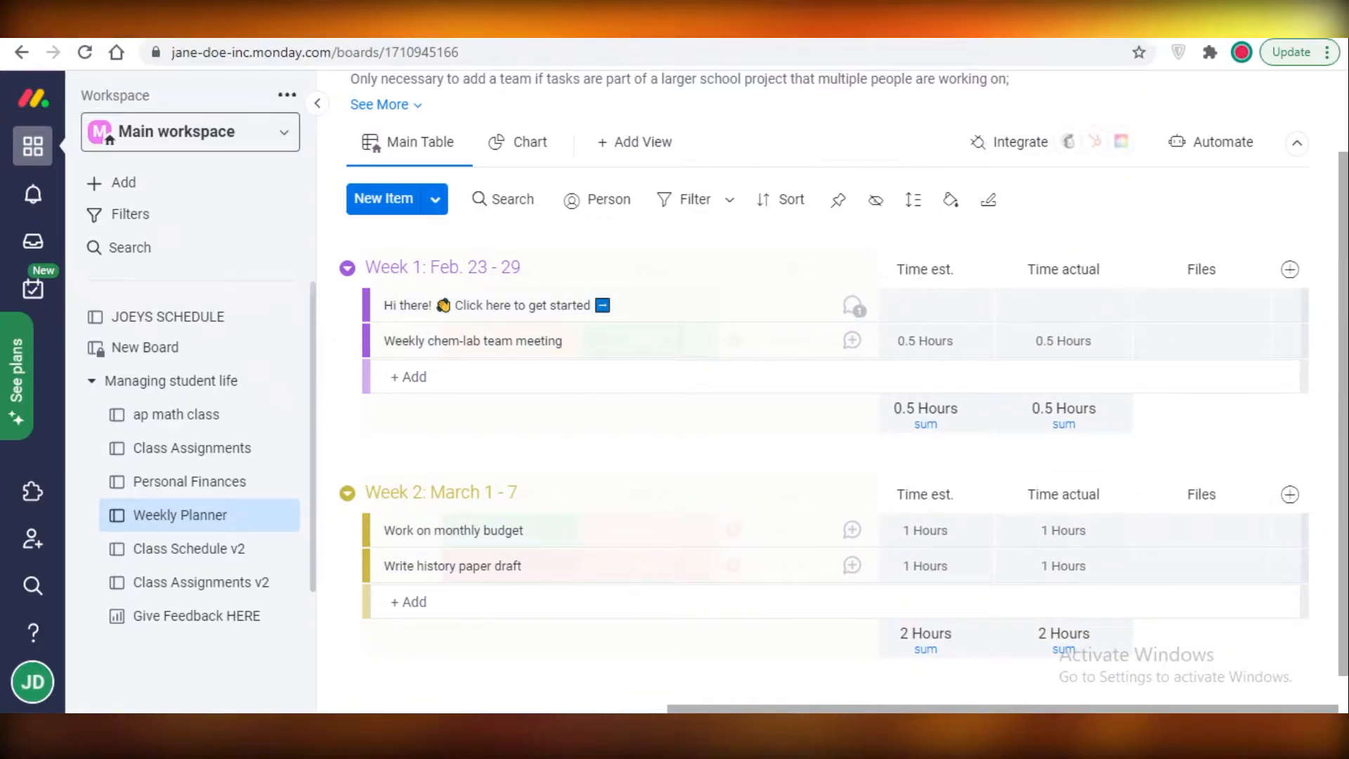
{"action": "scroll", "scroll_direction": "right", "scroll_amount": 3}
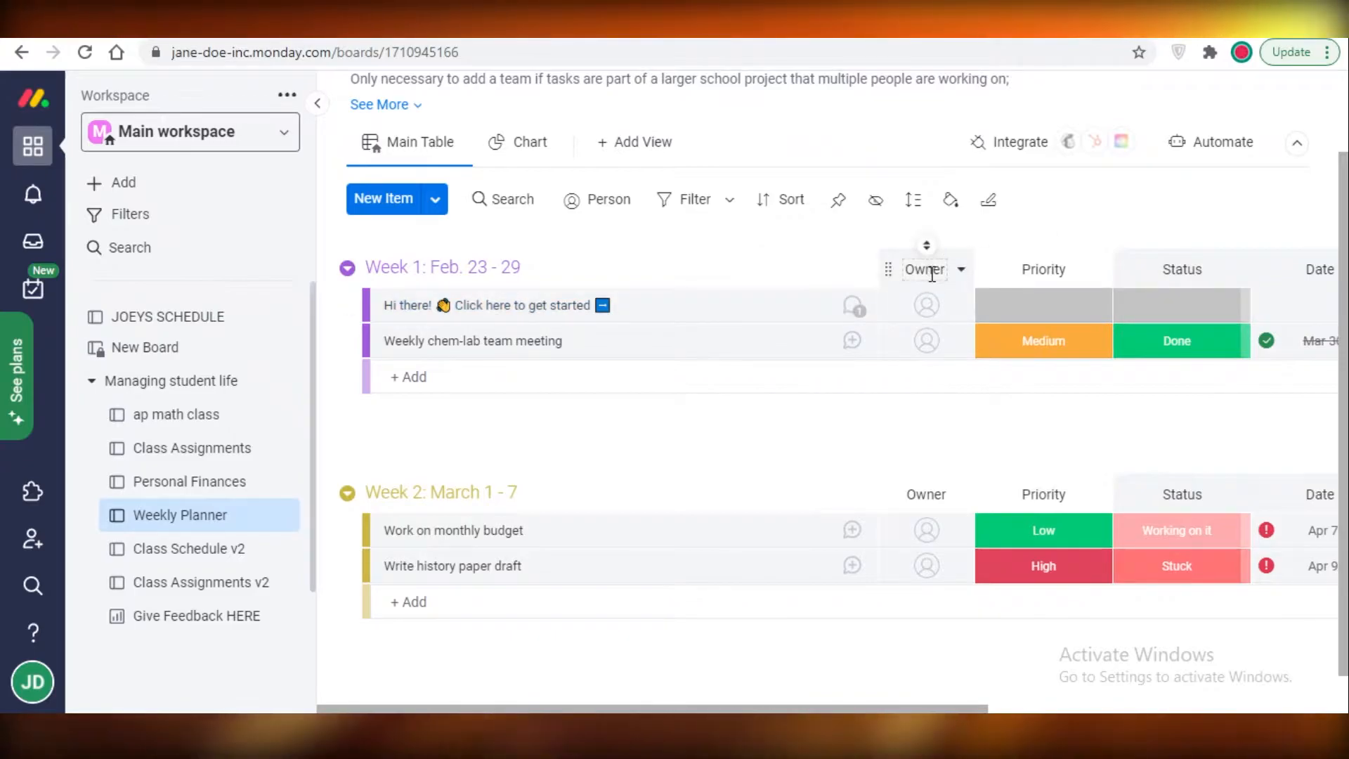
{"action": "mouse_move", "coordinate": [839, 709]}
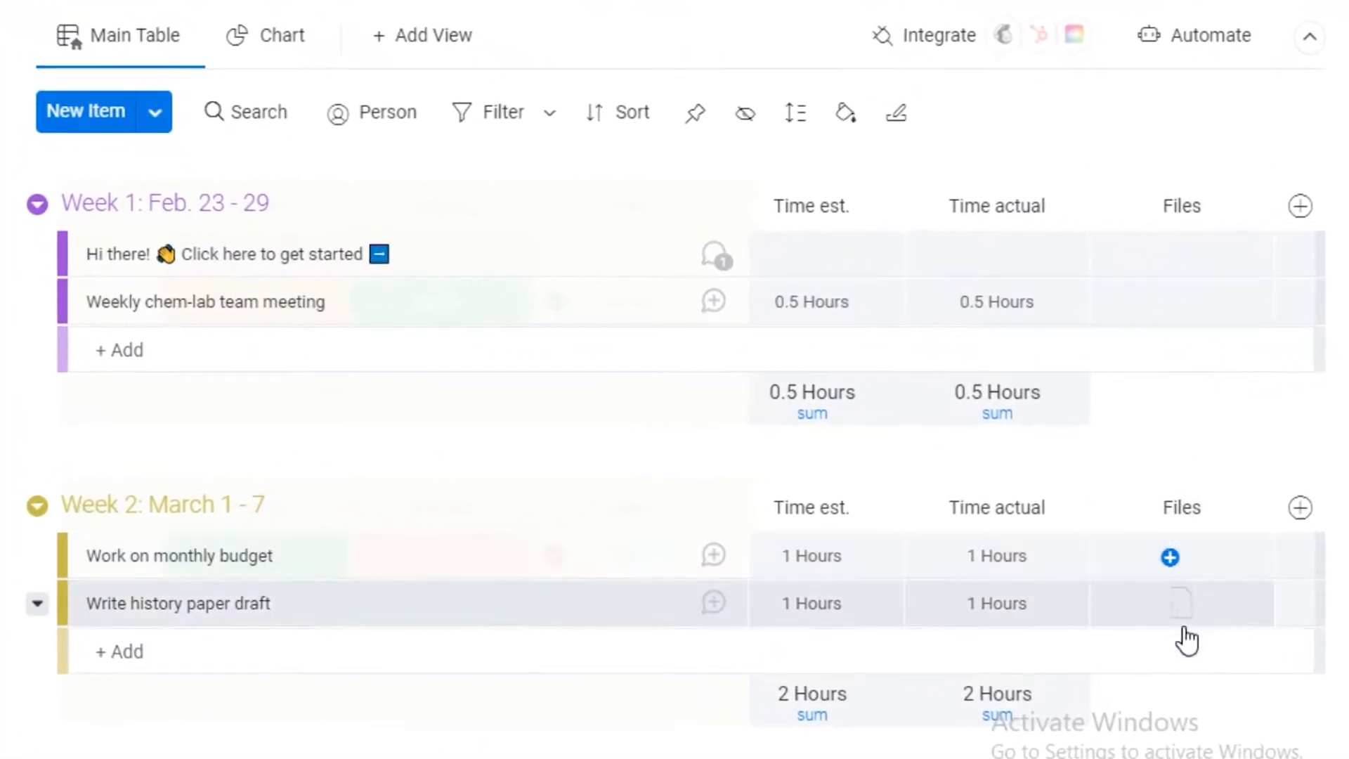
- Browse the column types in monday.com's + column menu, then close it
{"action": "left_click", "coordinate": [1300, 206]}
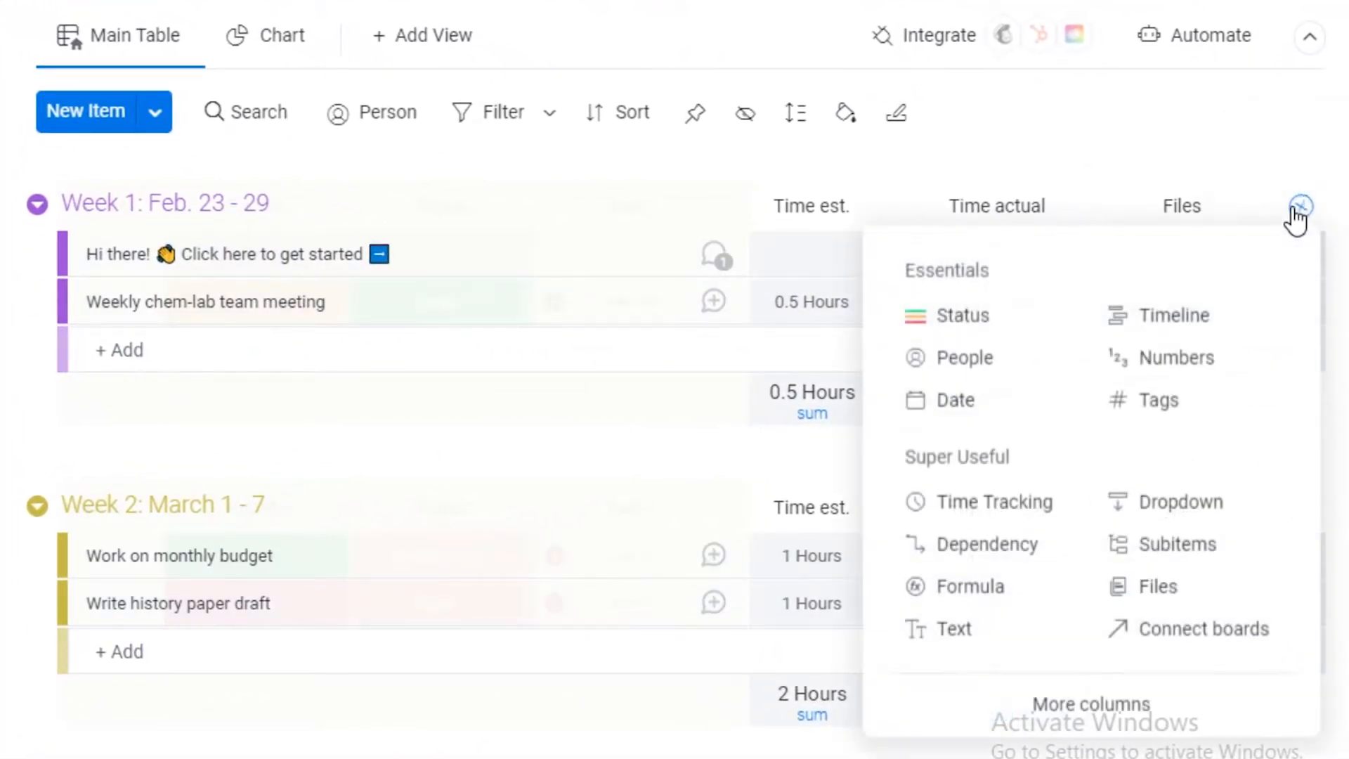
{"action": "mouse_move", "coordinate": [946, 629]}
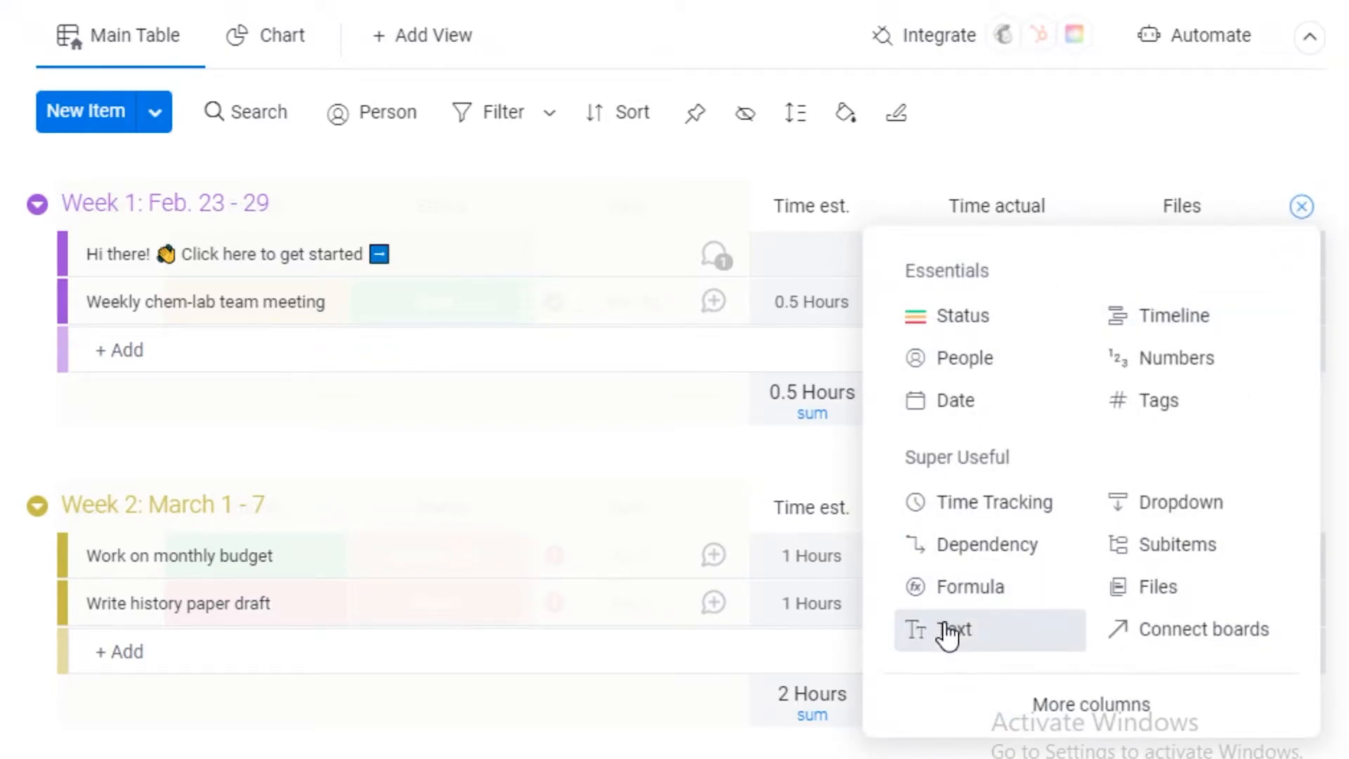
{"action": "mouse_move", "coordinate": [968, 537]}
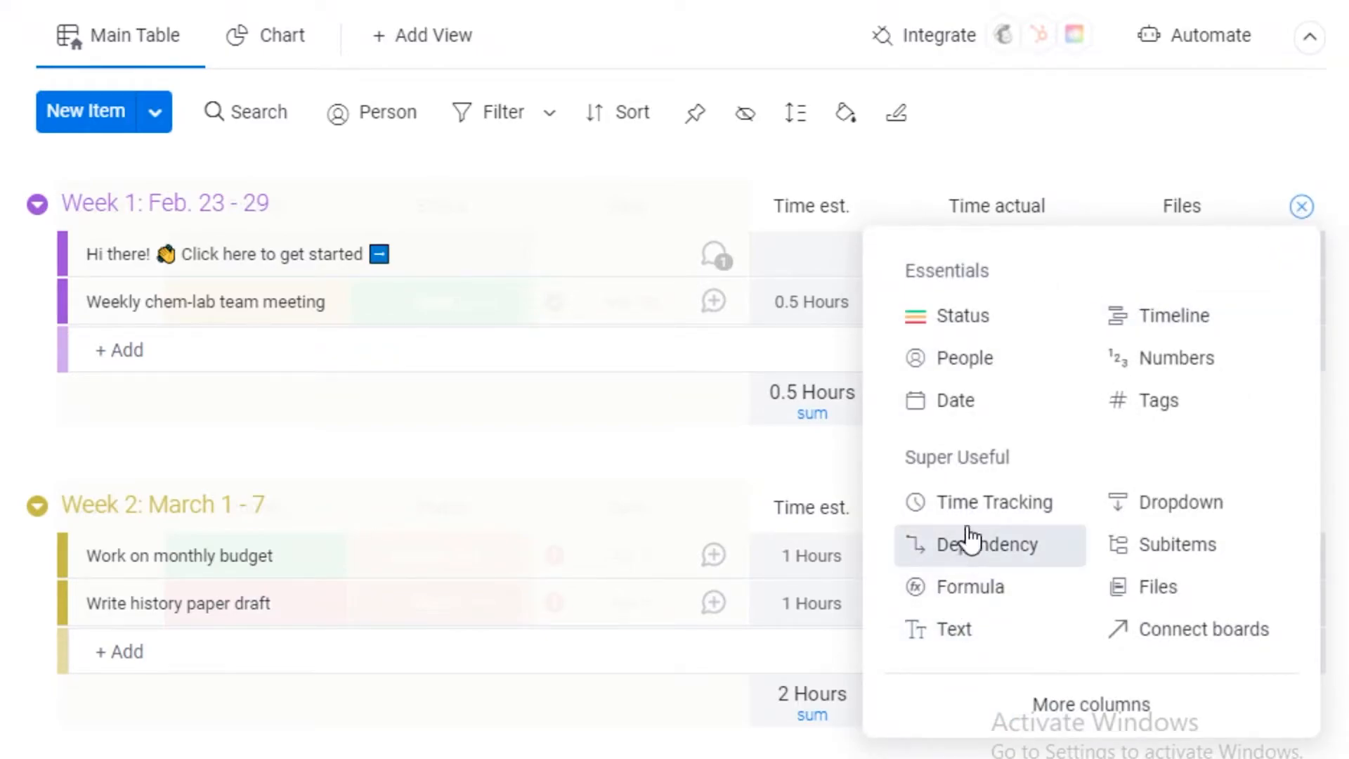
{"action": "mouse_move", "coordinate": [1119, 704]}
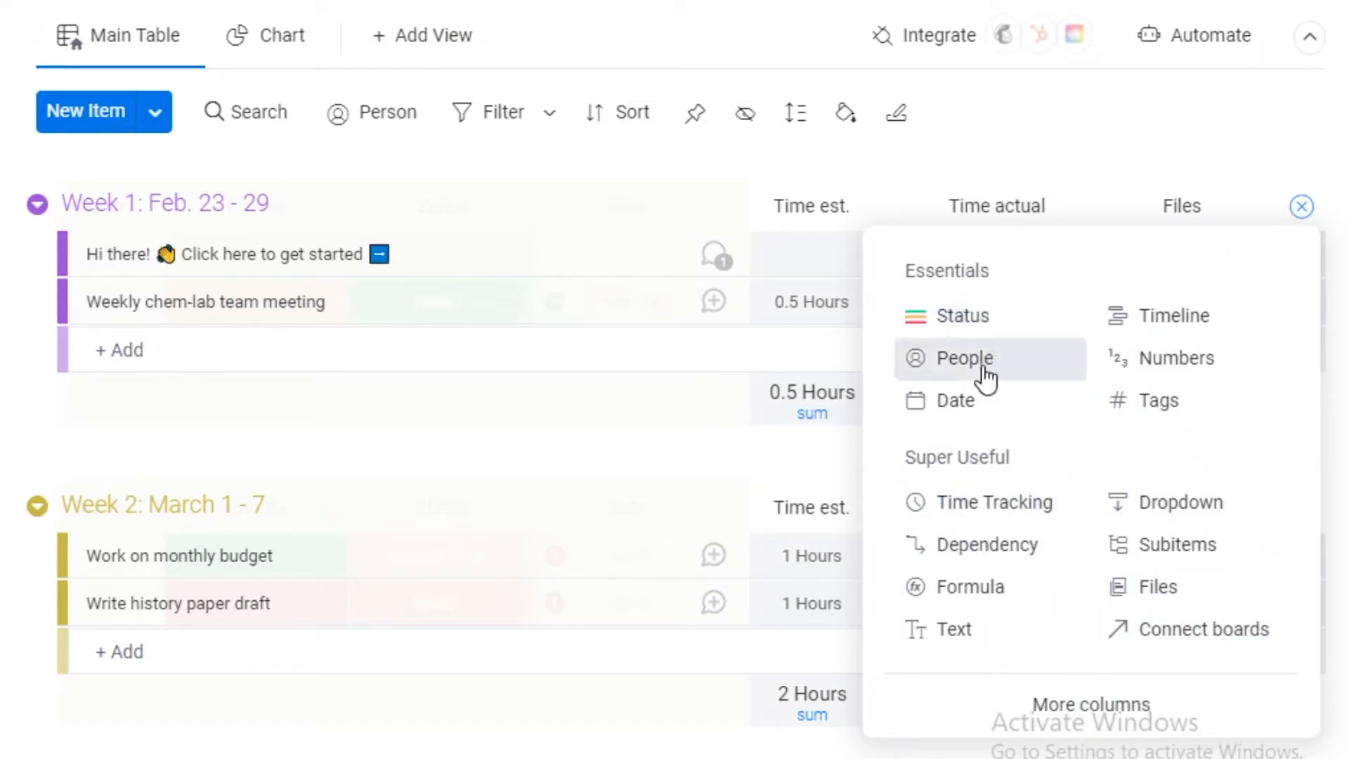
{"action": "mouse_move", "coordinate": [1302, 207]}
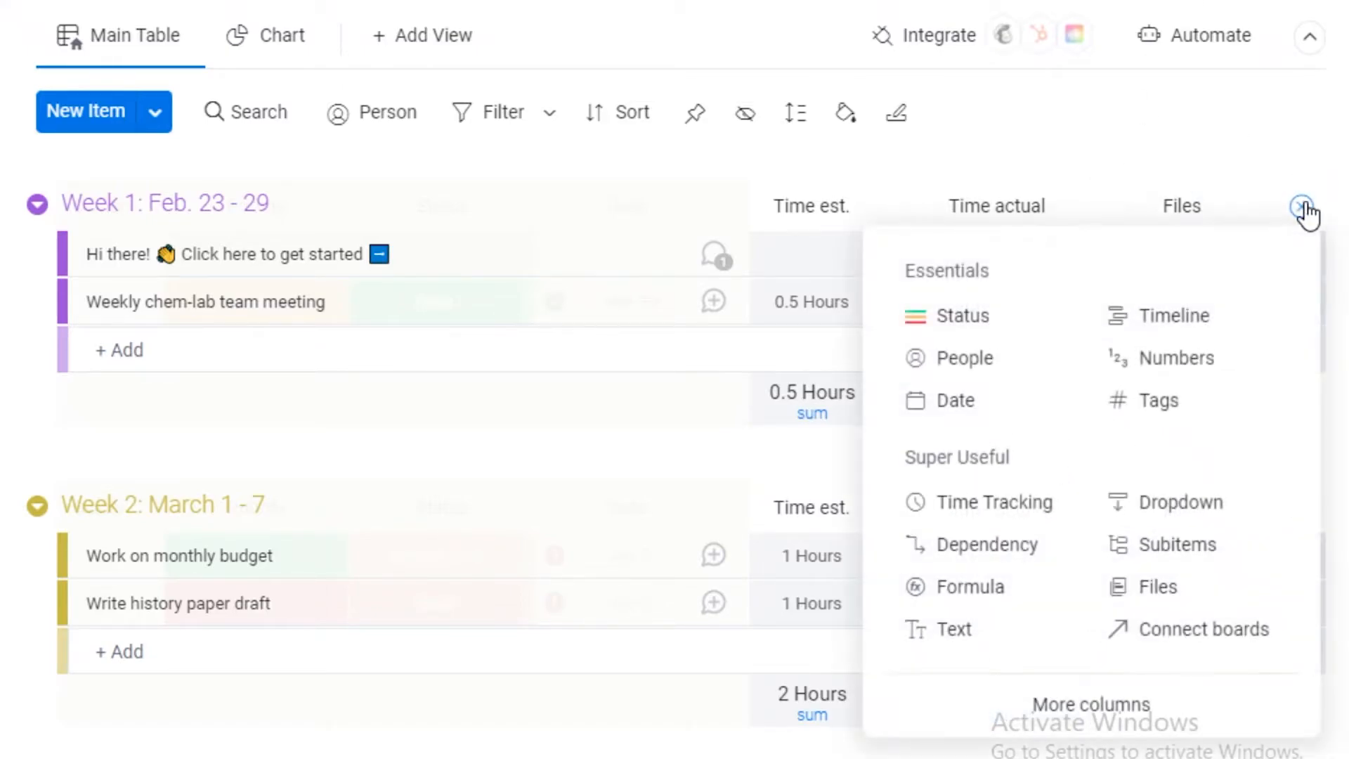
{"action": "left_click", "coordinate": [1301, 209]}
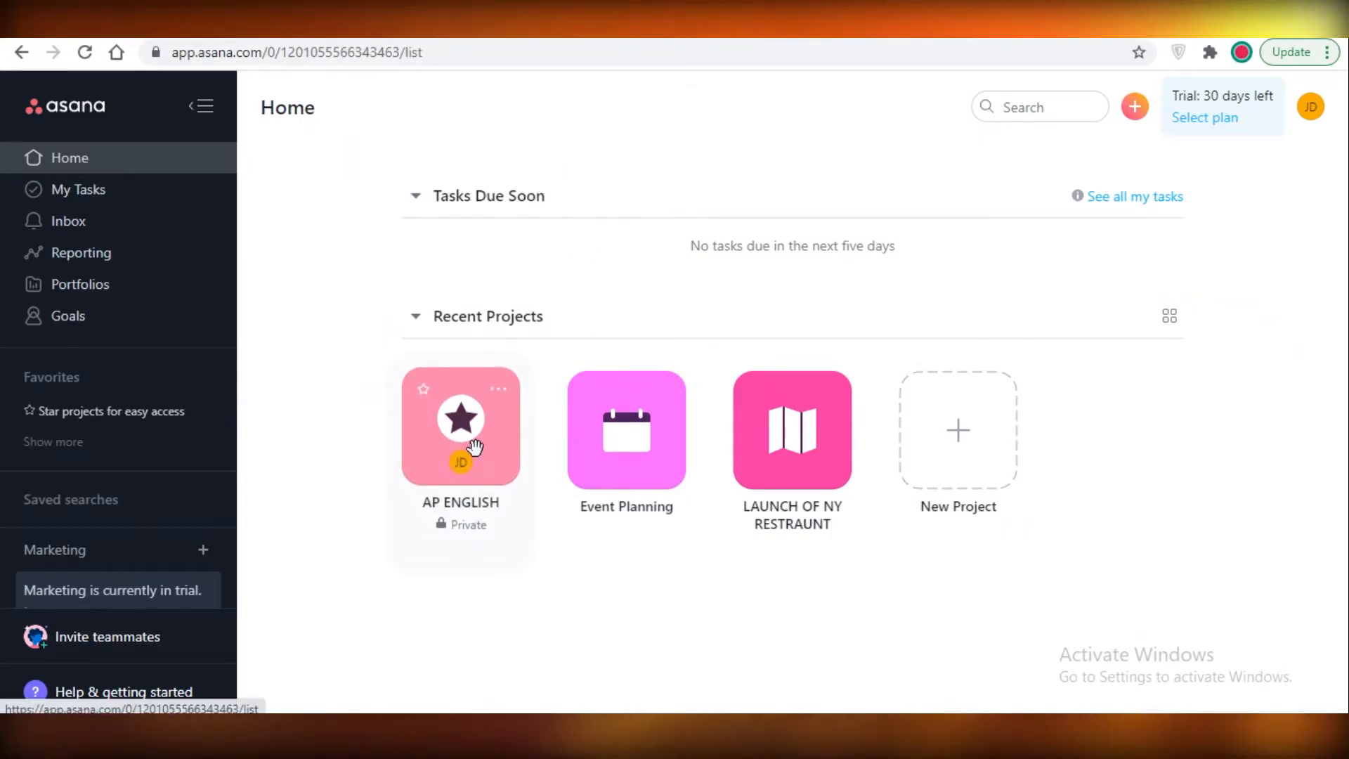
- Open AP ENGLISH, browse its calendar and board views, and return to List
{"action": "left_click", "coordinate": [460, 429]}
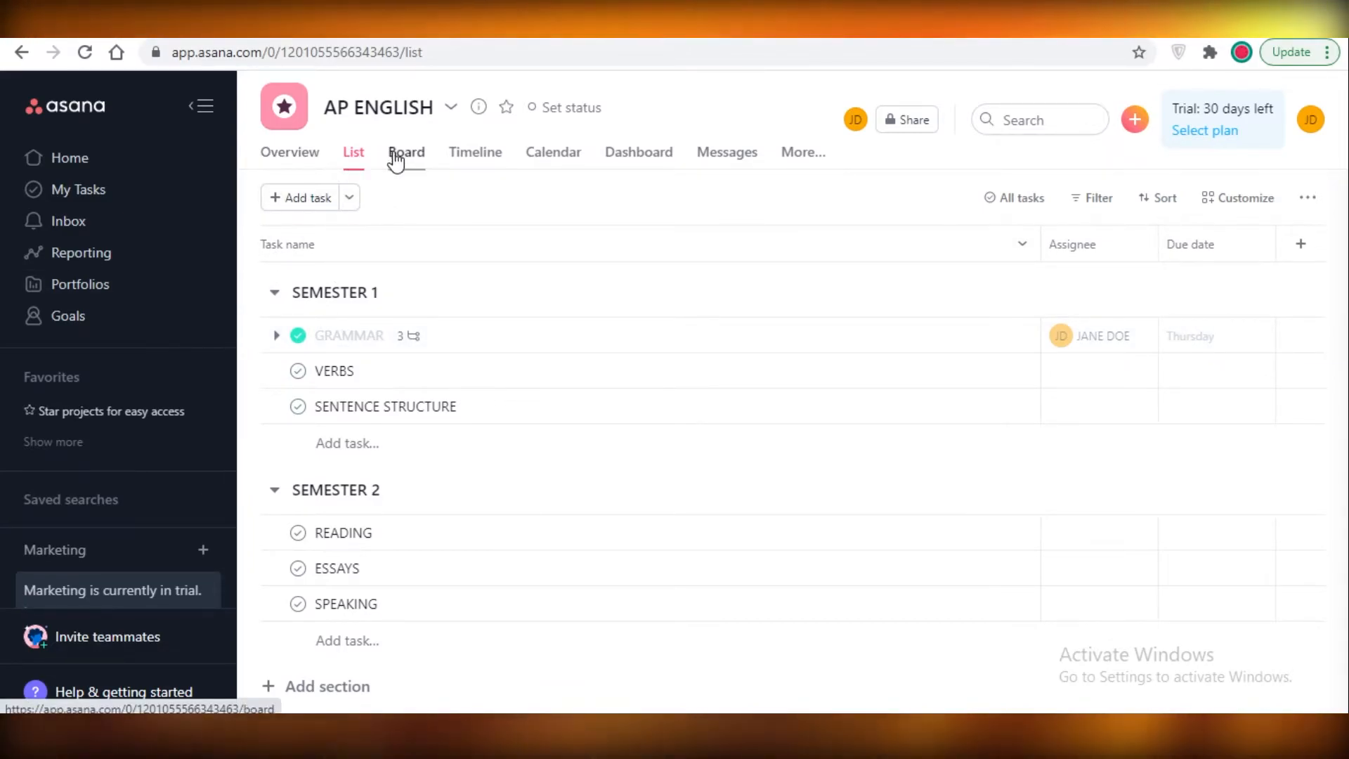
{"action": "left_click", "coordinate": [552, 153]}
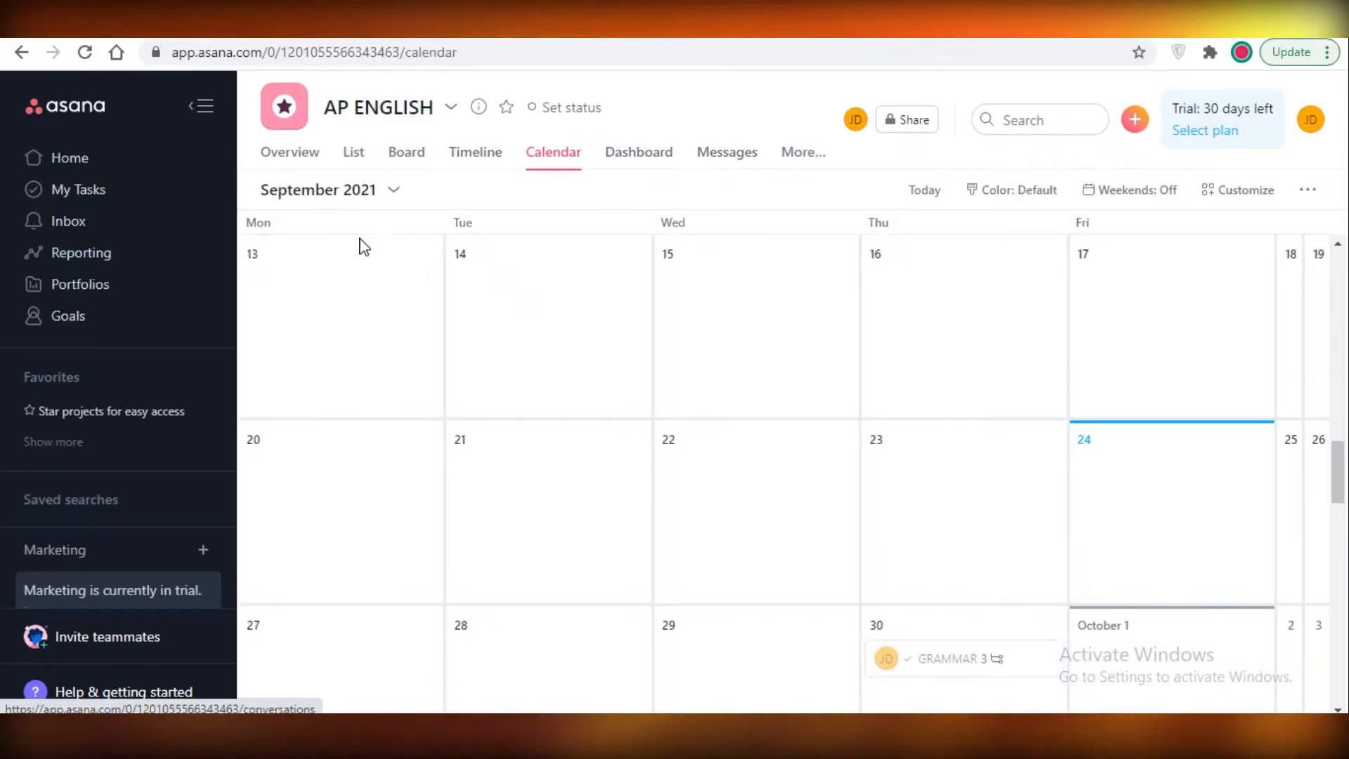
{"action": "left_click", "coordinate": [353, 152]}
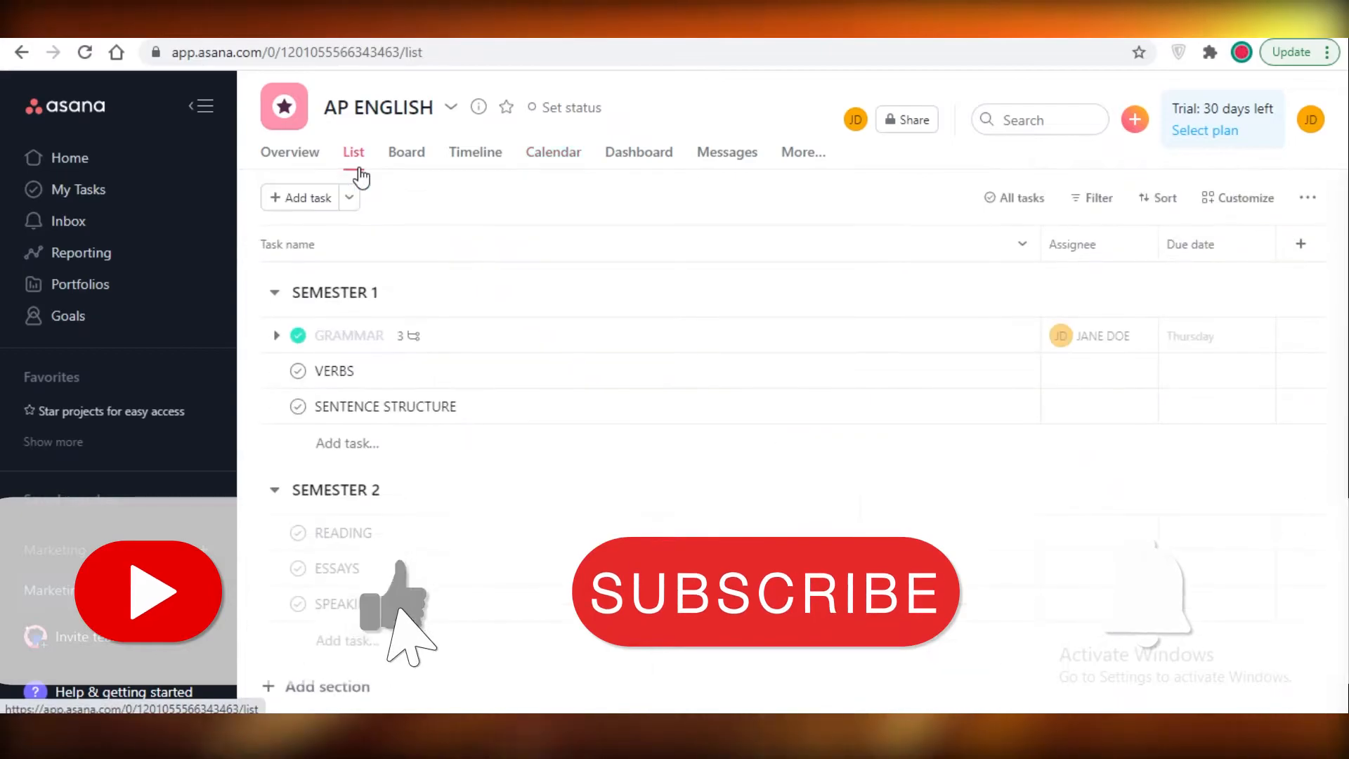
{"action": "left_click", "coordinate": [406, 152]}
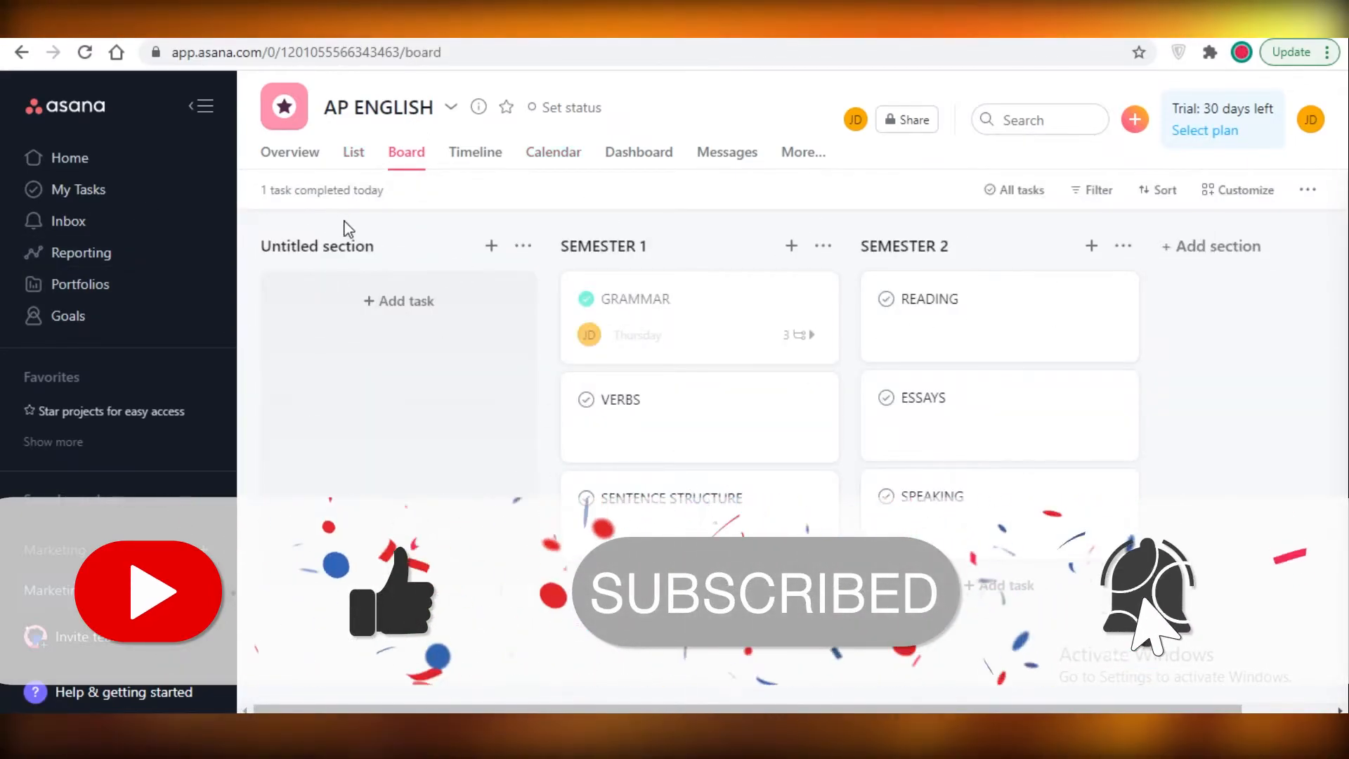
{"action": "left_click", "coordinate": [352, 153]}
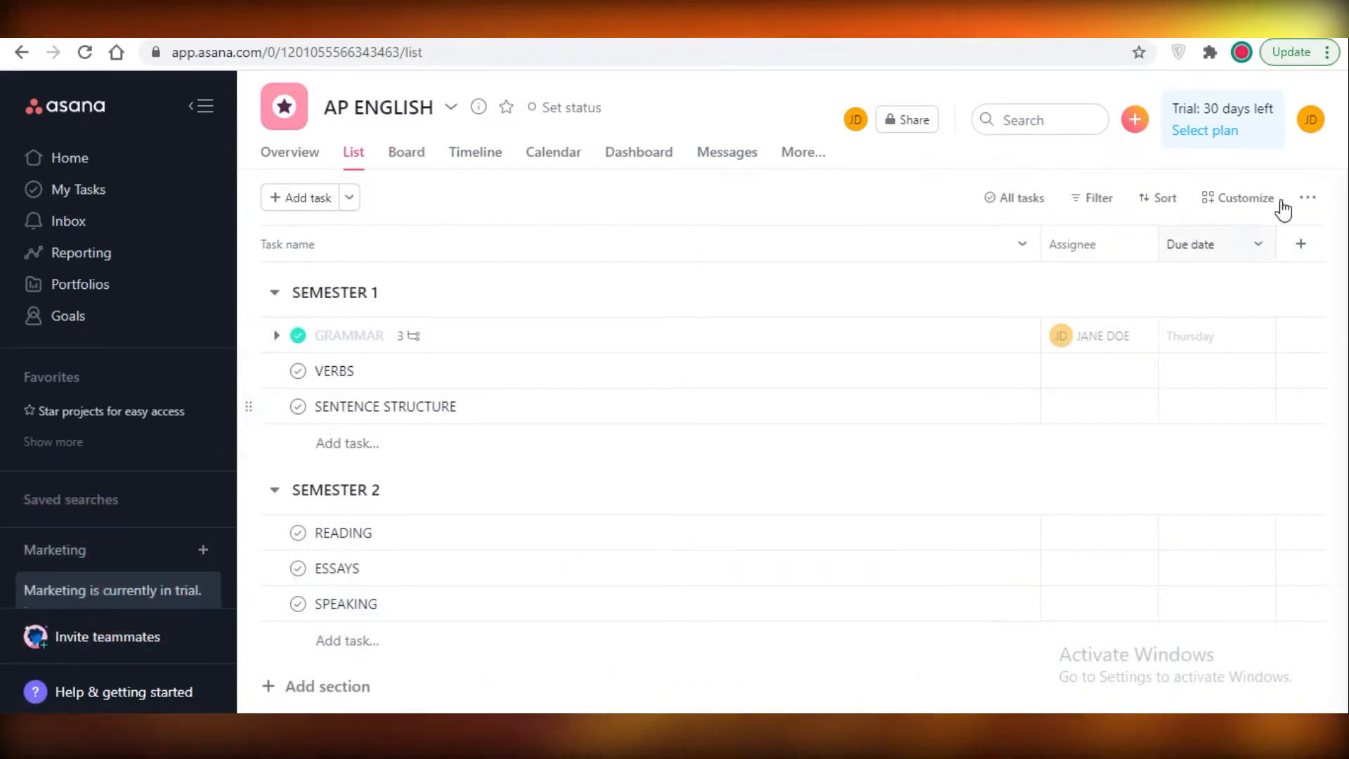
- Start a new custom field in AP ENGLISH, peeking at the library, titled 'status'
{"action": "left_click", "coordinate": [1300, 244]}
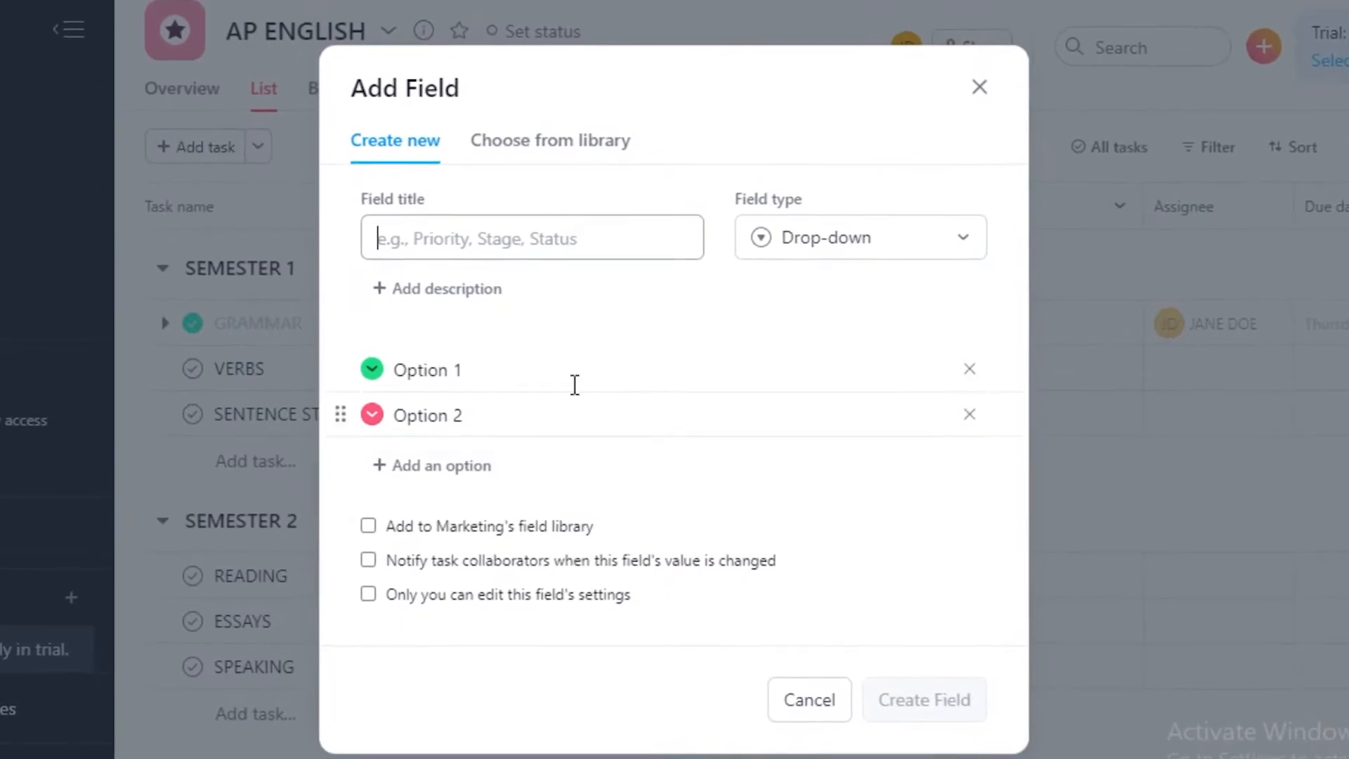
{"action": "left_click", "coordinate": [549, 140]}
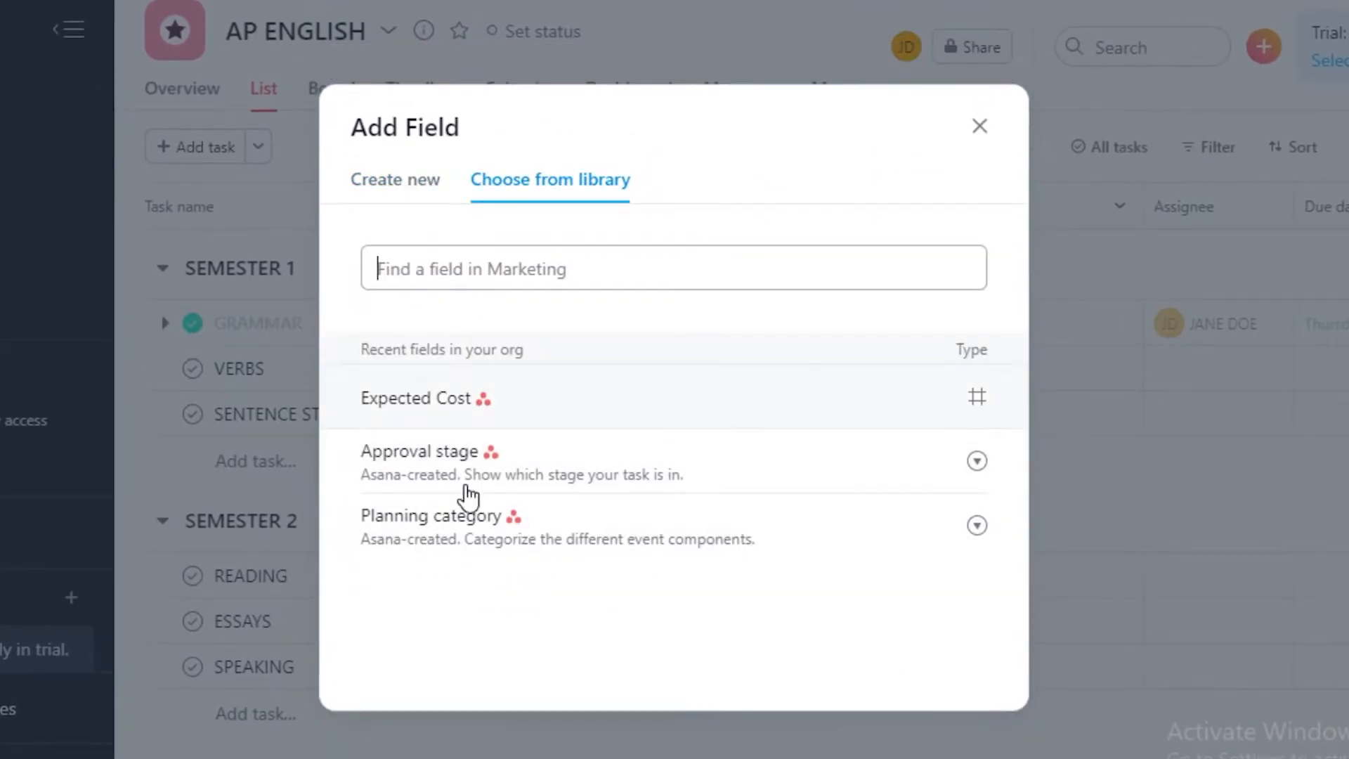
{"action": "left_click", "coordinate": [395, 179]}
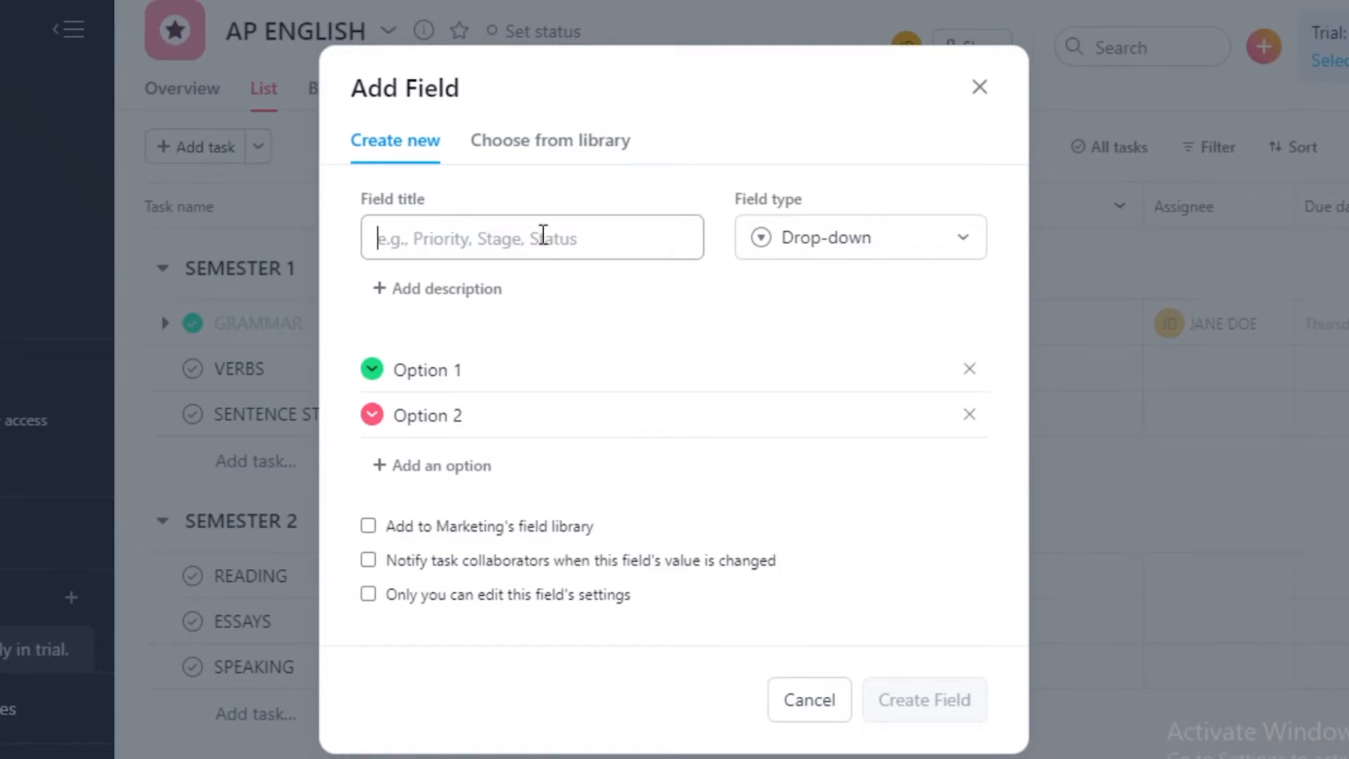
{"action": "type", "text": "dt"}
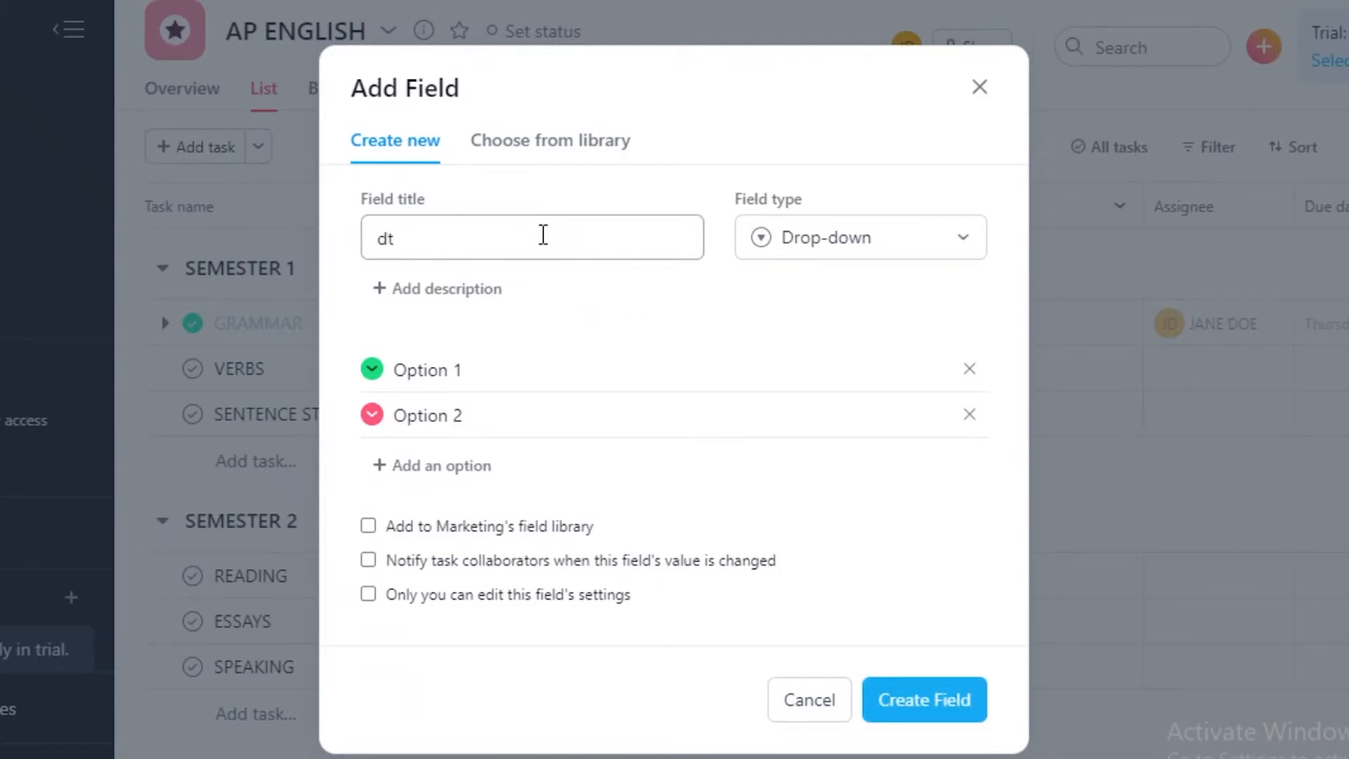
{"action": "type", "text": "status"}
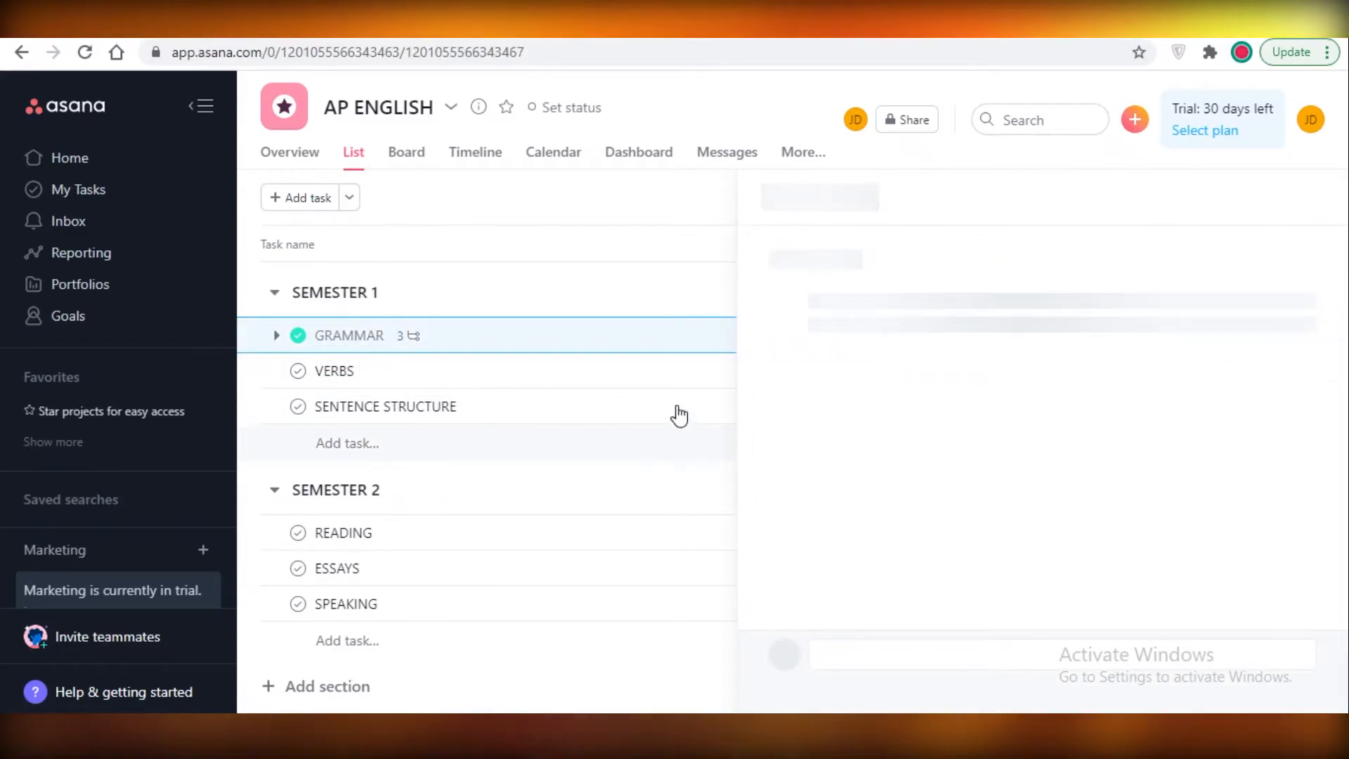
- Open the GRAMMAR task, mark it incomplete, and return to Asana's Home
{"action": "left_click", "coordinate": [349, 336]}
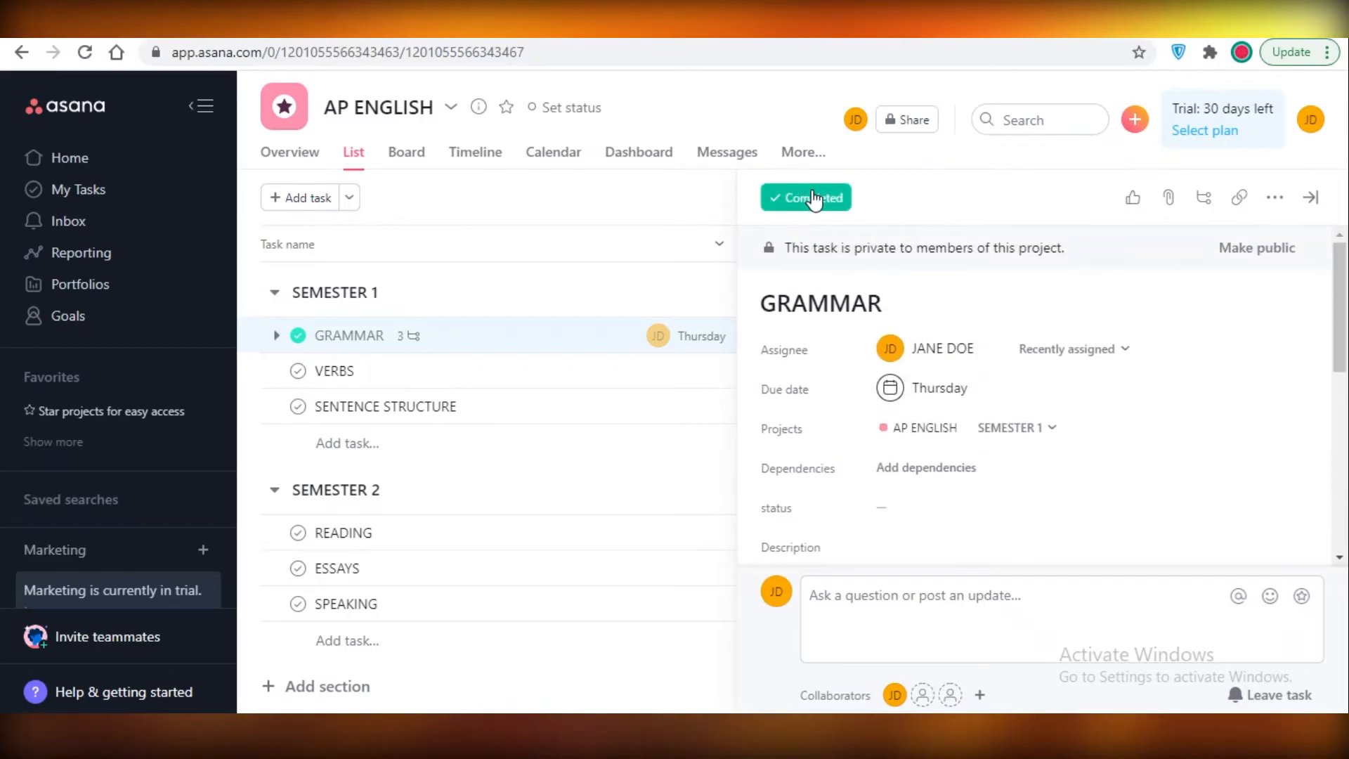
{"action": "left_click", "coordinate": [805, 197]}
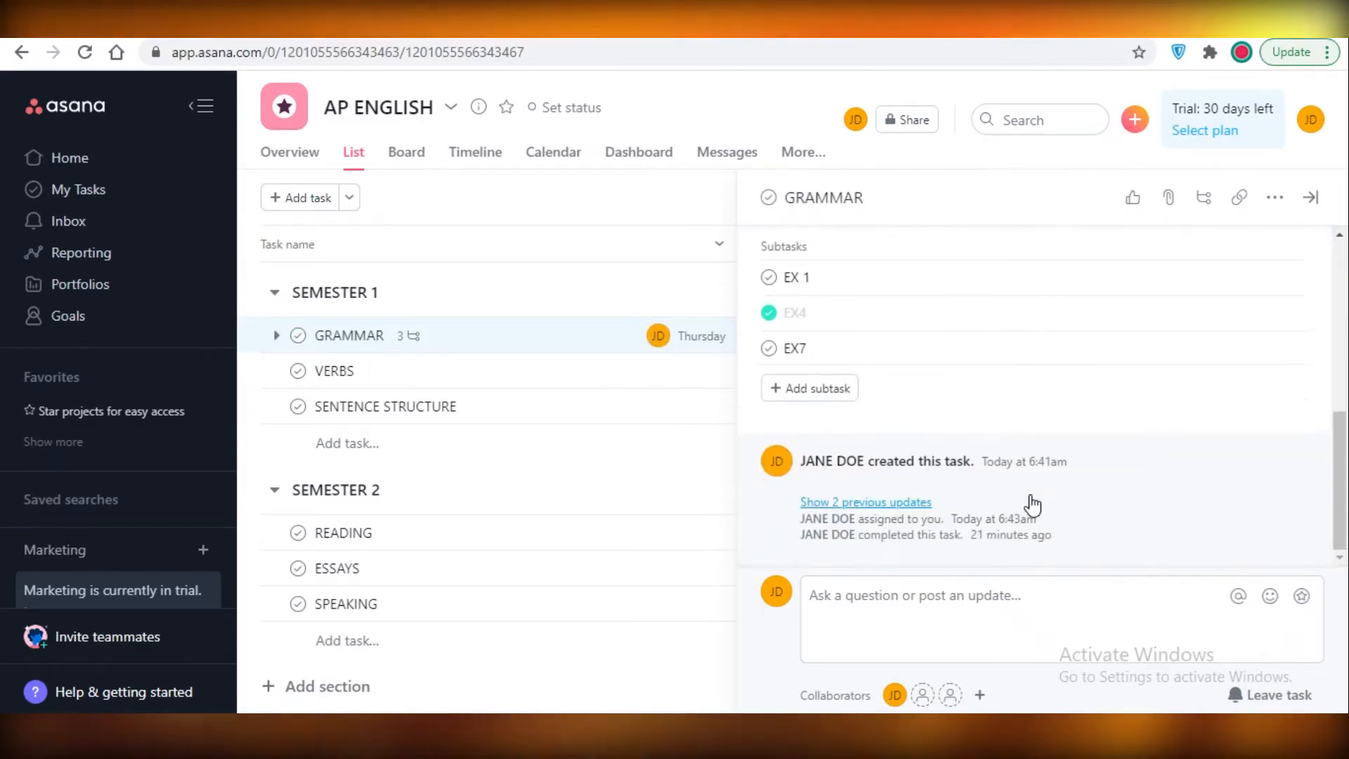
{"action": "left_click", "coordinate": [70, 157]}
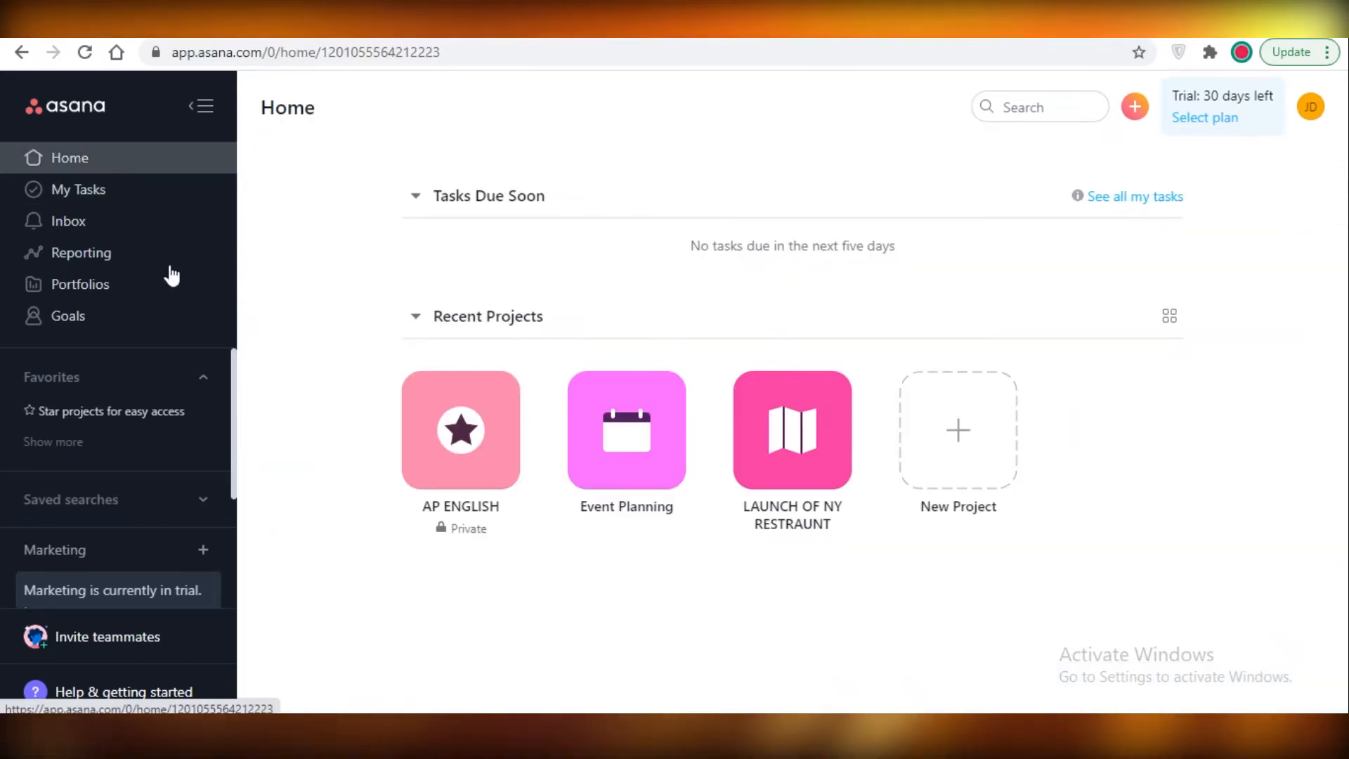
{"action": "mouse_move", "coordinate": [1226, 403]}
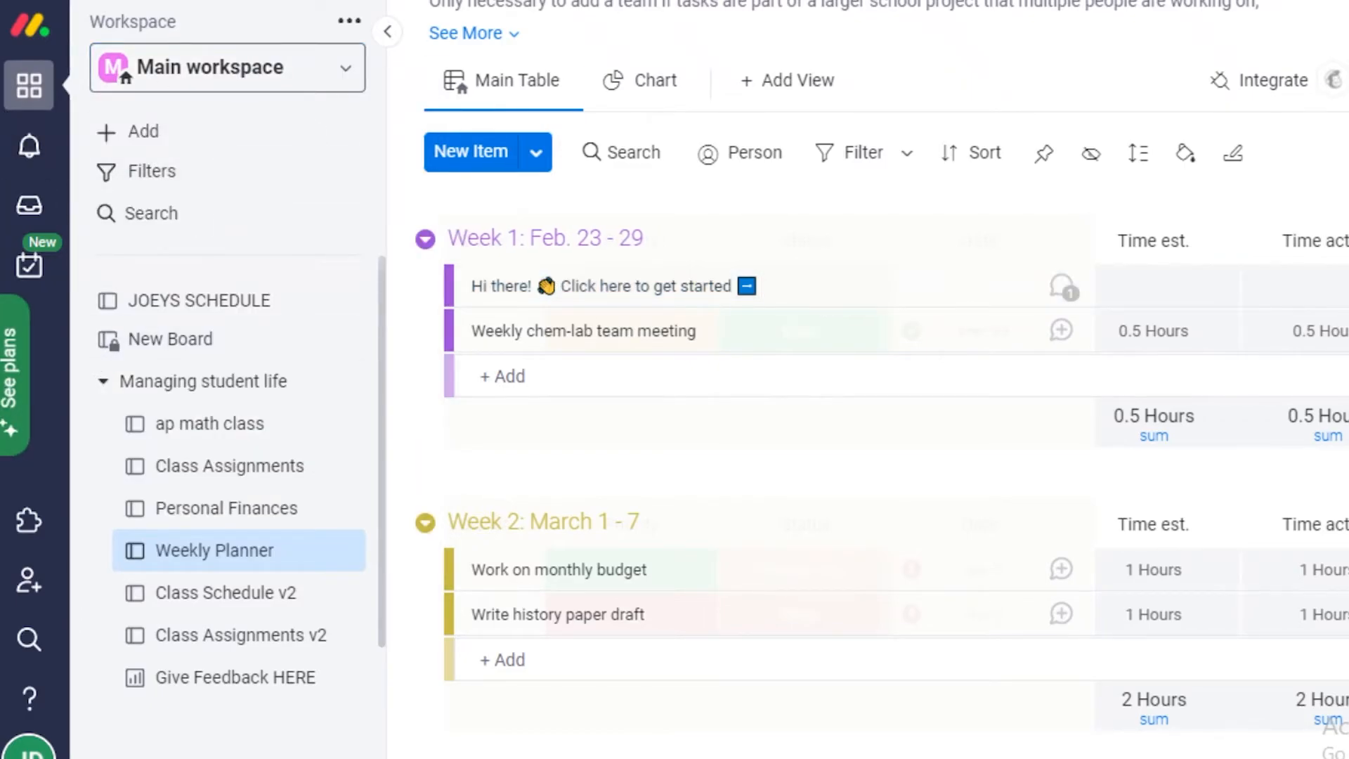
{"action": "mouse_move", "coordinate": [292, 261]}
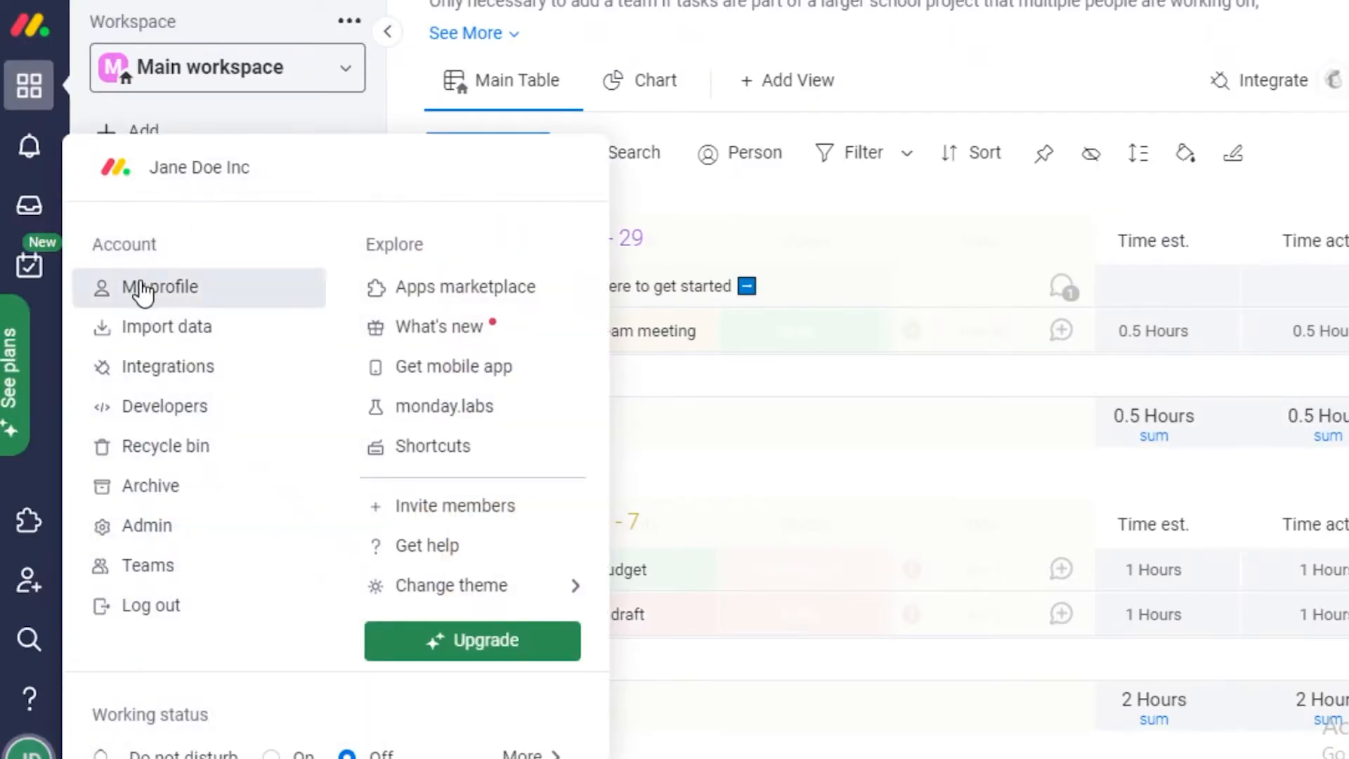
- Open My profile from monday.com's avatar menu, then Asana's personal settings
{"action": "left_click", "coordinate": [160, 287]}
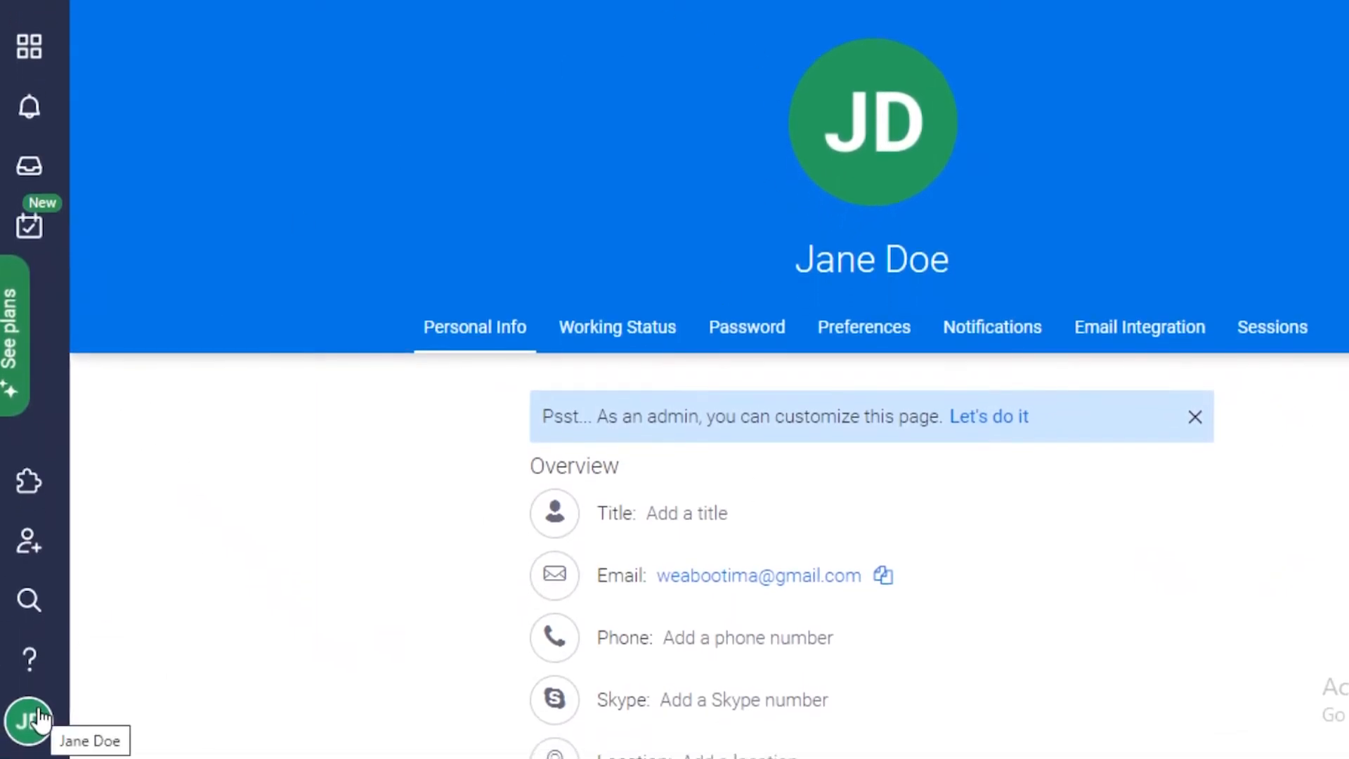
{"action": "left_click", "coordinate": [30, 720]}
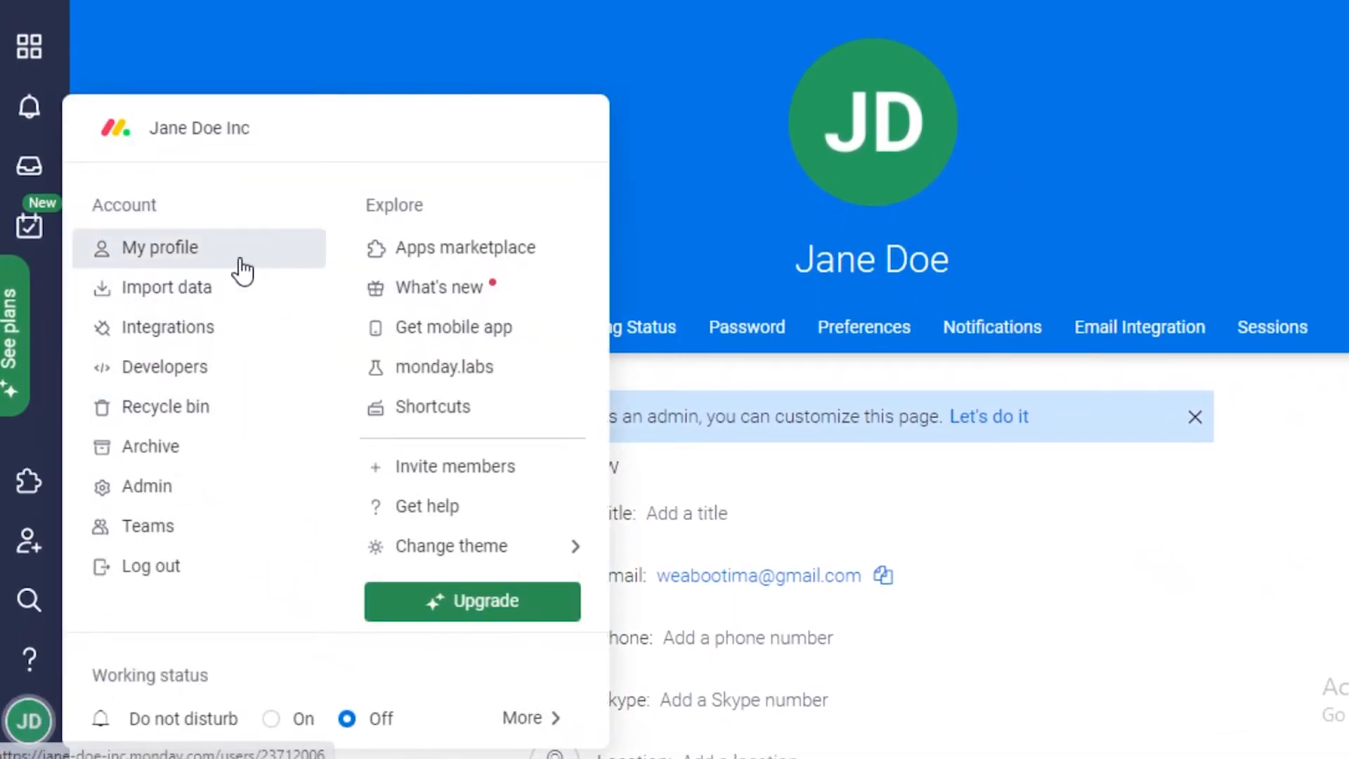
{"action": "left_click", "coordinate": [160, 248]}
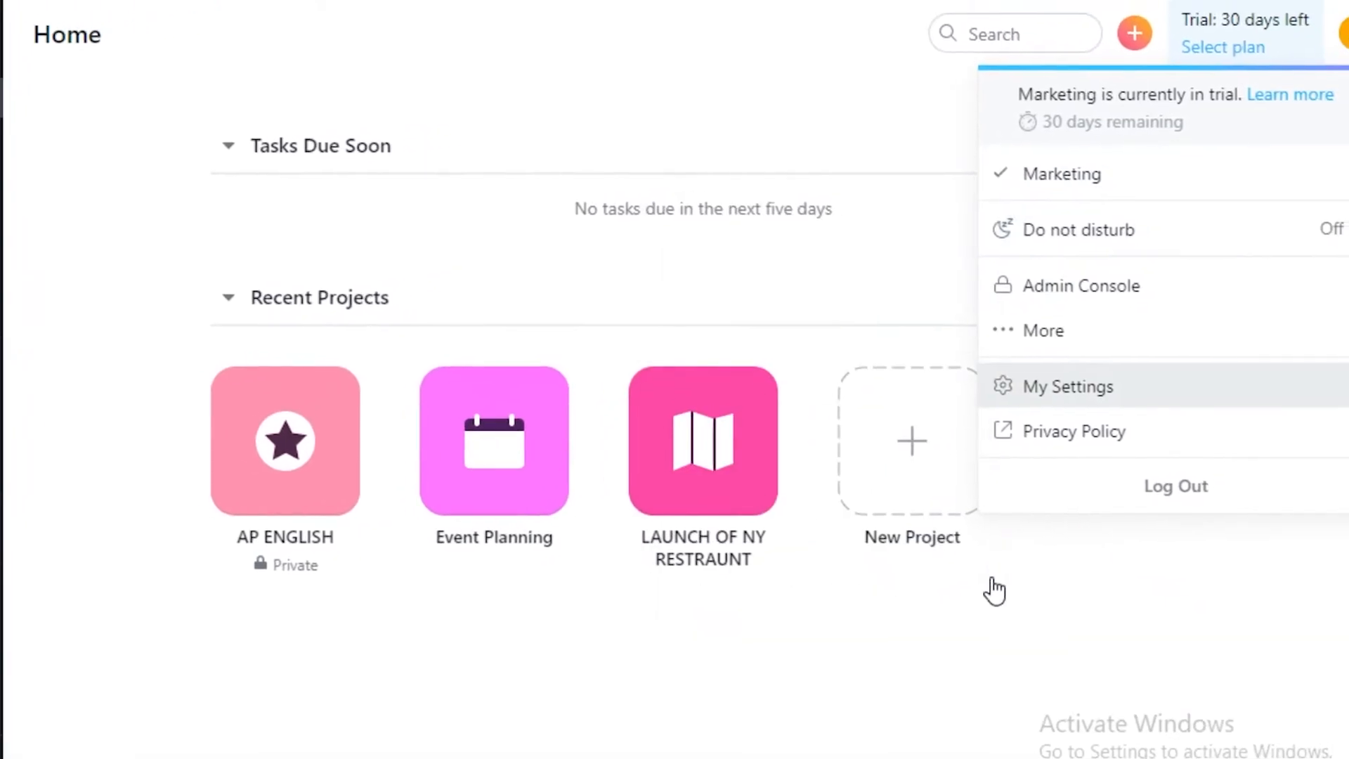
{"action": "left_click", "coordinate": [1067, 386]}
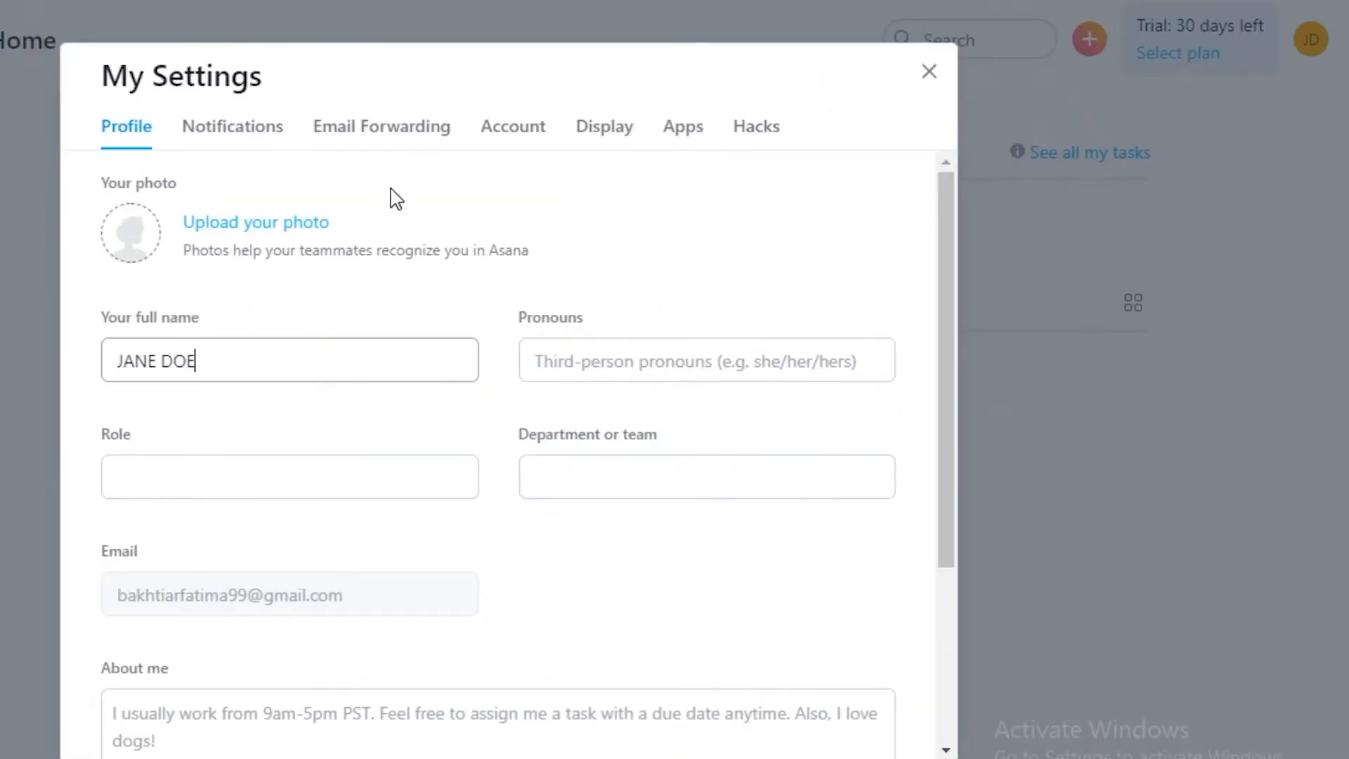
{"action": "mouse_move", "coordinate": [262, 198]}
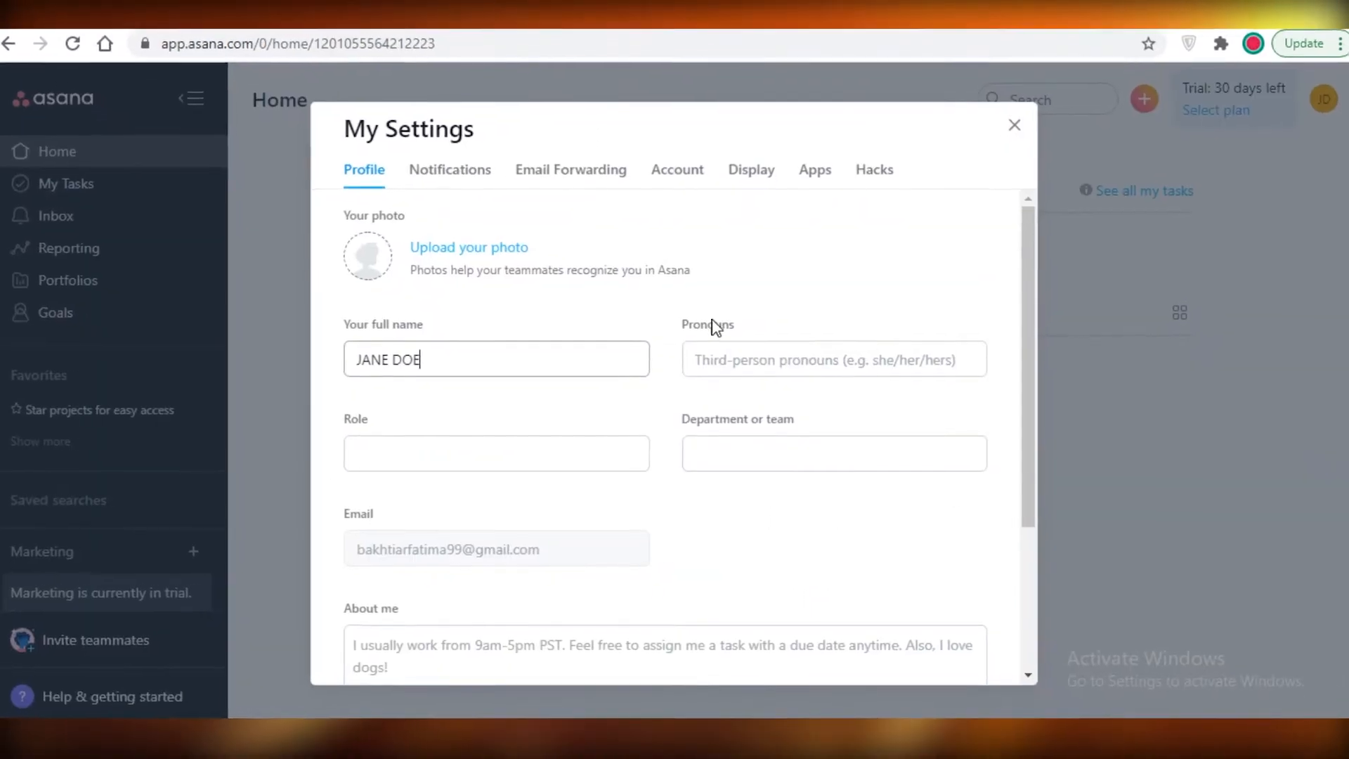
- Scroll My Settings in Asana and switch to the Notifications section
{"action": "scroll", "scroll_direction": "down", "scroll_amount": 3}
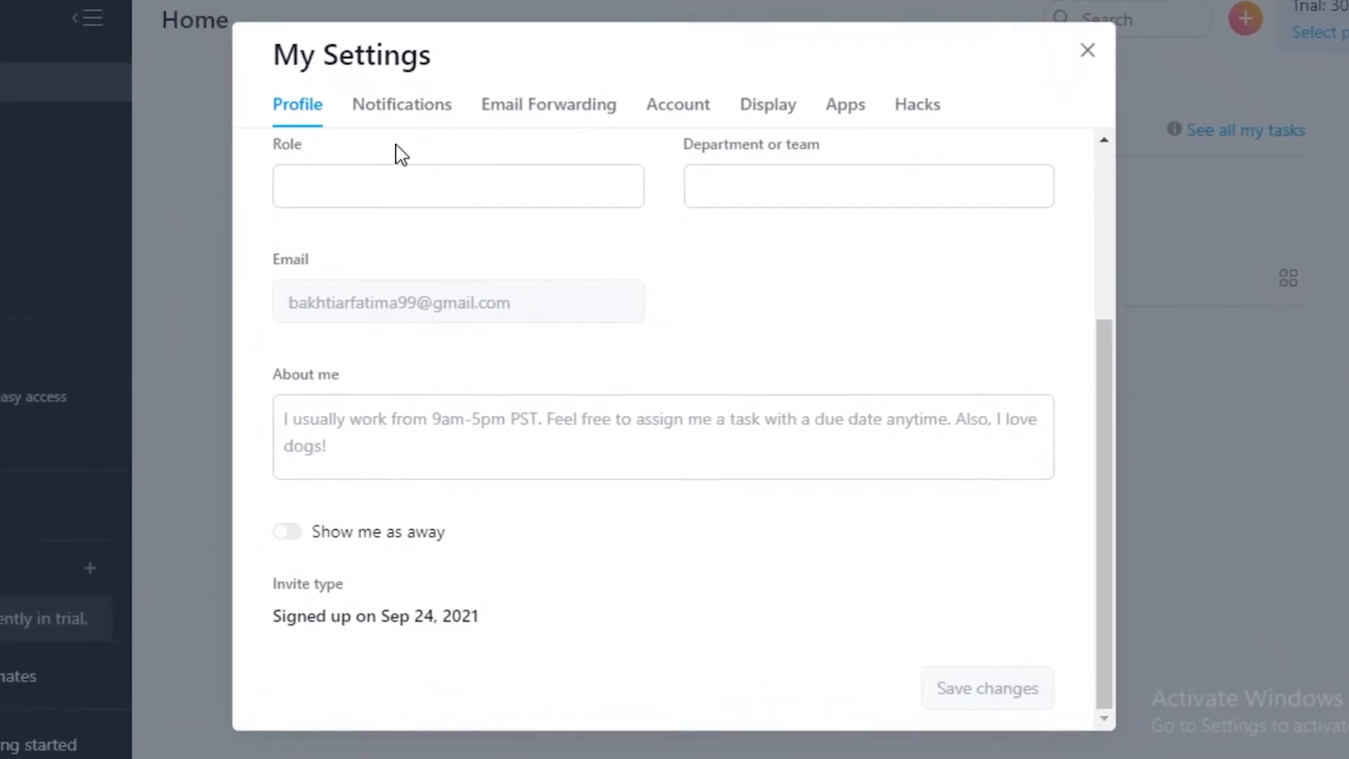
{"action": "left_click", "coordinate": [402, 104]}
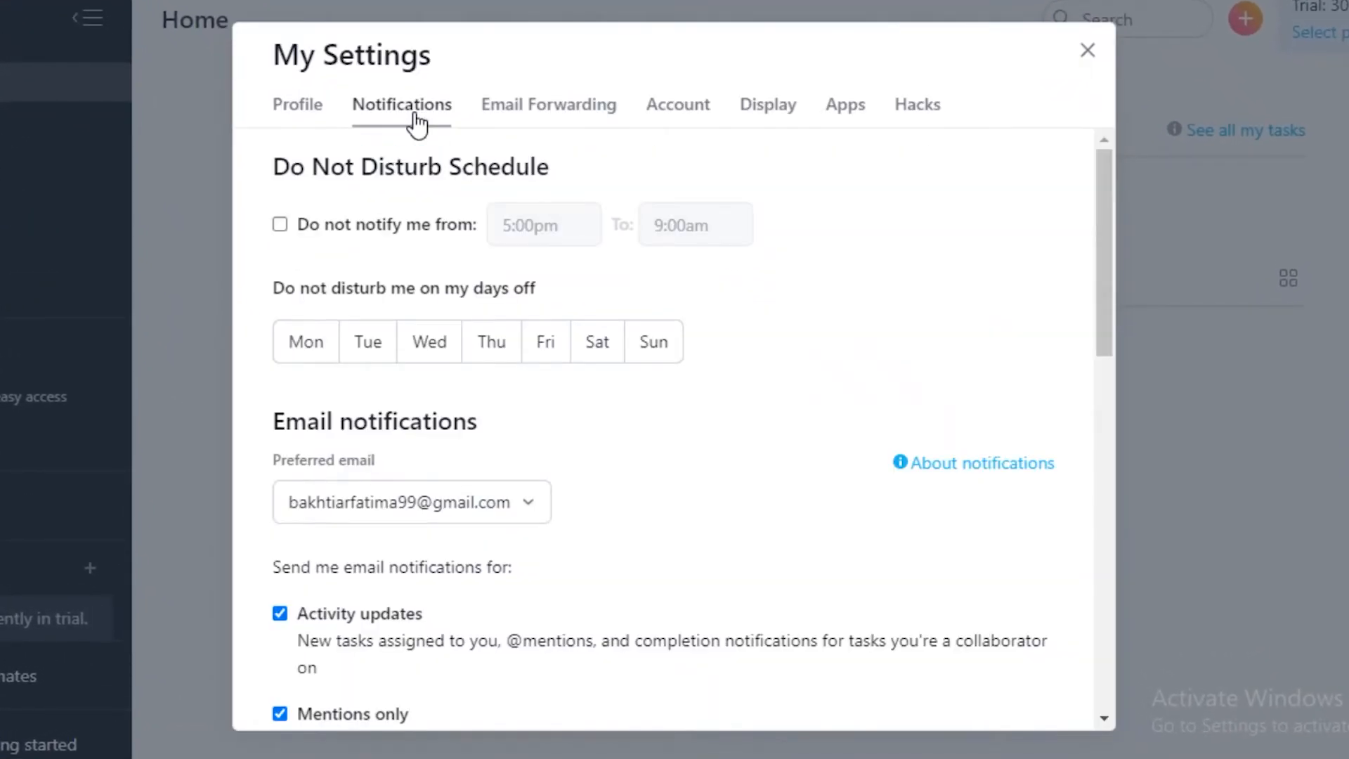
{"action": "left_click", "coordinate": [401, 104]}
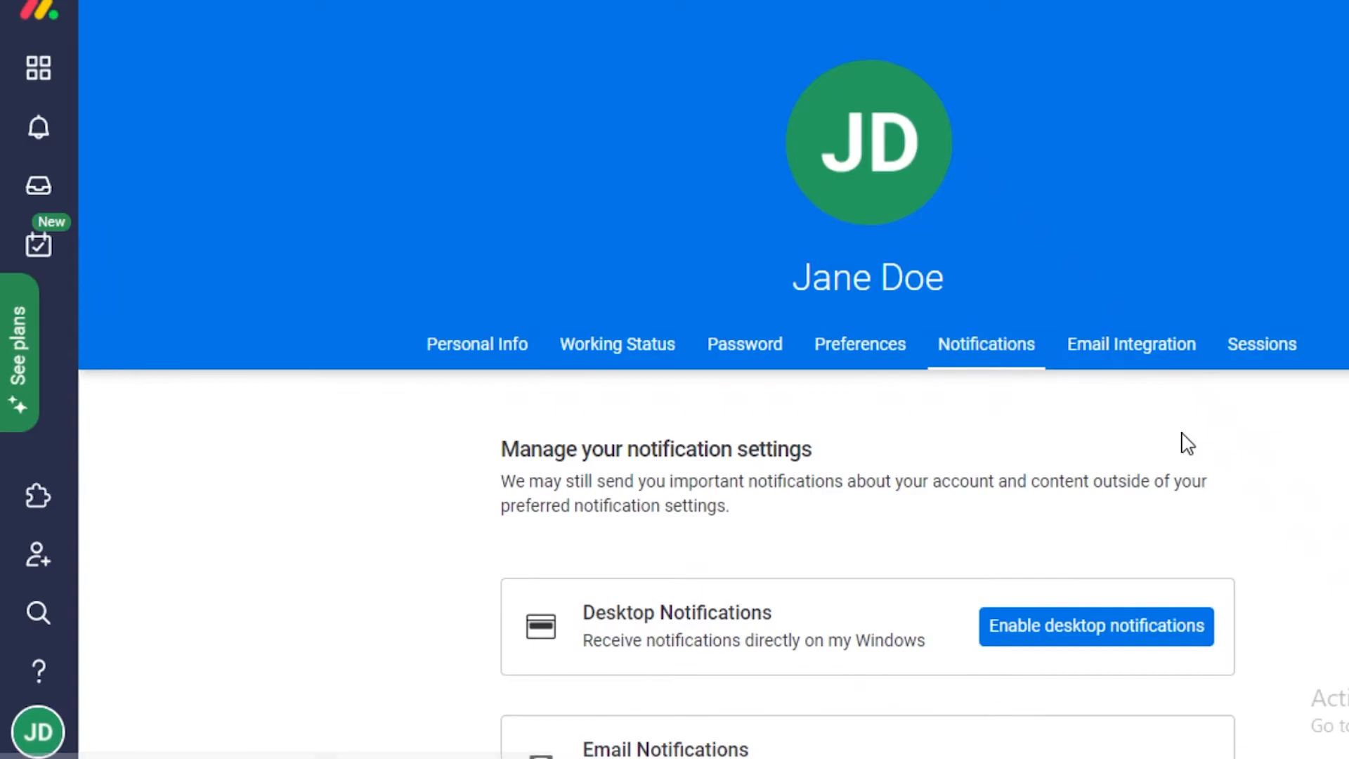
- Scroll down through monday.com's notification options on the profile page
{"action": "scroll", "scroll_direction": "down", "scroll_amount": 3}
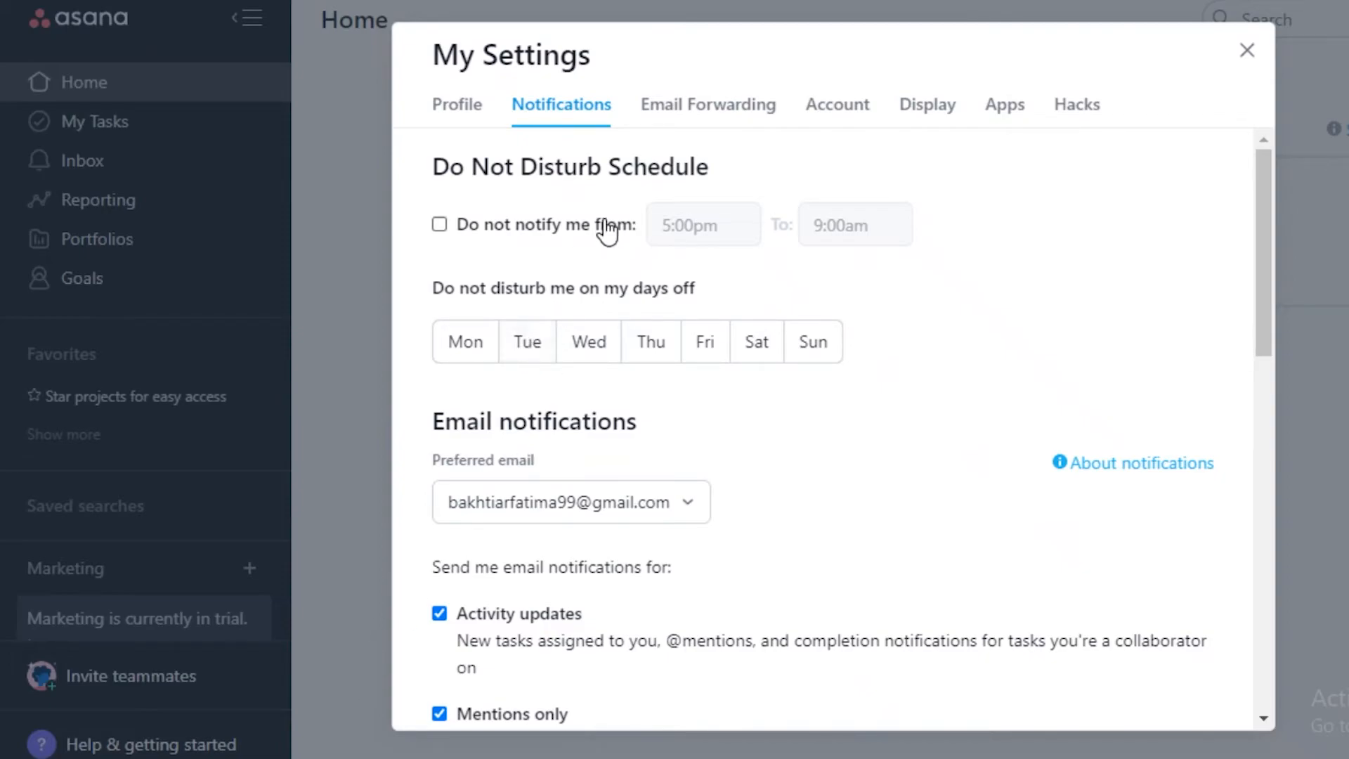
{"action": "mouse_move", "coordinate": [613, 284]}
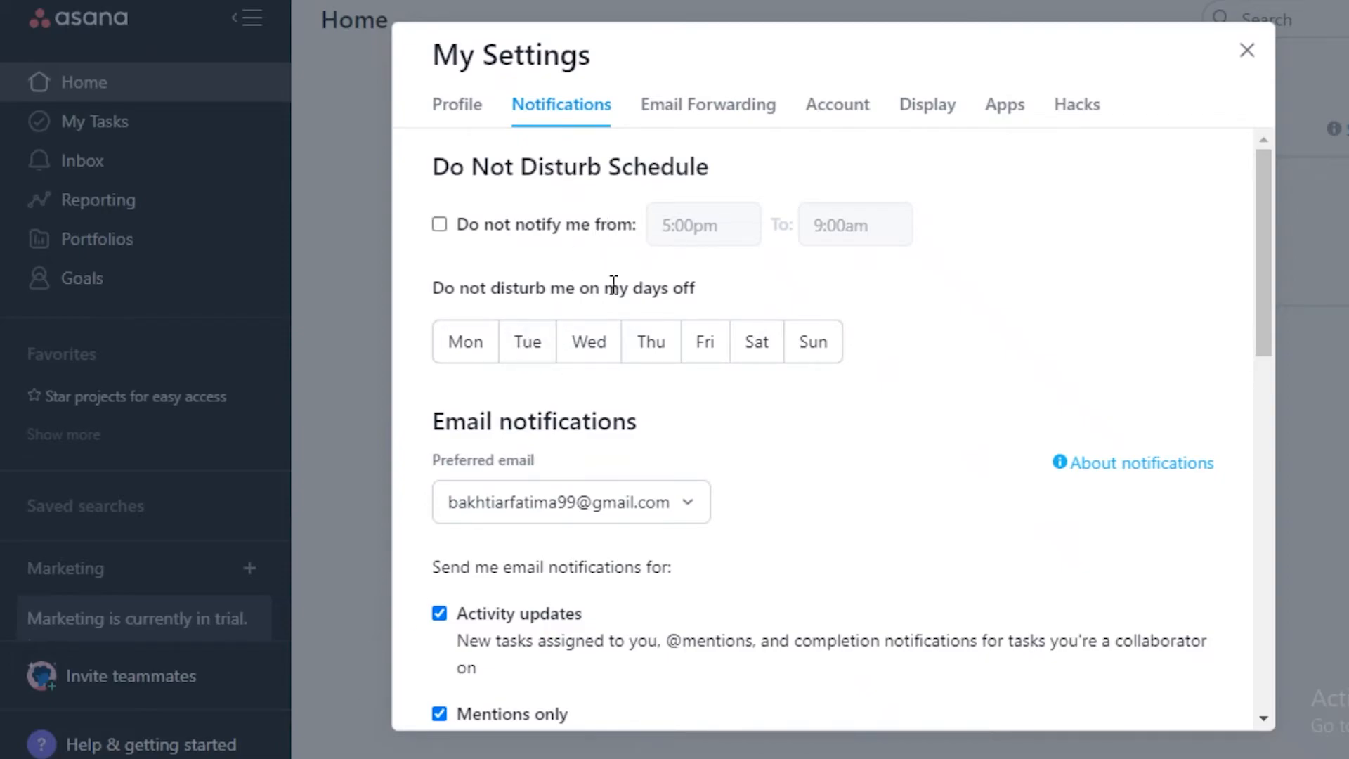
- Mark Sunday and Saturday as days off in Asana's do-not-disturb schedule
{"action": "left_click", "coordinate": [812, 341]}
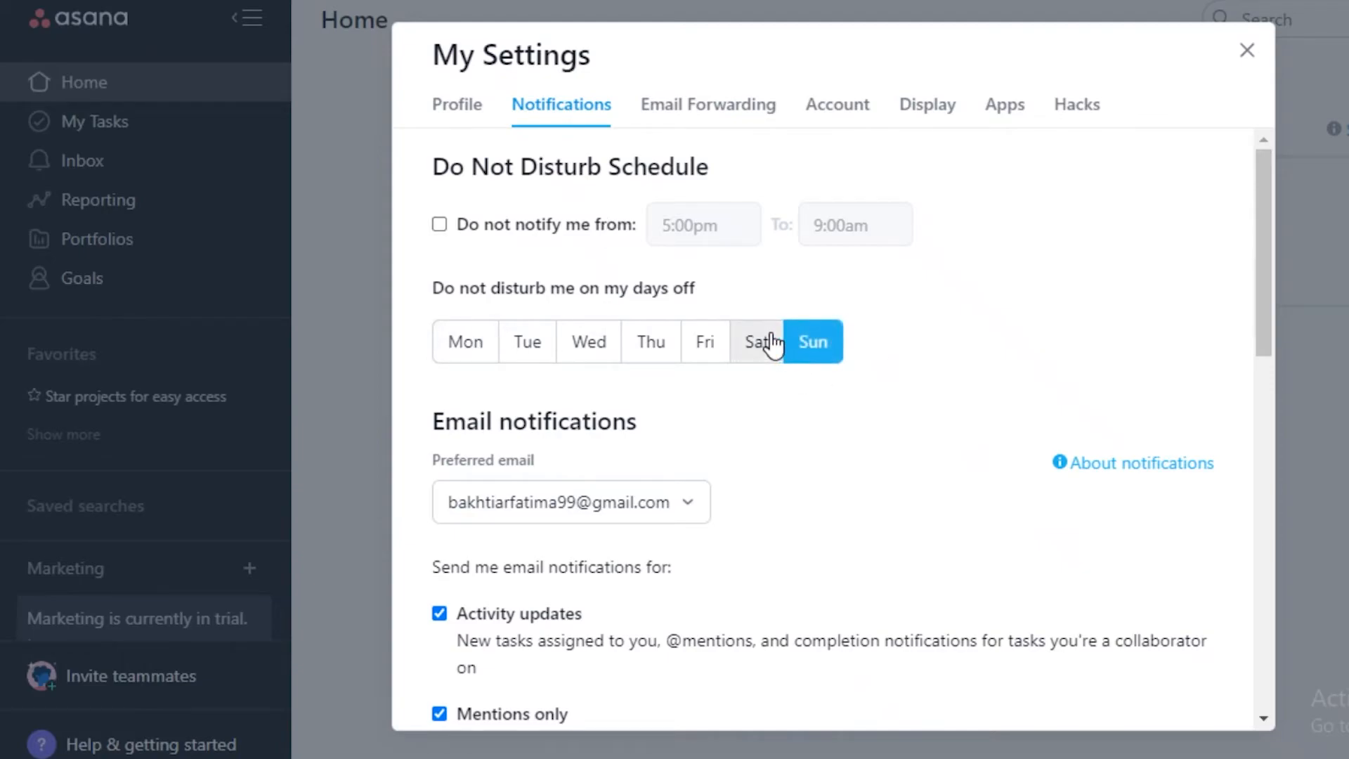
{"action": "left_click", "coordinate": [760, 340]}
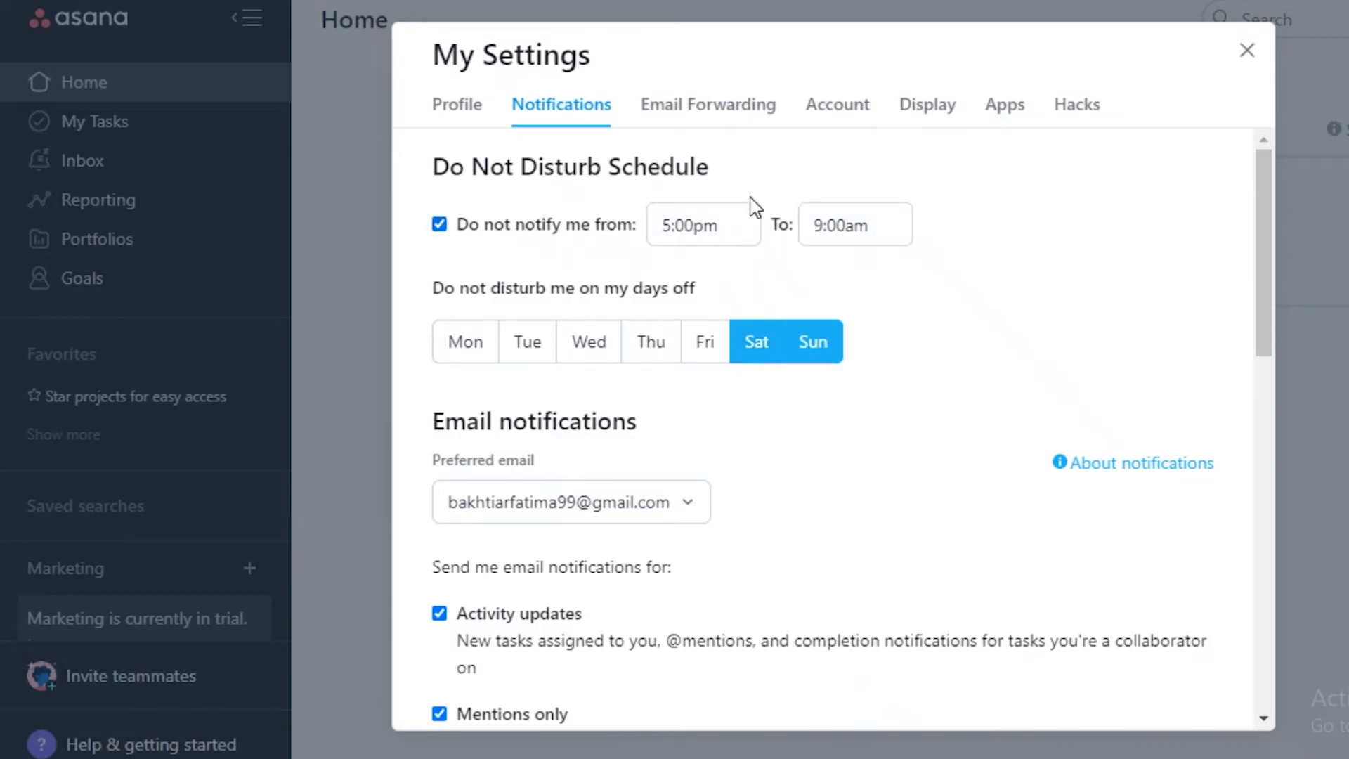
{"action": "mouse_move", "coordinate": [826, 506]}
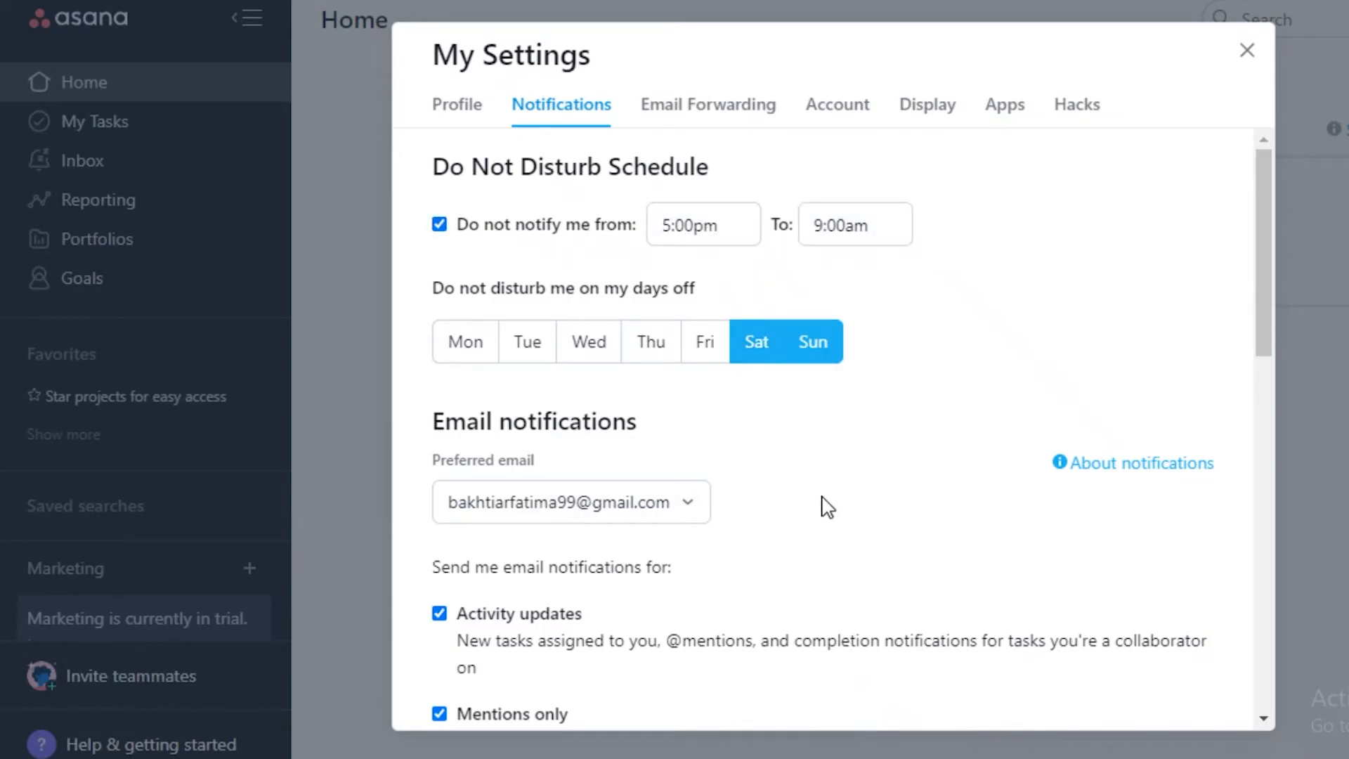
{"action": "left_click", "coordinate": [708, 104]}
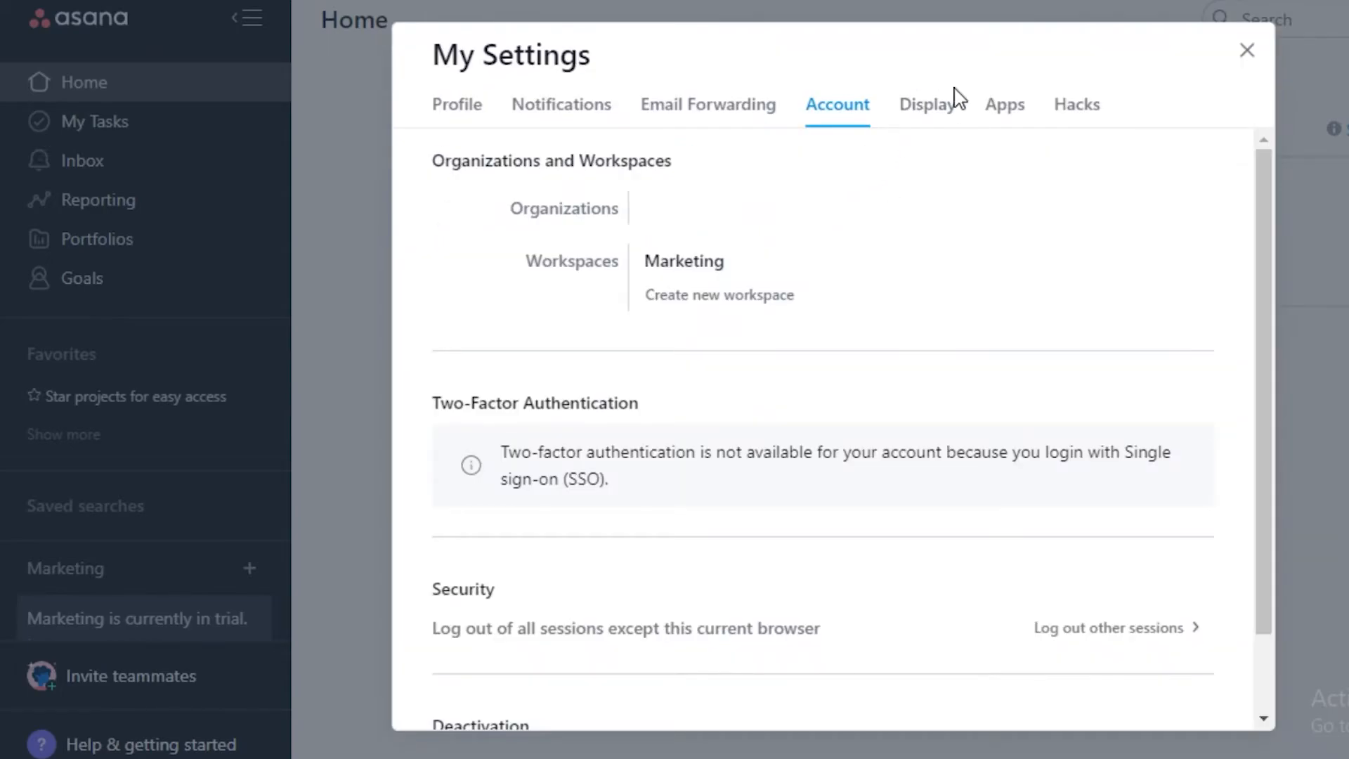
- View Asana's Display, Apps and experimental Hacks settings
{"action": "left_click", "coordinate": [927, 104]}
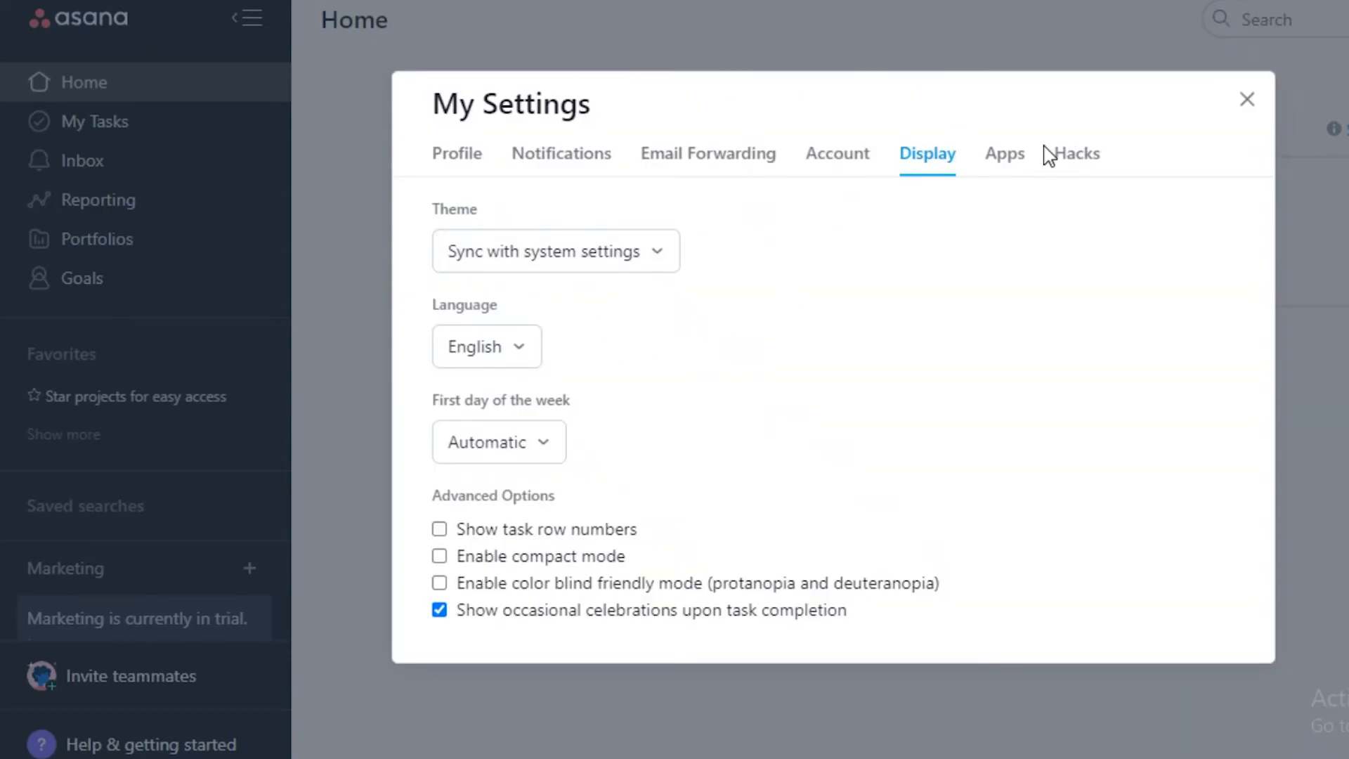
{"action": "left_click", "coordinate": [1004, 153]}
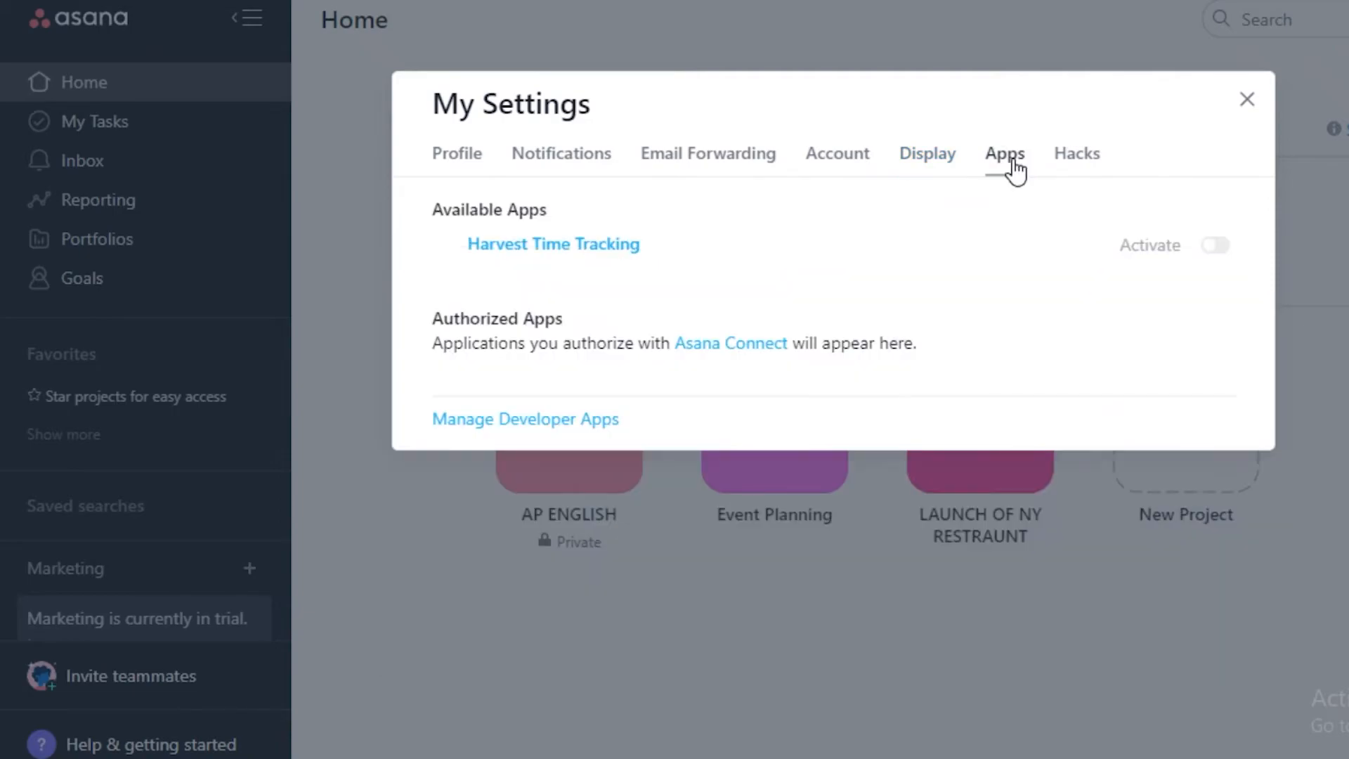
{"action": "left_click", "coordinate": [1003, 154]}
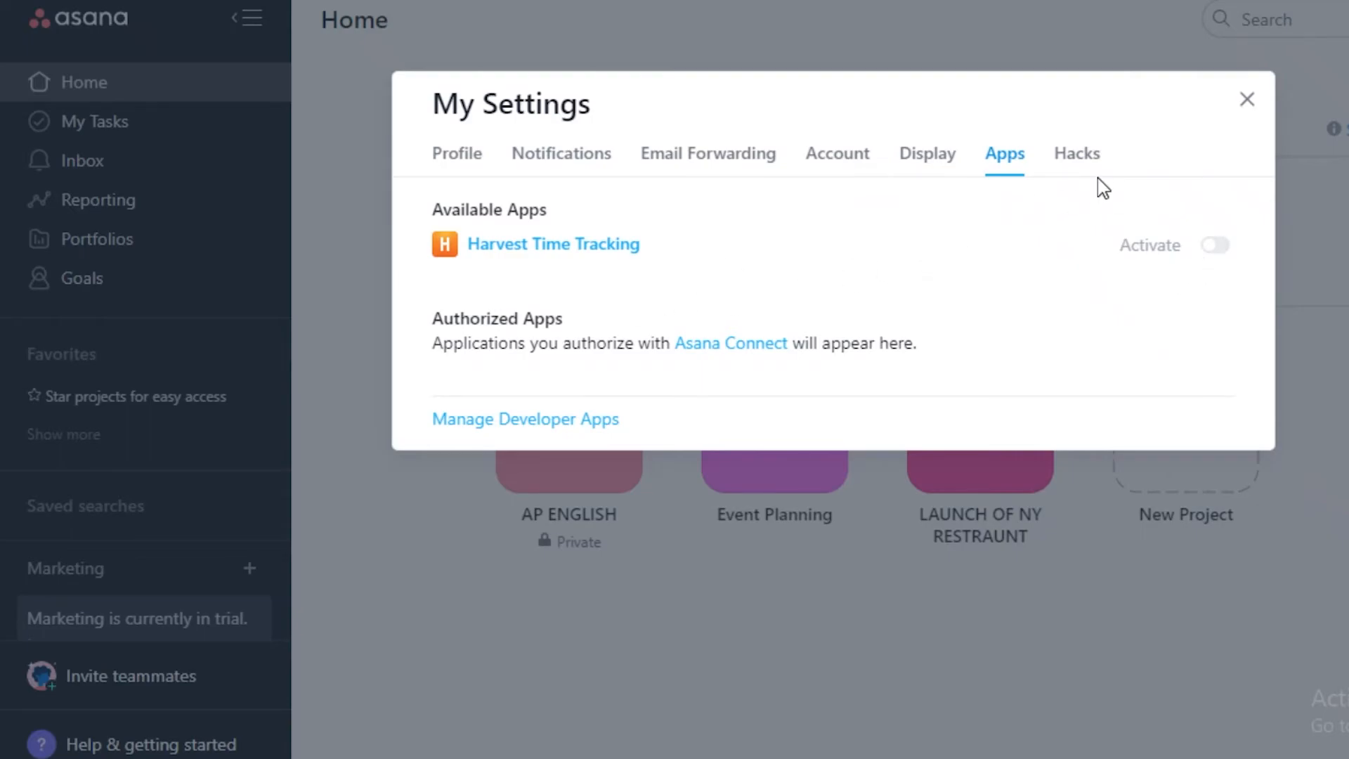
{"action": "left_click", "coordinate": [1075, 153]}
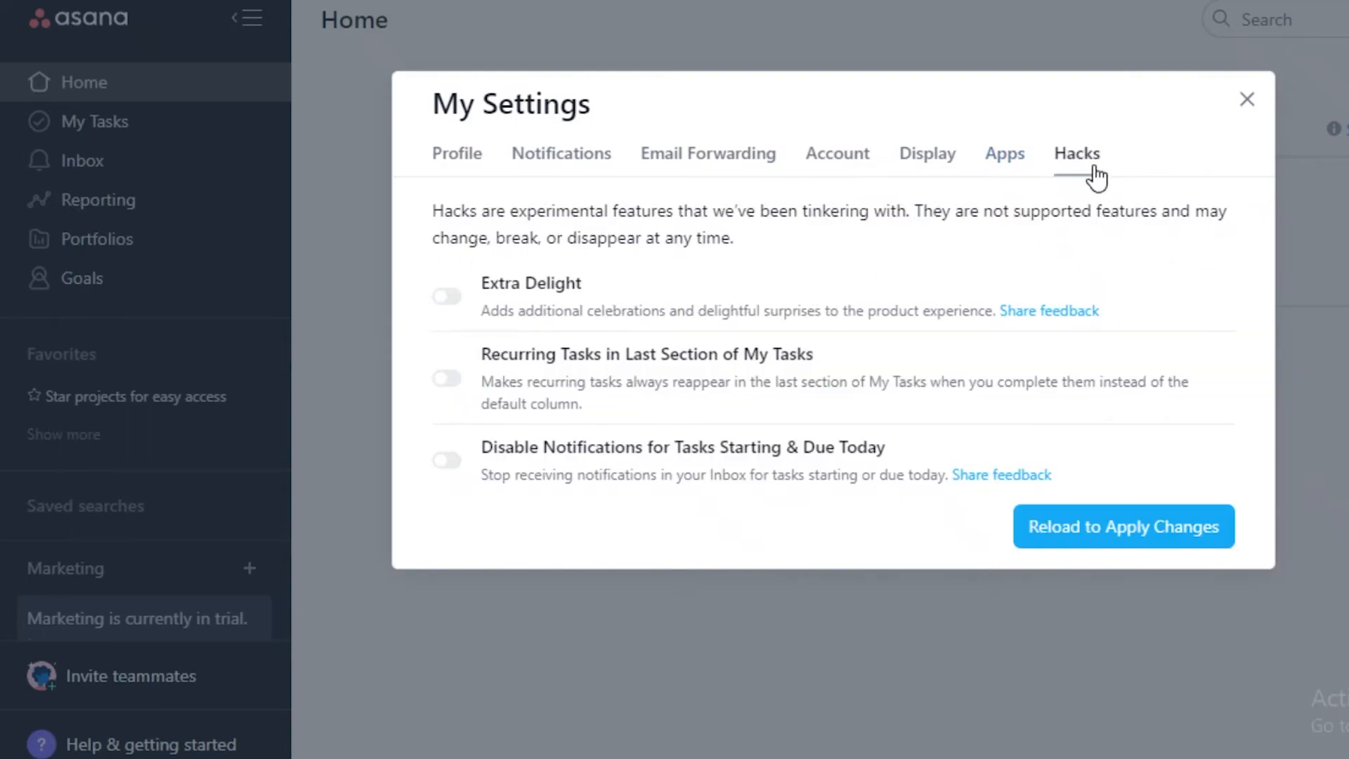
{"action": "left_click", "coordinate": [1075, 153]}
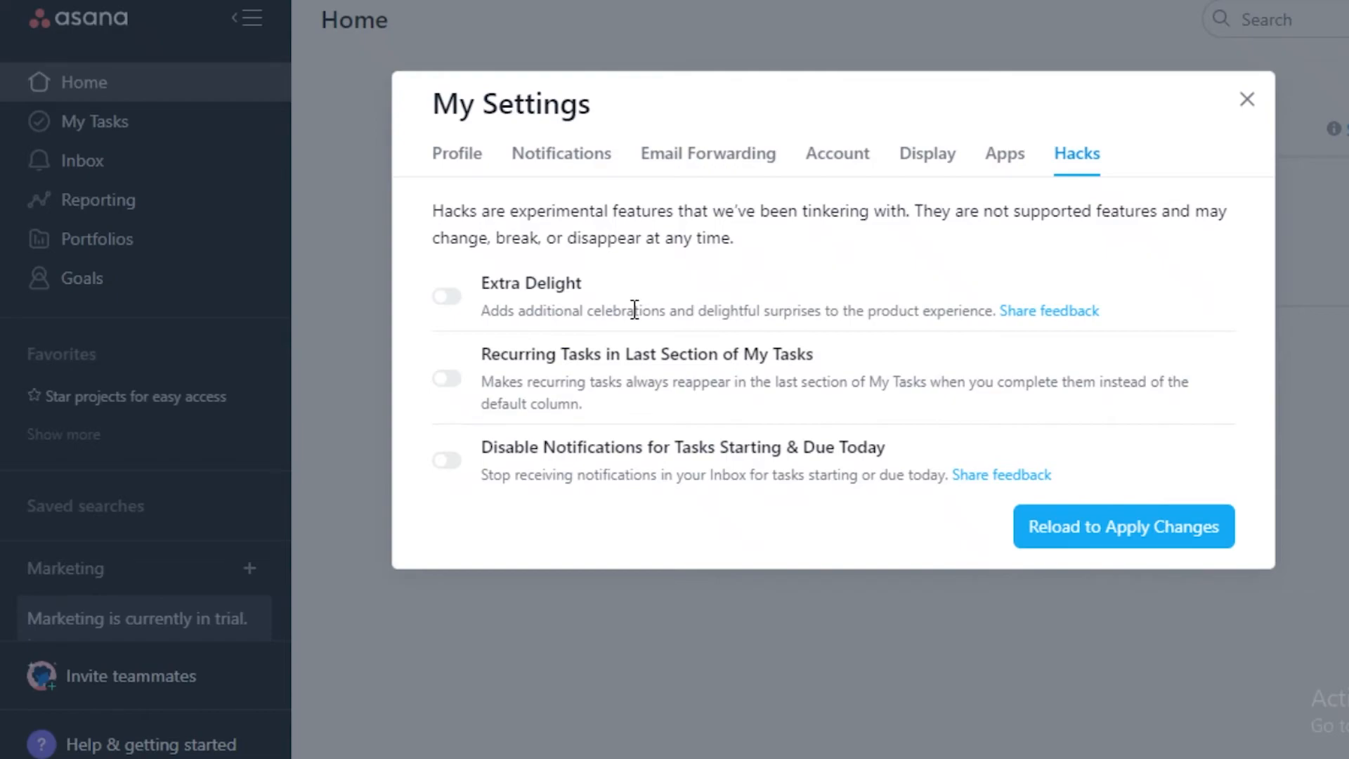
{"action": "mouse_move", "coordinate": [694, 337]}
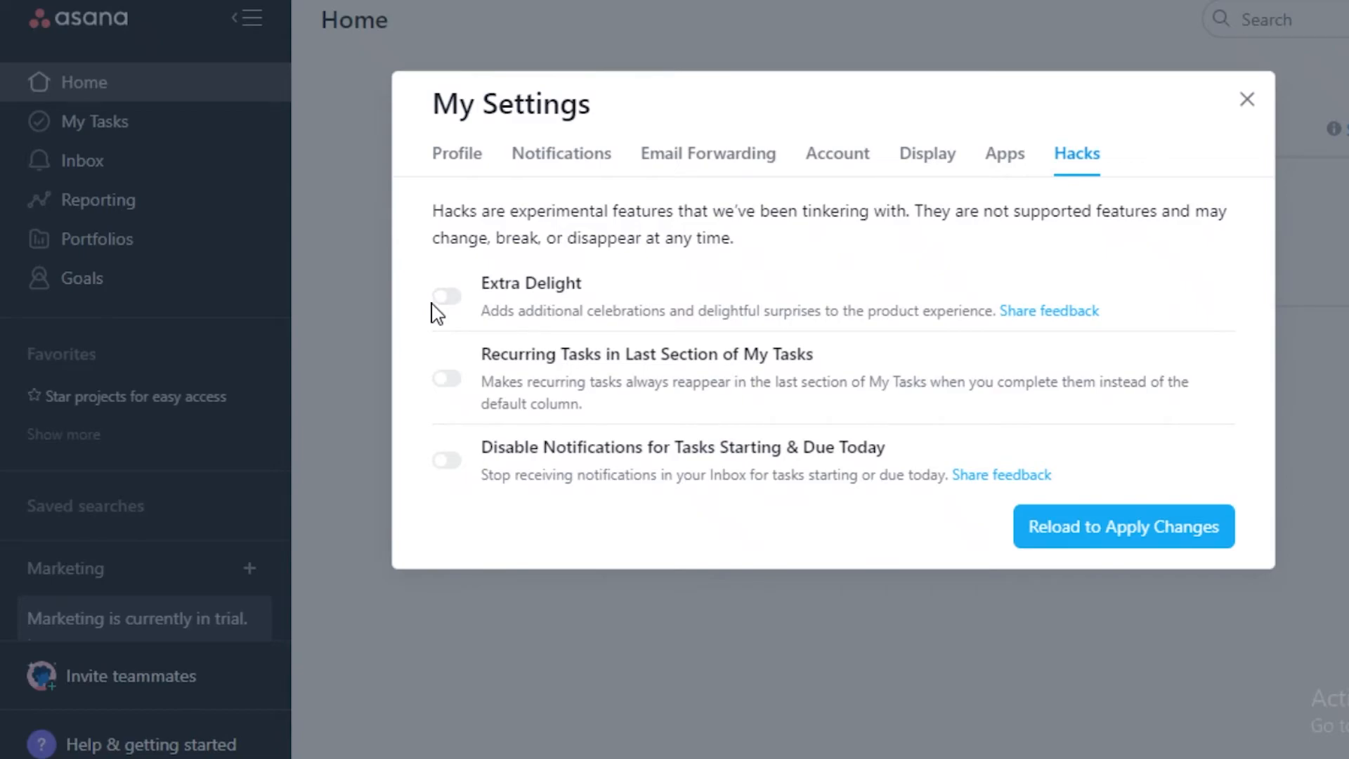
{"action": "mouse_move", "coordinate": [456, 320]}
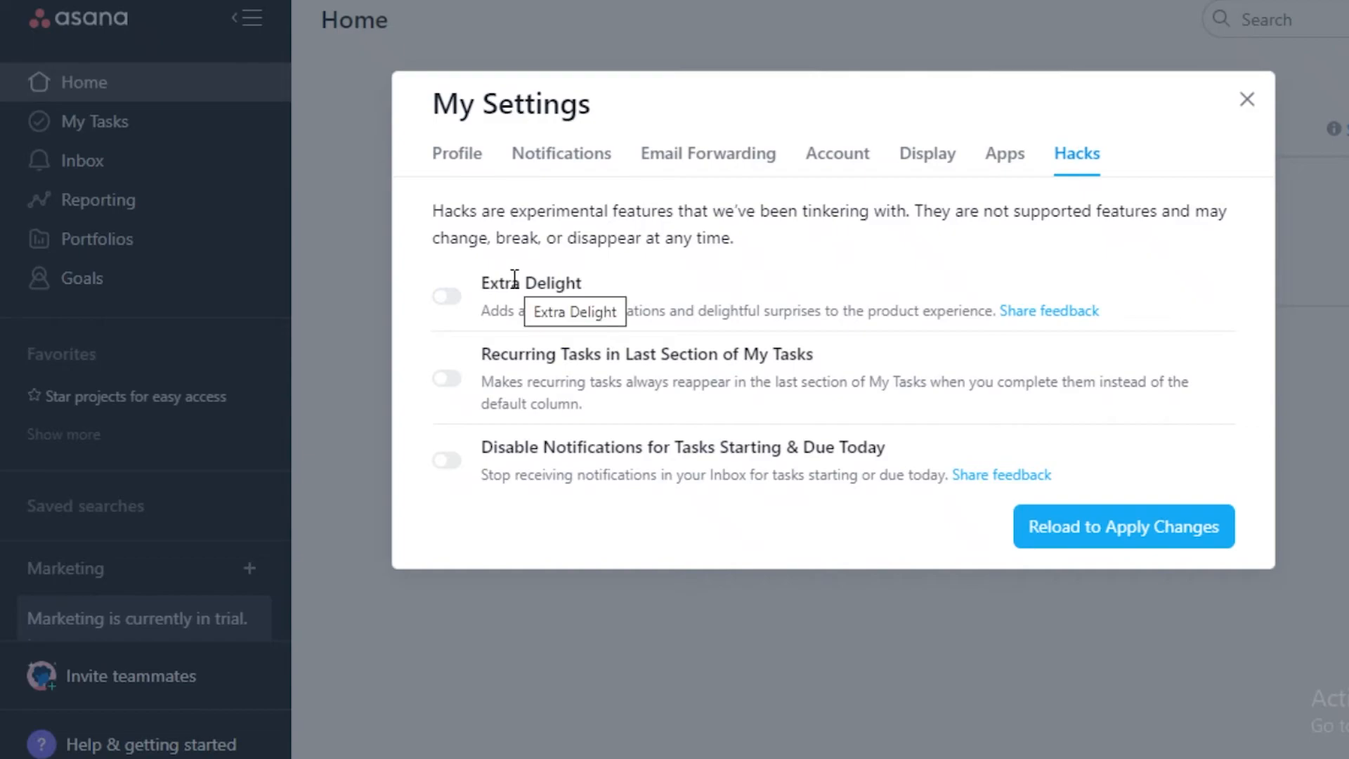
{"action": "mouse_move", "coordinate": [522, 355]}
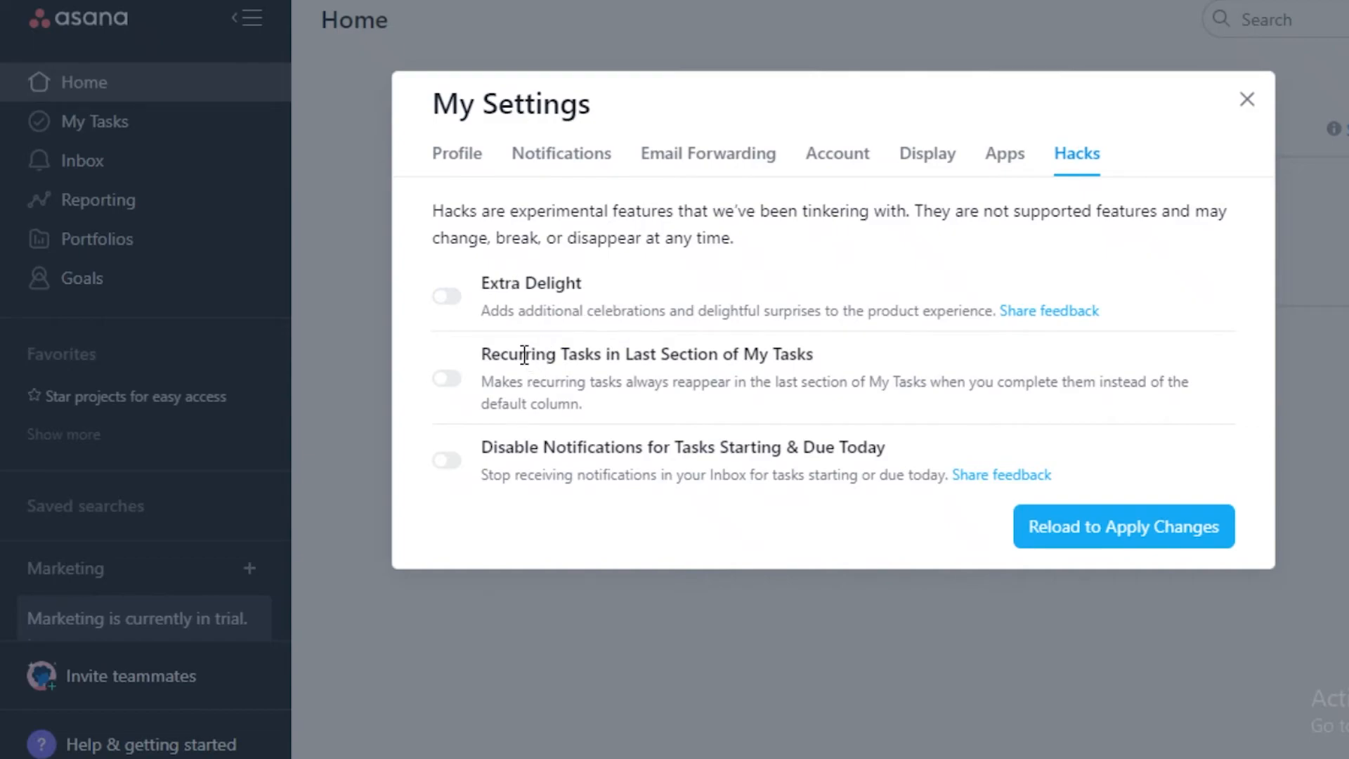
{"action": "mouse_move", "coordinate": [701, 375]}
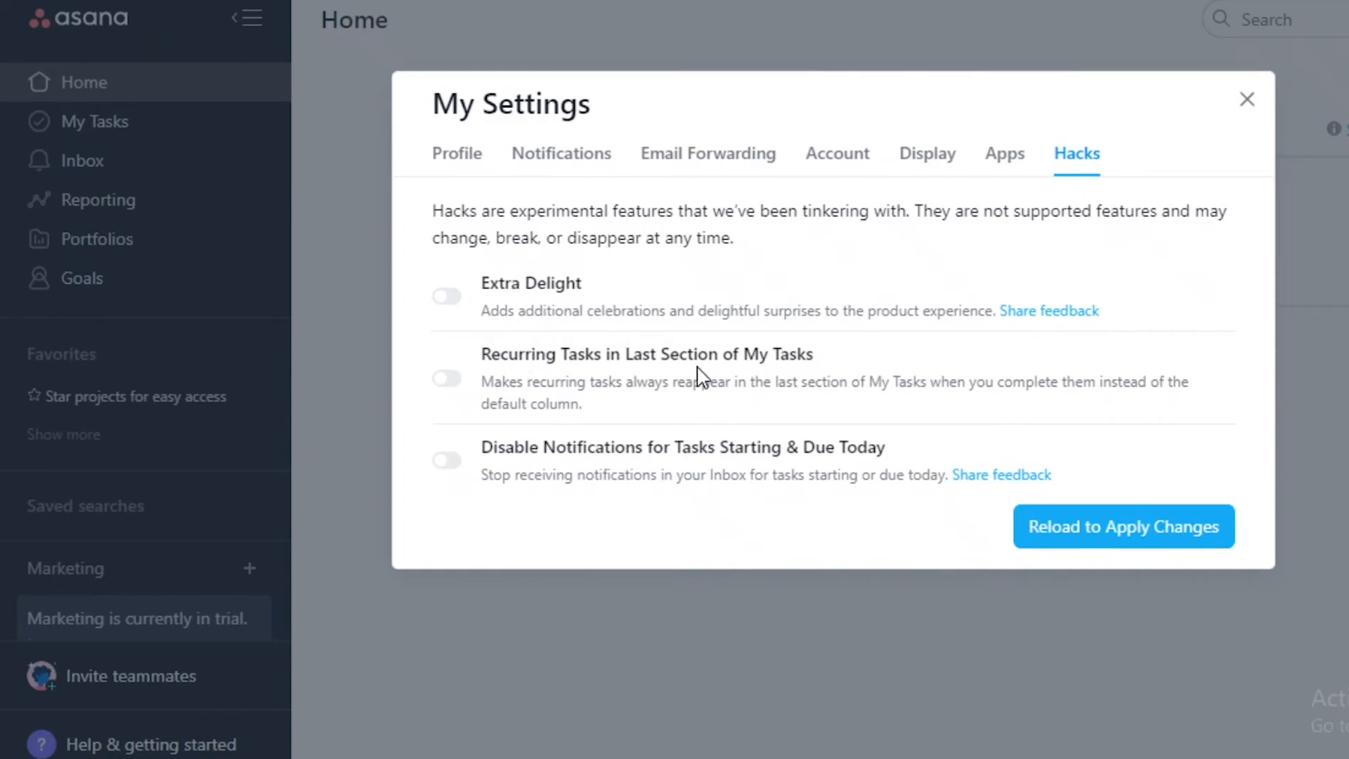
{"action": "left_click", "coordinate": [447, 378]}
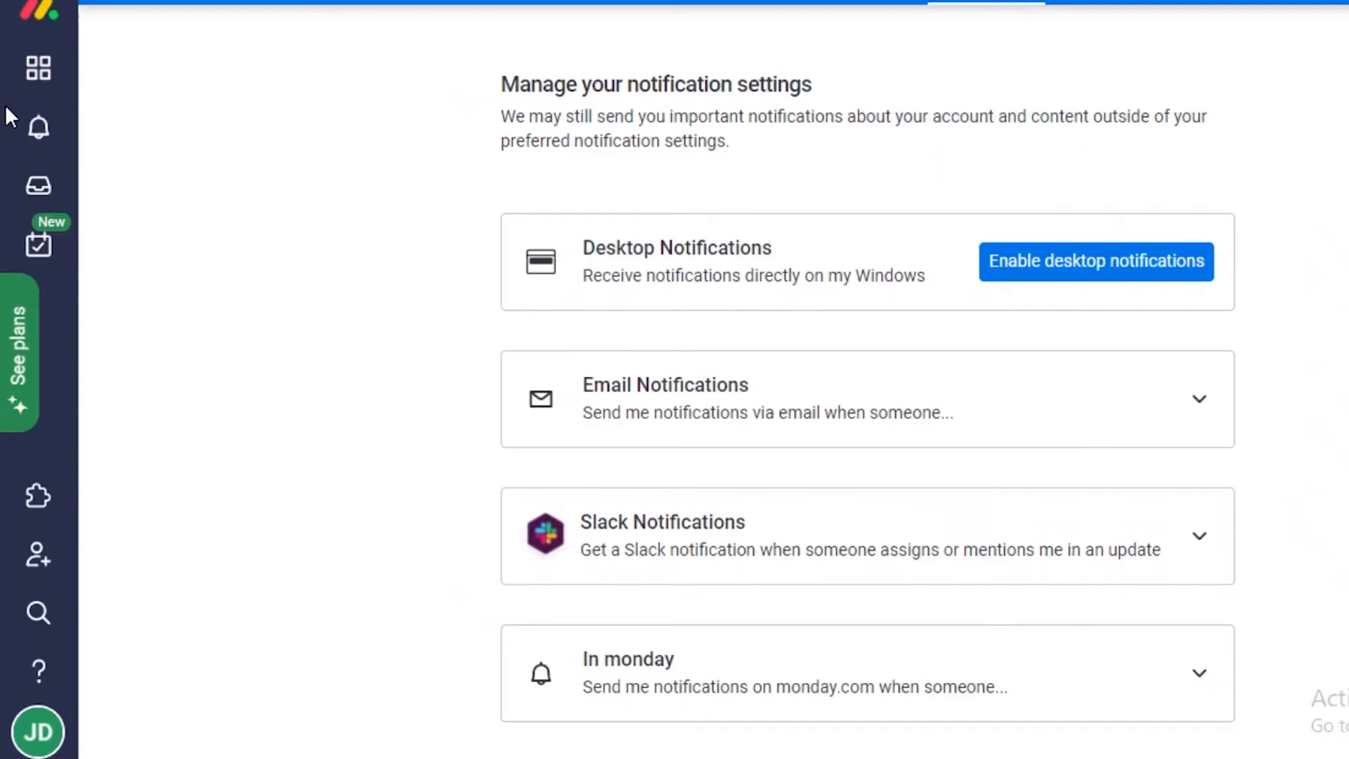
{"action": "mouse_move", "coordinate": [37, 68]}
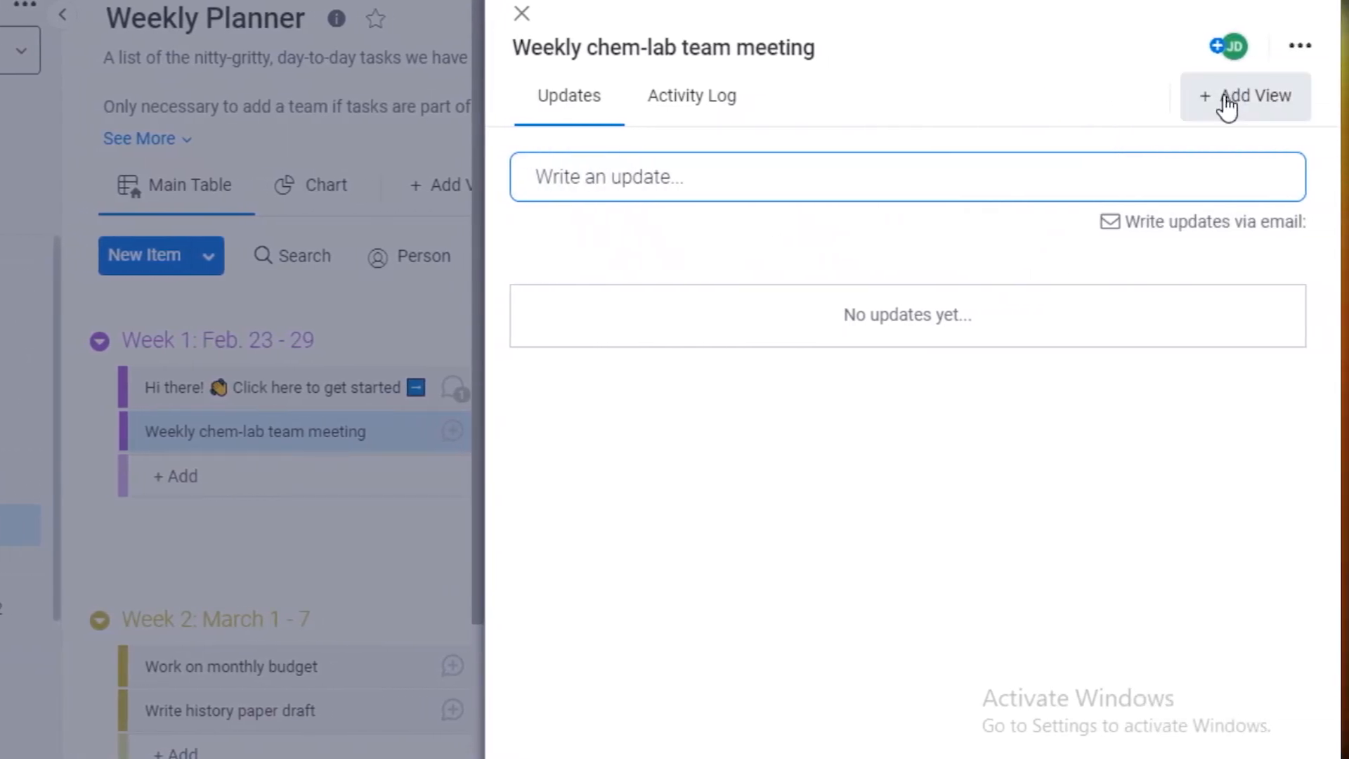
- Add a 09:00 AM time to the chem-lab team meeting's Mar 30 date
{"action": "left_click", "coordinate": [1299, 46]}
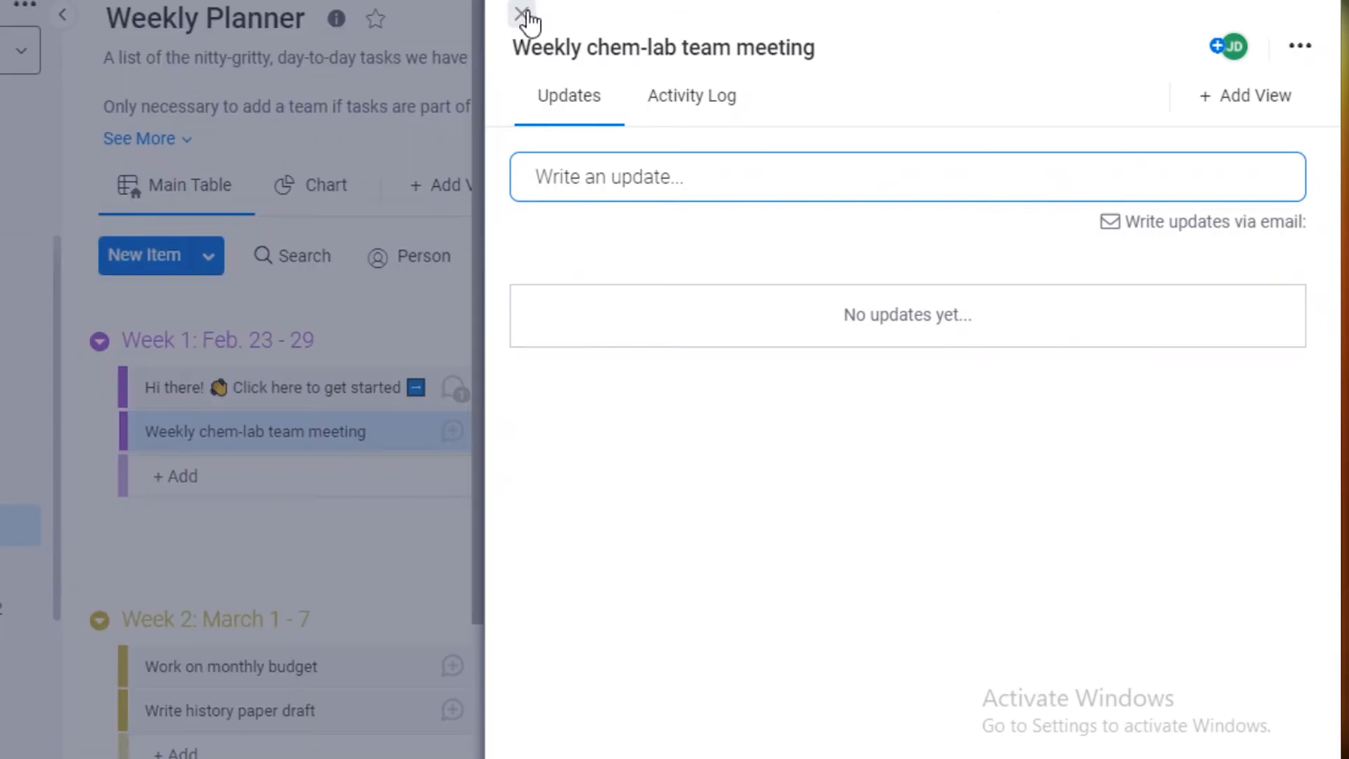
{"action": "left_click", "coordinate": [522, 17]}
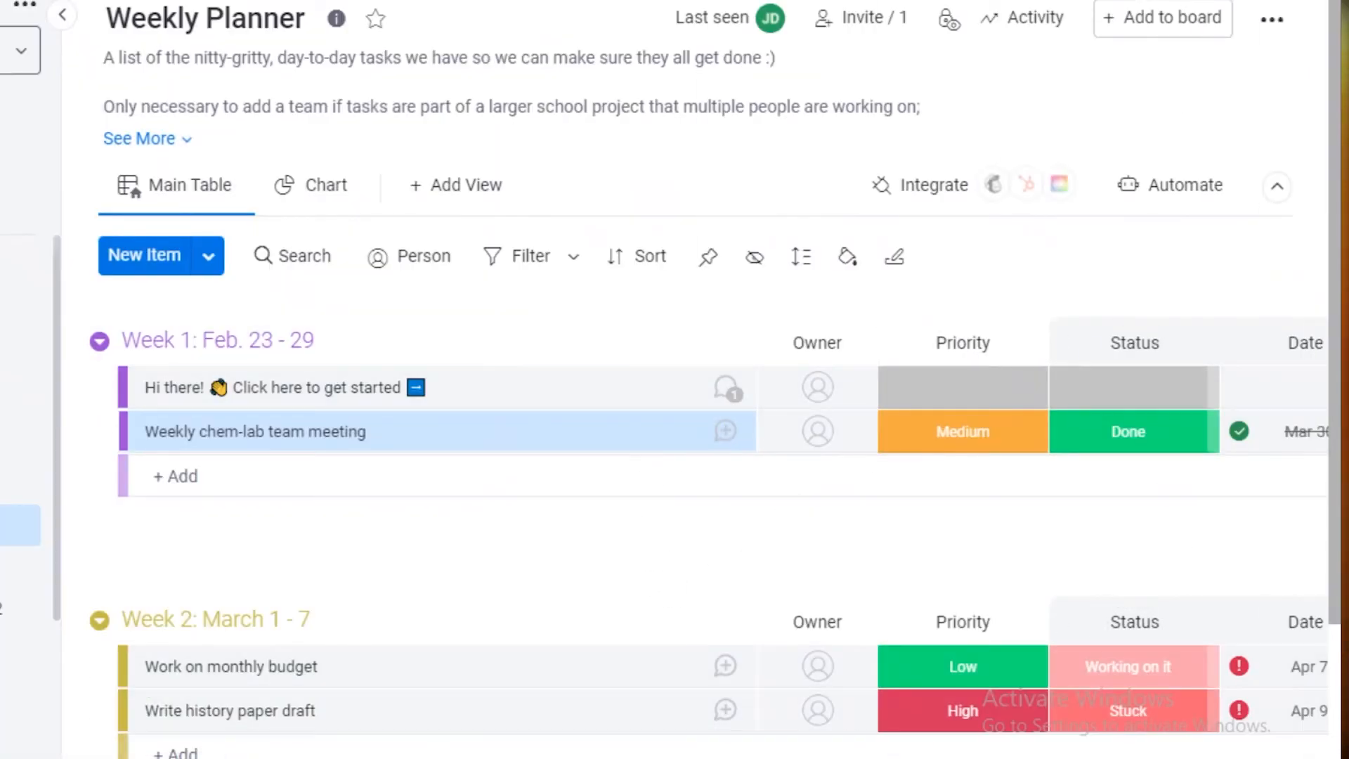
{"action": "left_click", "coordinate": [1302, 432]}
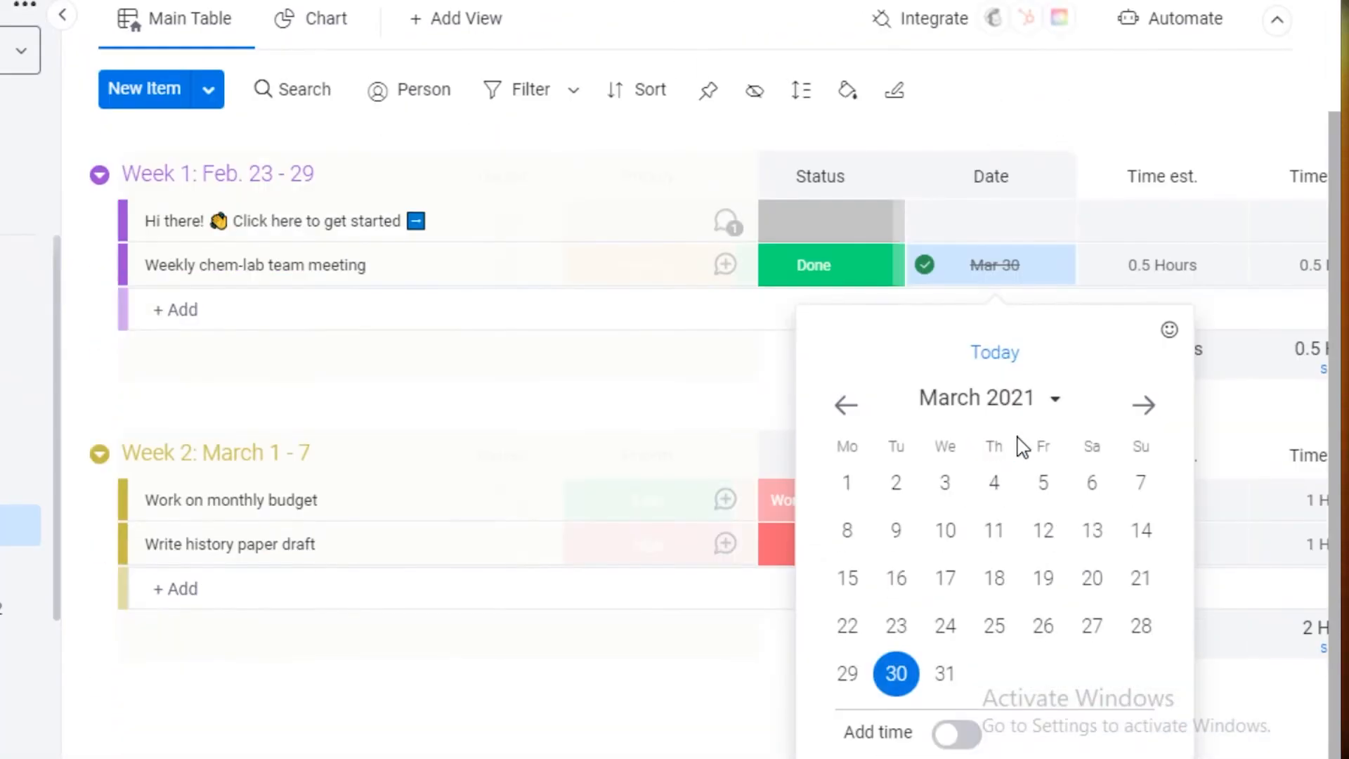
{"action": "left_click", "coordinate": [954, 732]}
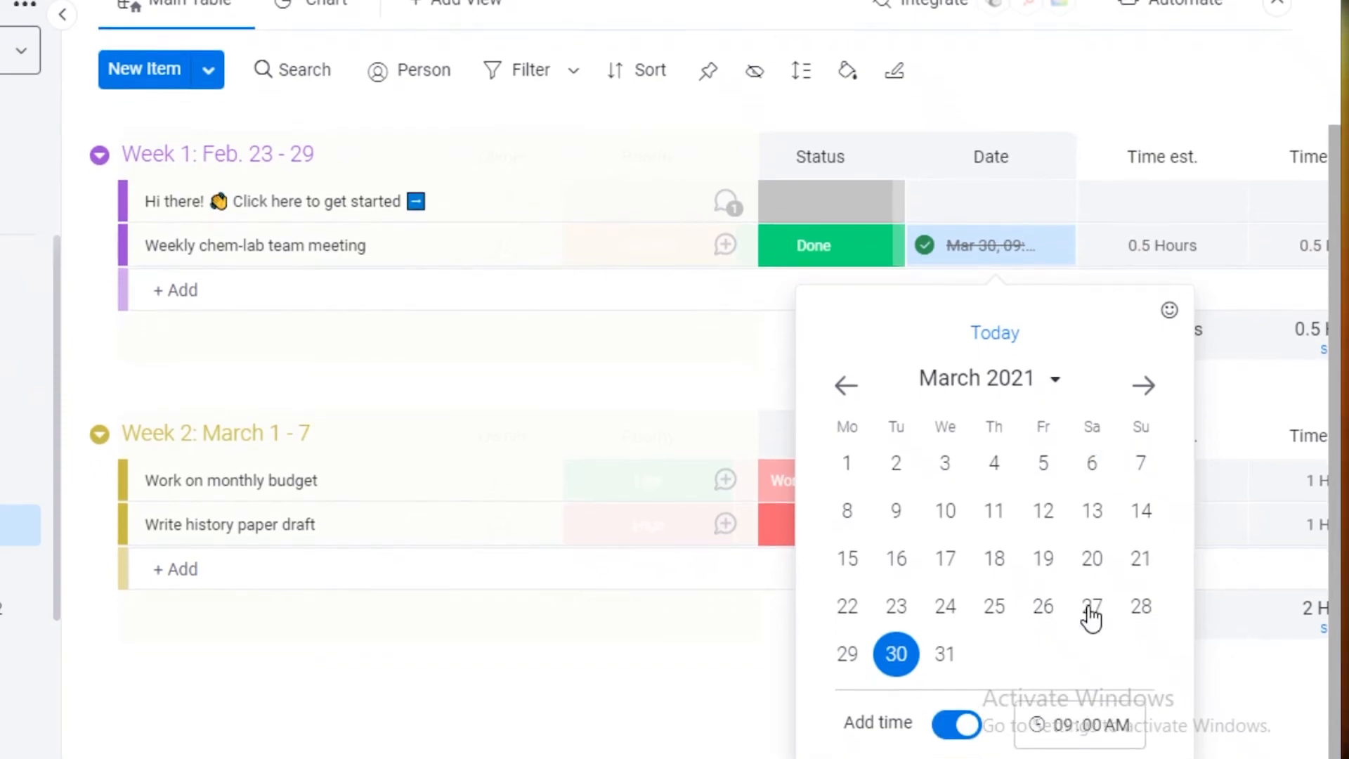
{"action": "mouse_move", "coordinate": [713, 138]}
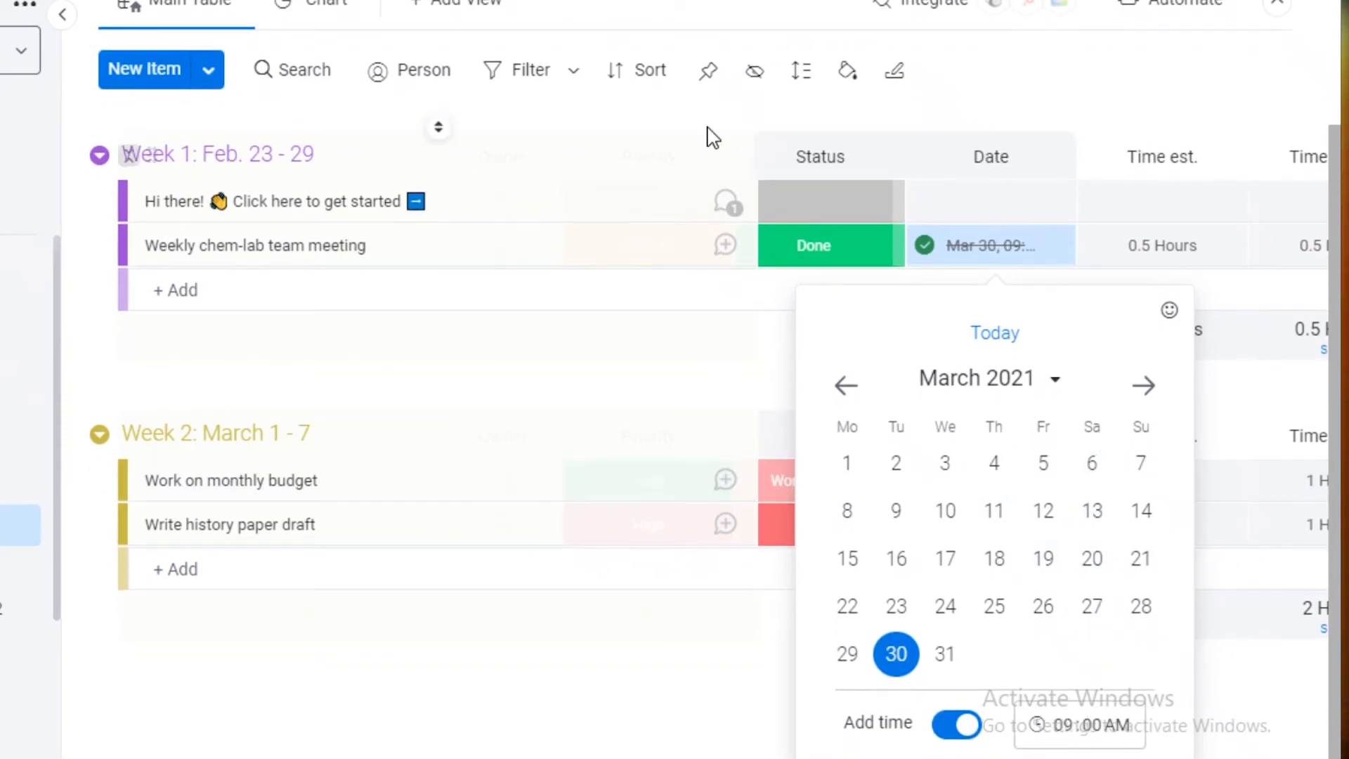
{"action": "mouse_move", "coordinate": [798, 408]}
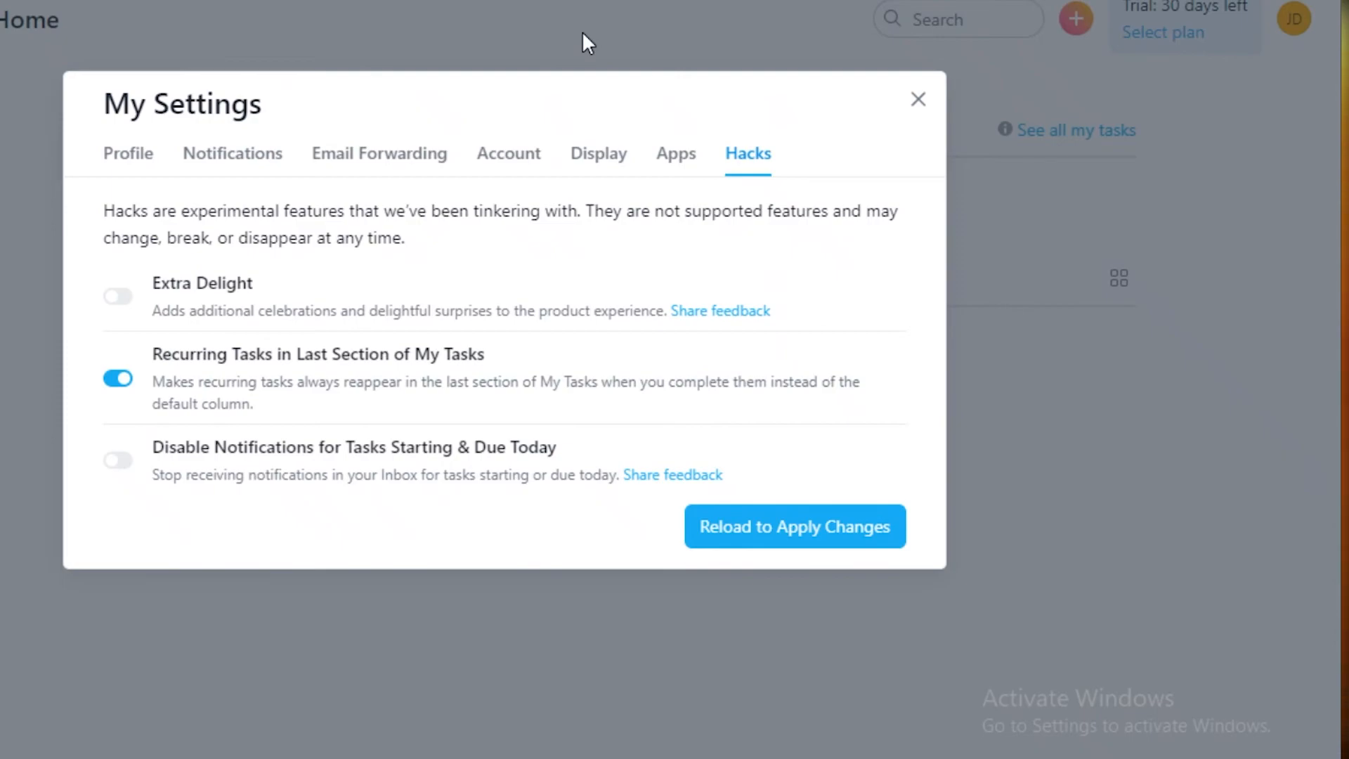
{"action": "mouse_move", "coordinate": [311, 207]}
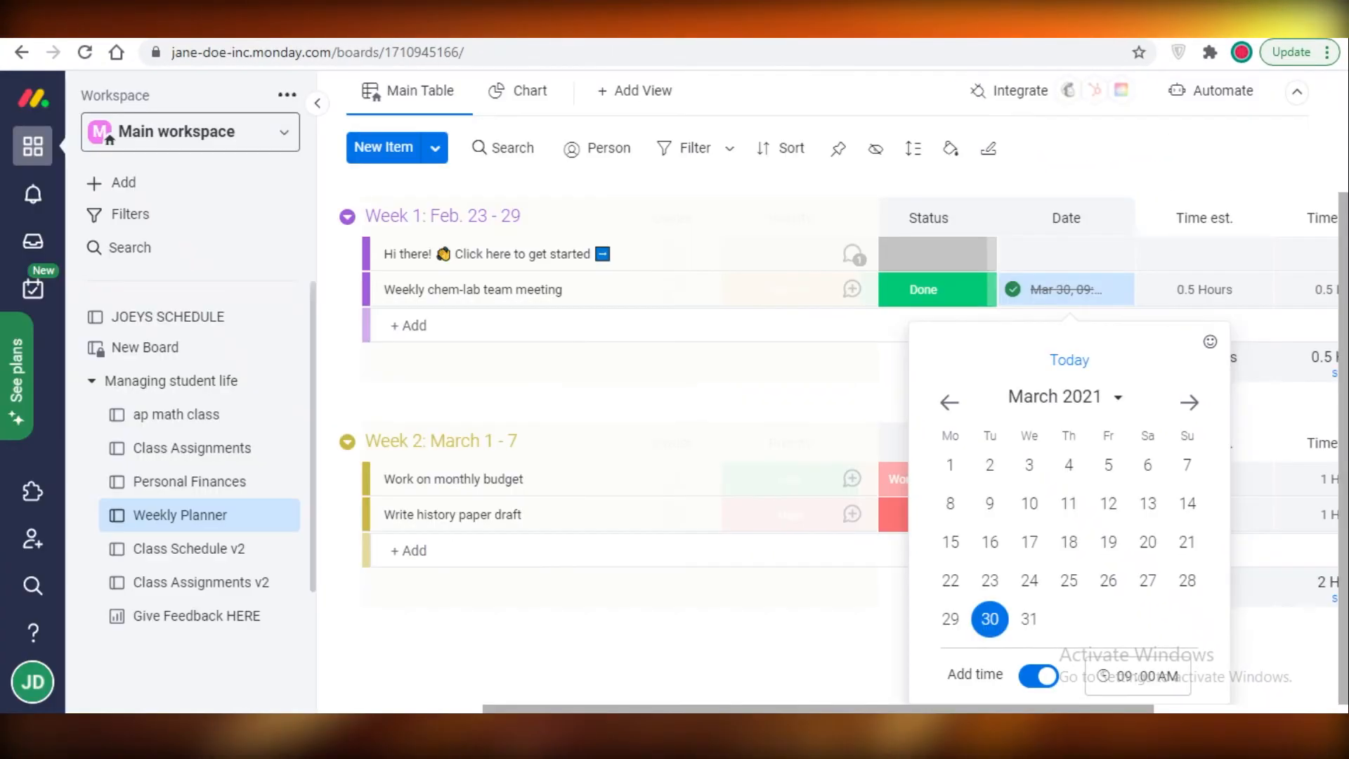
{"action": "mouse_move", "coordinate": [32, 241]}
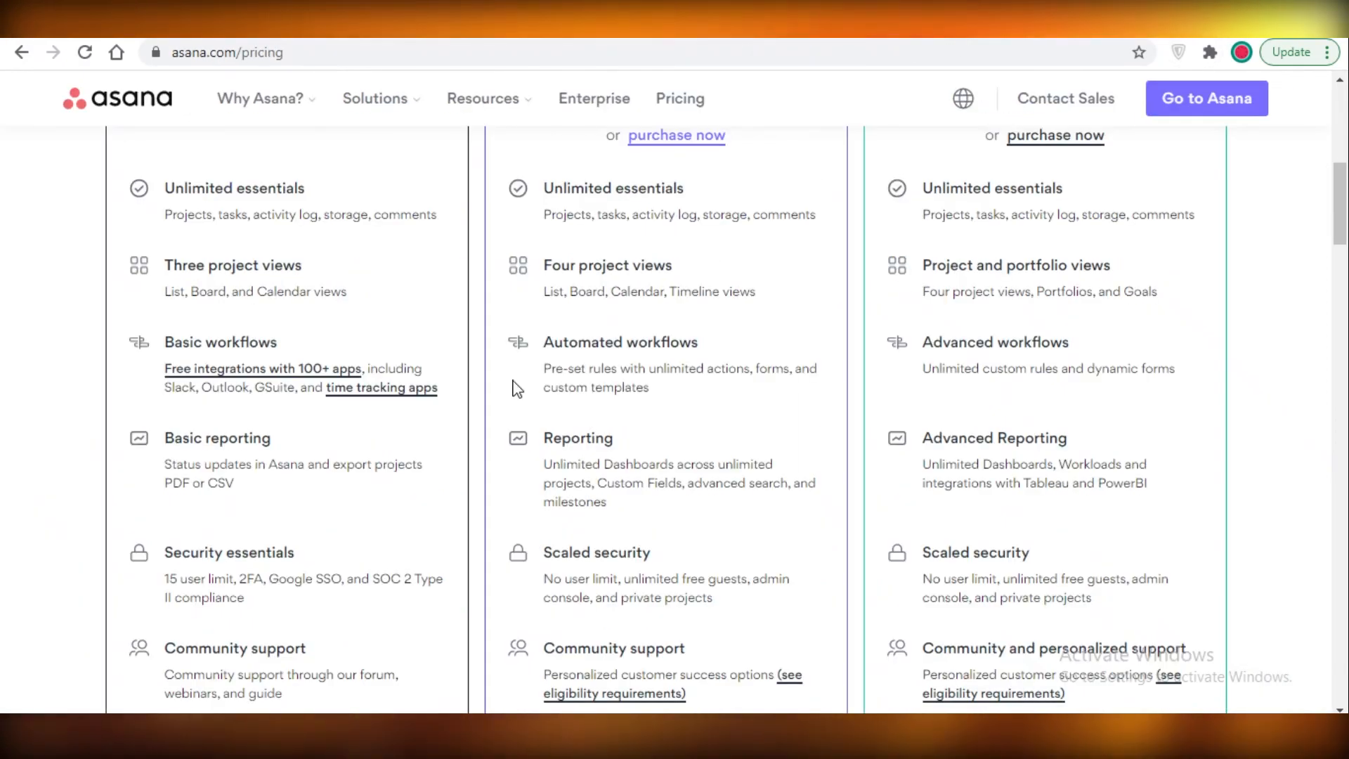
- Scroll through Asana's plan comparison columns on the pricing page
{"action": "scroll", "scroll_direction": "down", "scroll_amount": 3}
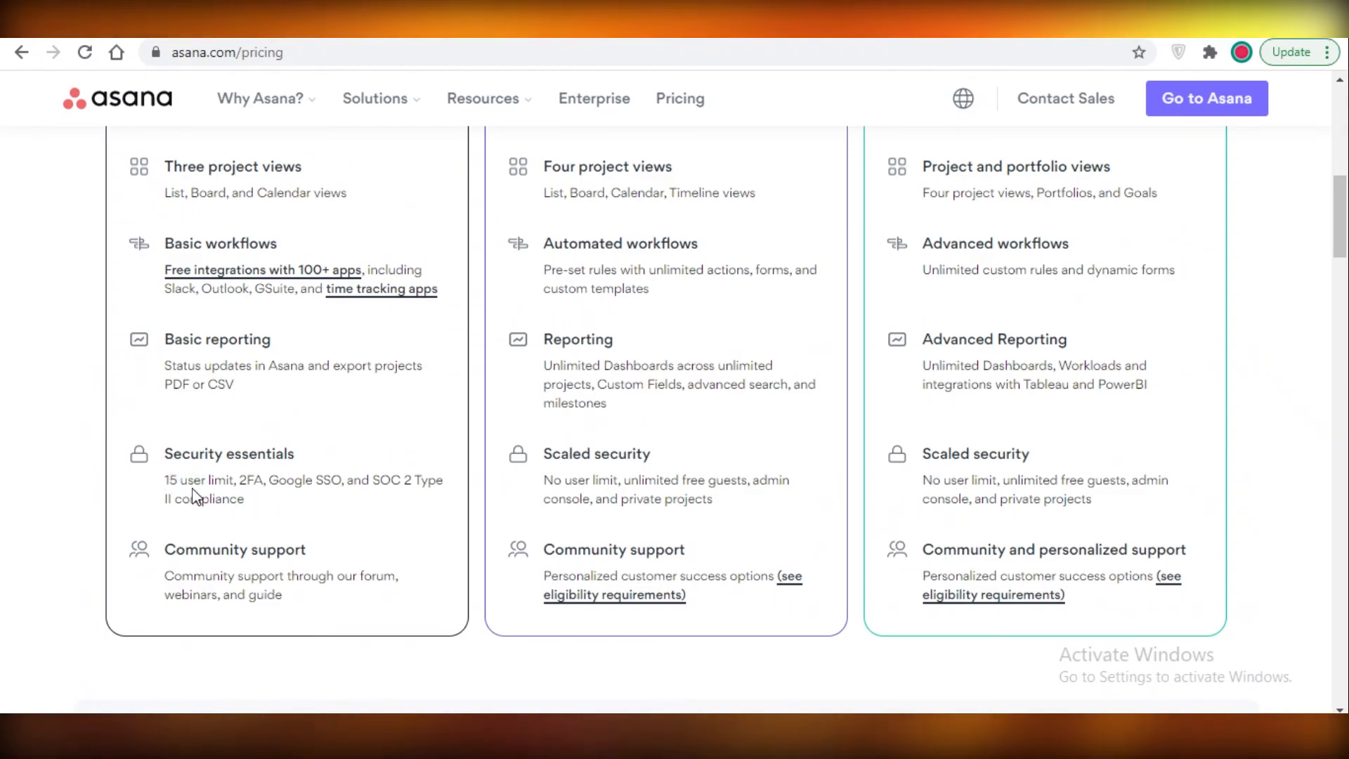
{"action": "mouse_move", "coordinate": [503, 139]}
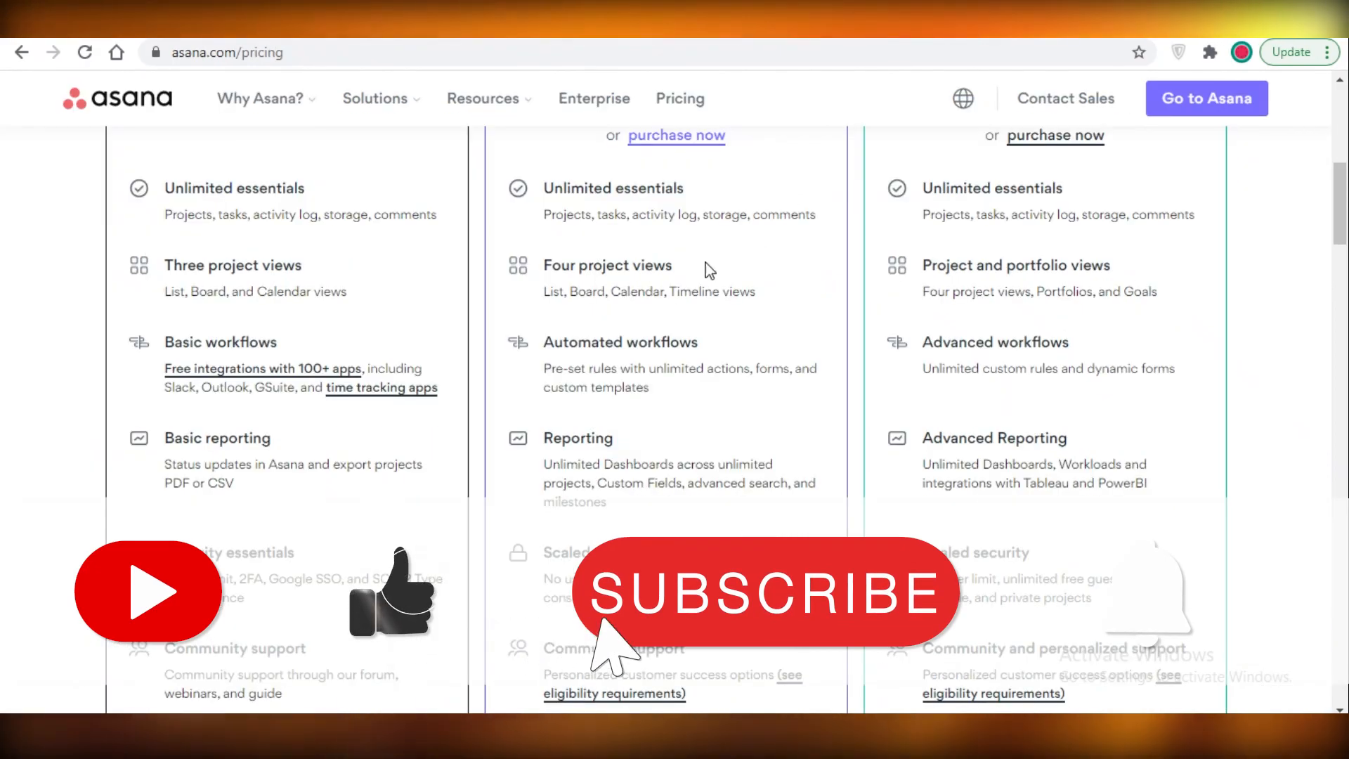
{"action": "left_click", "coordinate": [765, 593]}
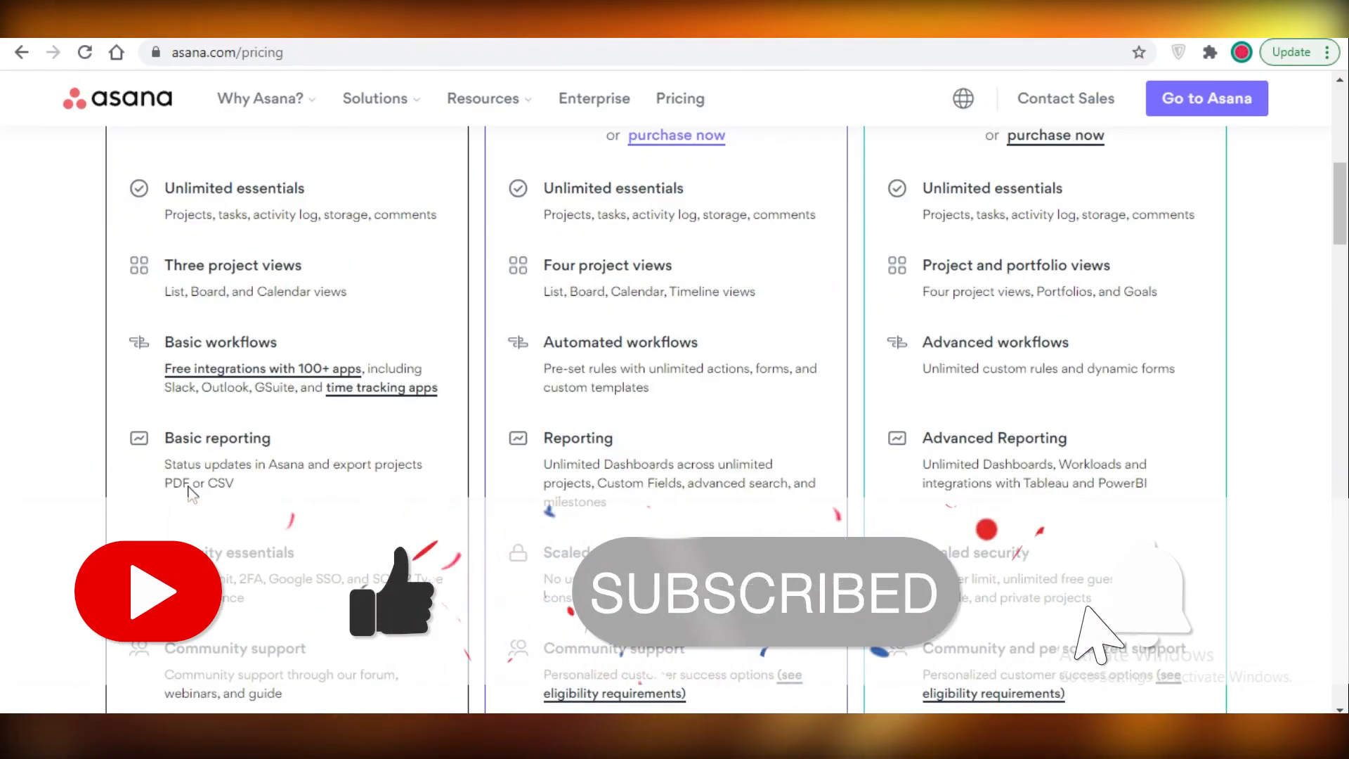